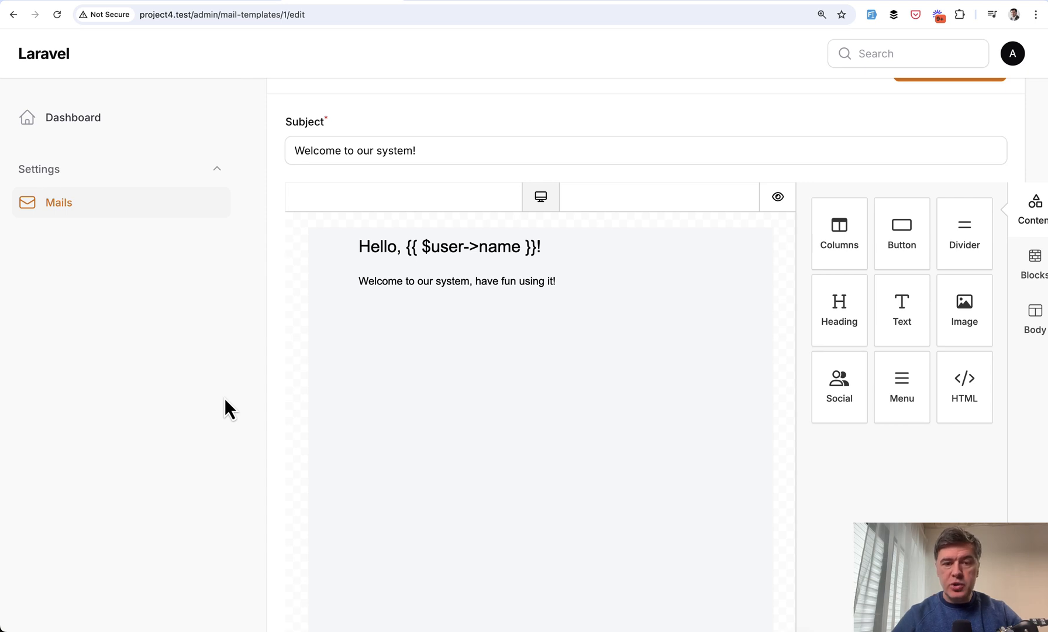
pyautogui.moveTo(270, 408)
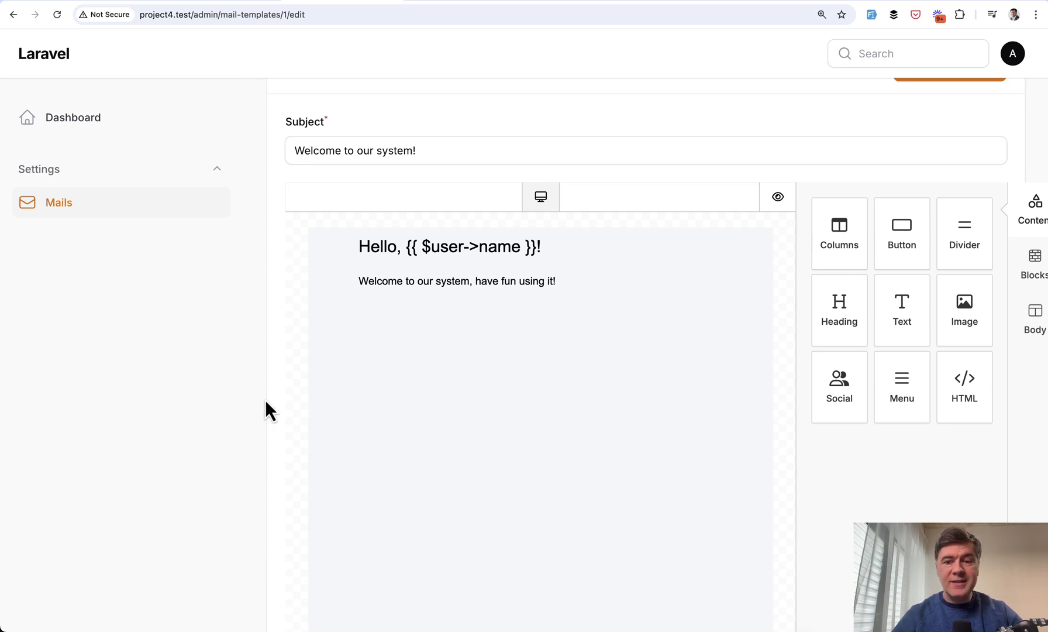
# - Scroll through the Mails page to review the existing mail templates list
pyautogui.scroll(3)
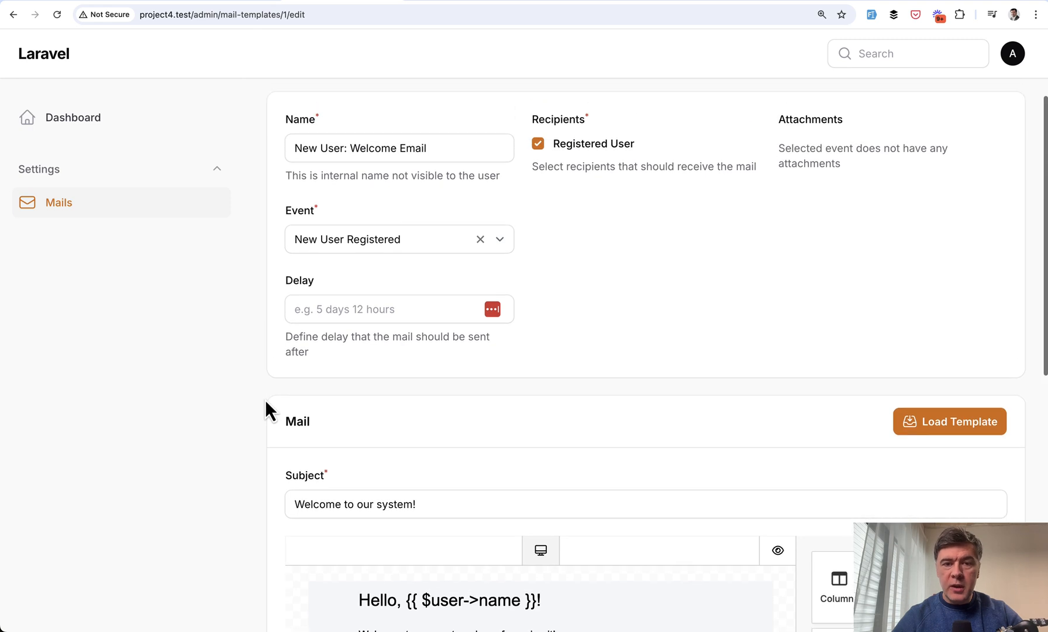
pyautogui.scroll(-3)
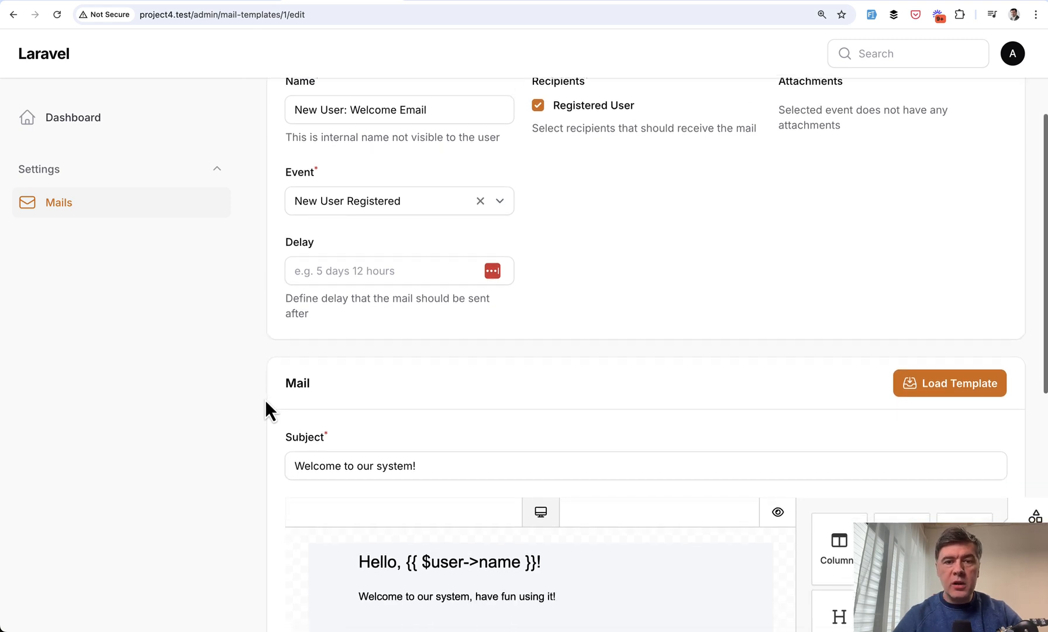
pyautogui.scroll(-3)
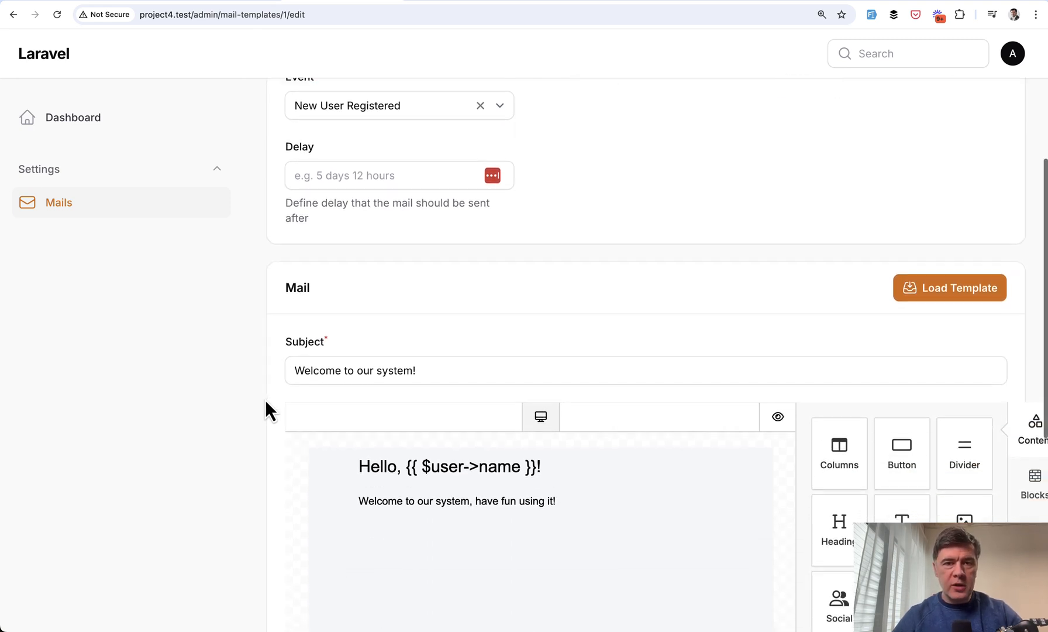
pyautogui.moveTo(254, 7)
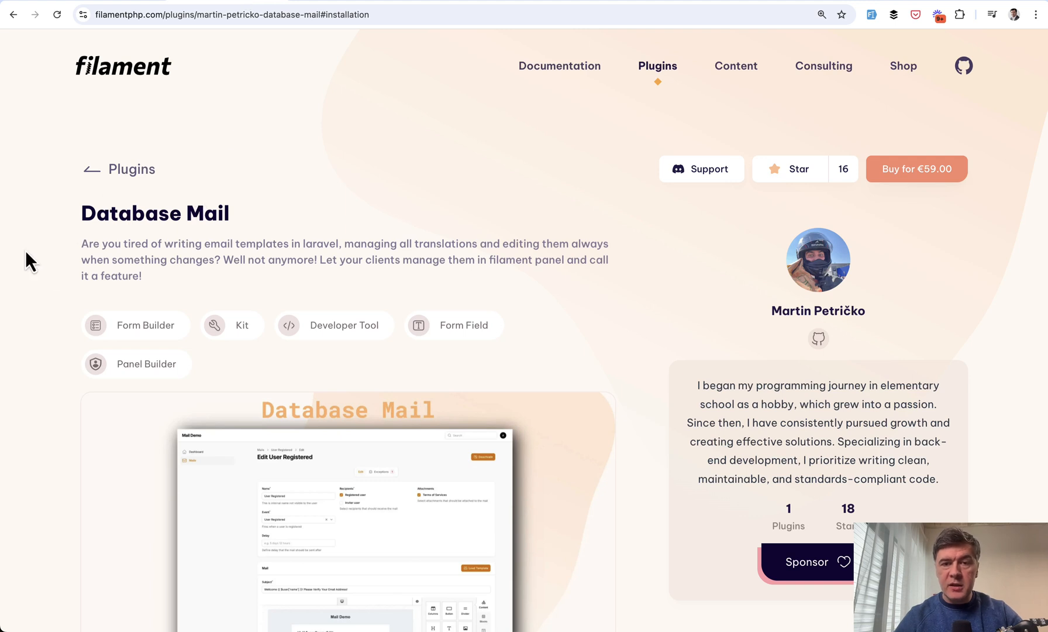
pyautogui.moveTo(956, 299)
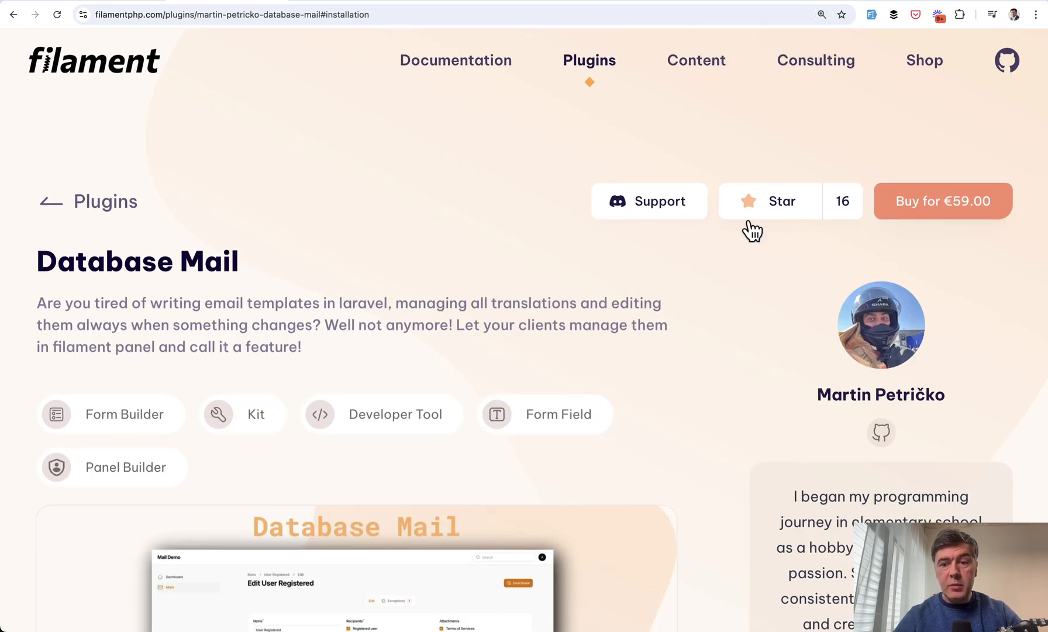
pyautogui.moveTo(724, 323)
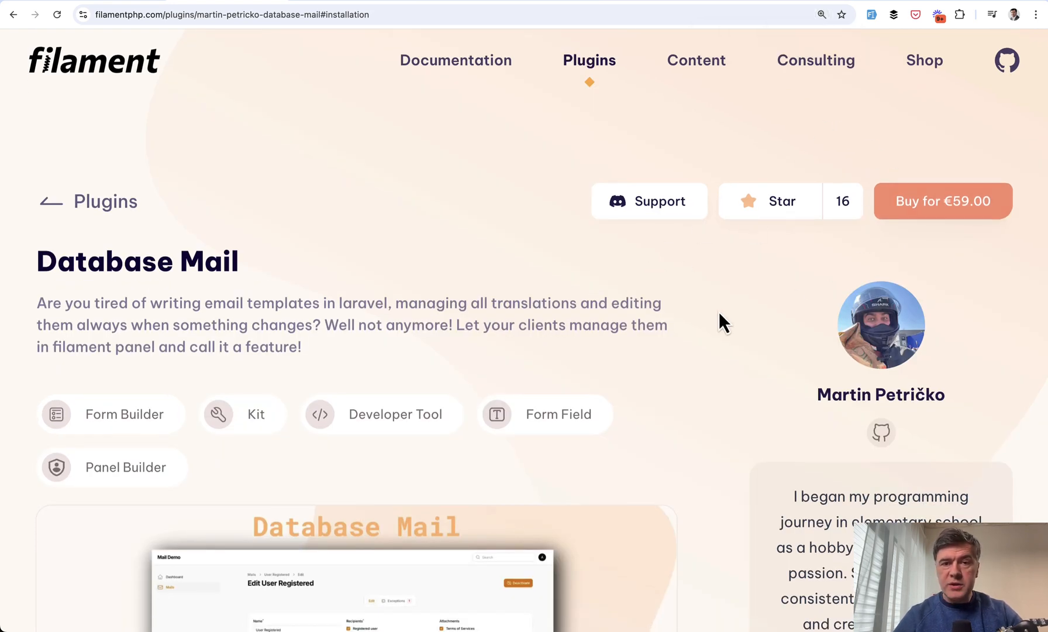
pyautogui.scroll(-3)
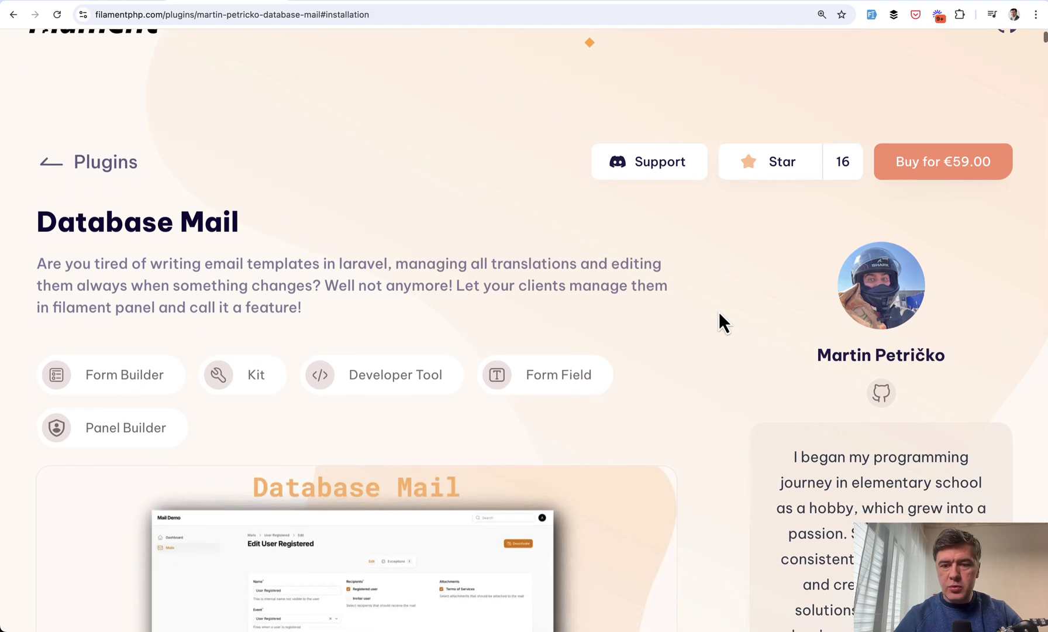
pyautogui.scroll(-3)
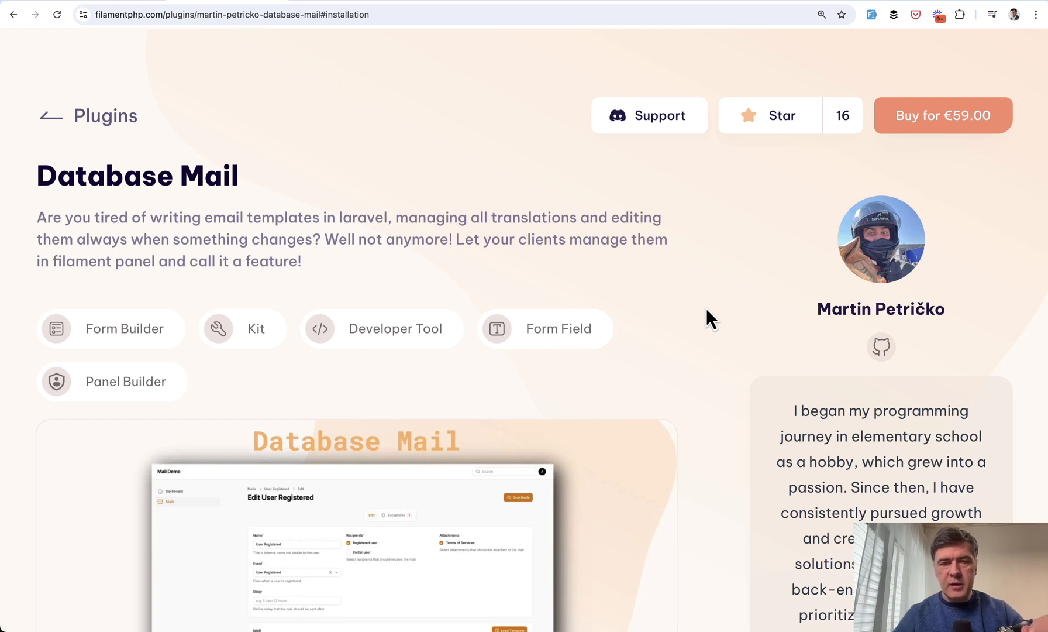
pyautogui.scroll(-3)
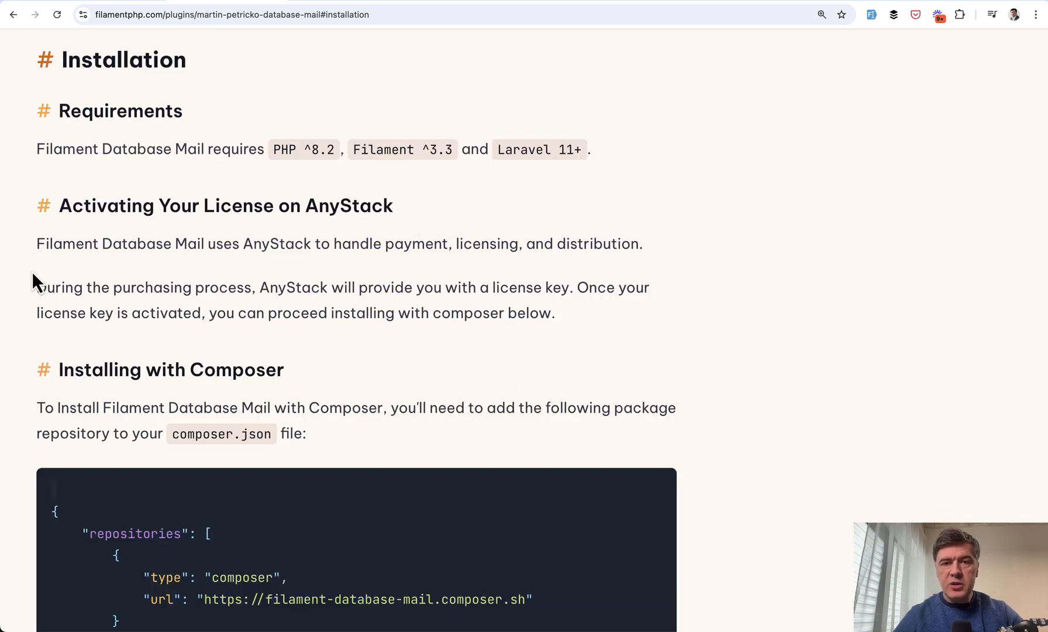
pyautogui.scroll(-3)
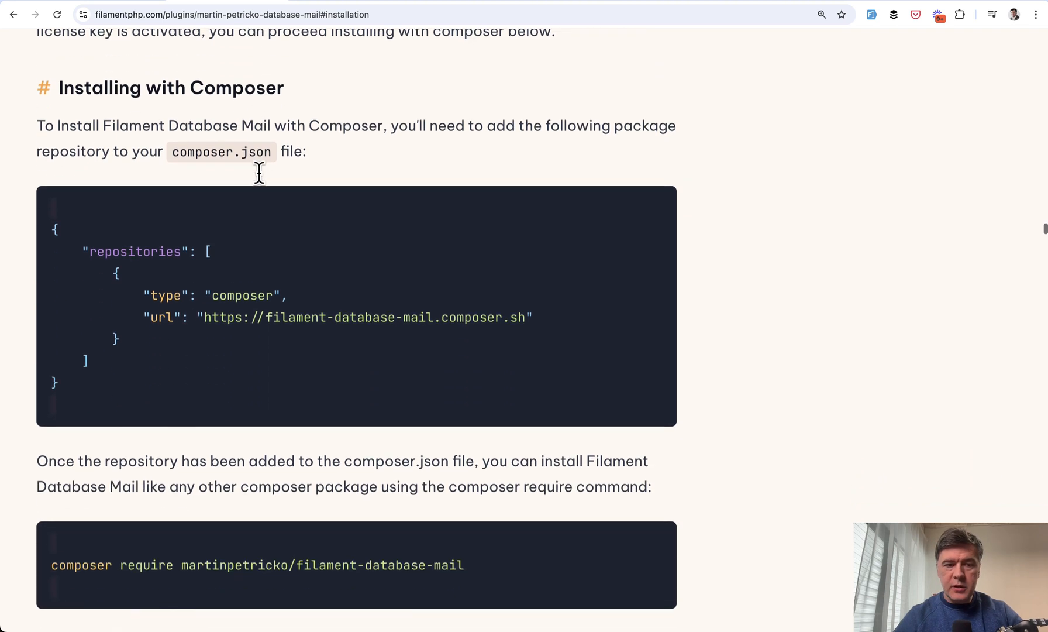
pyautogui.scroll(-3)
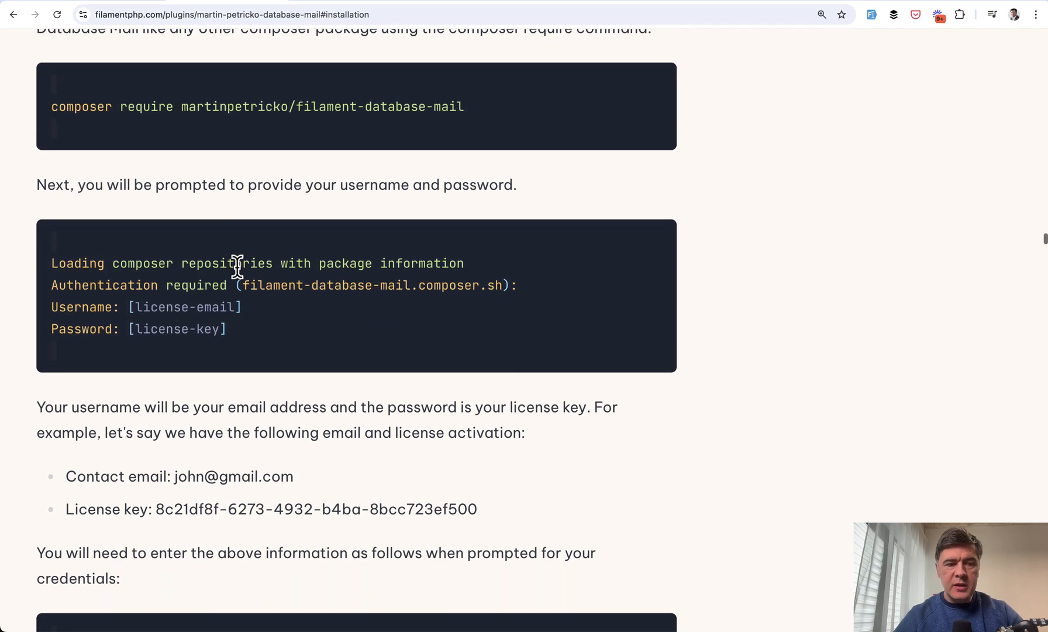
pyautogui.moveTo(304, 284)
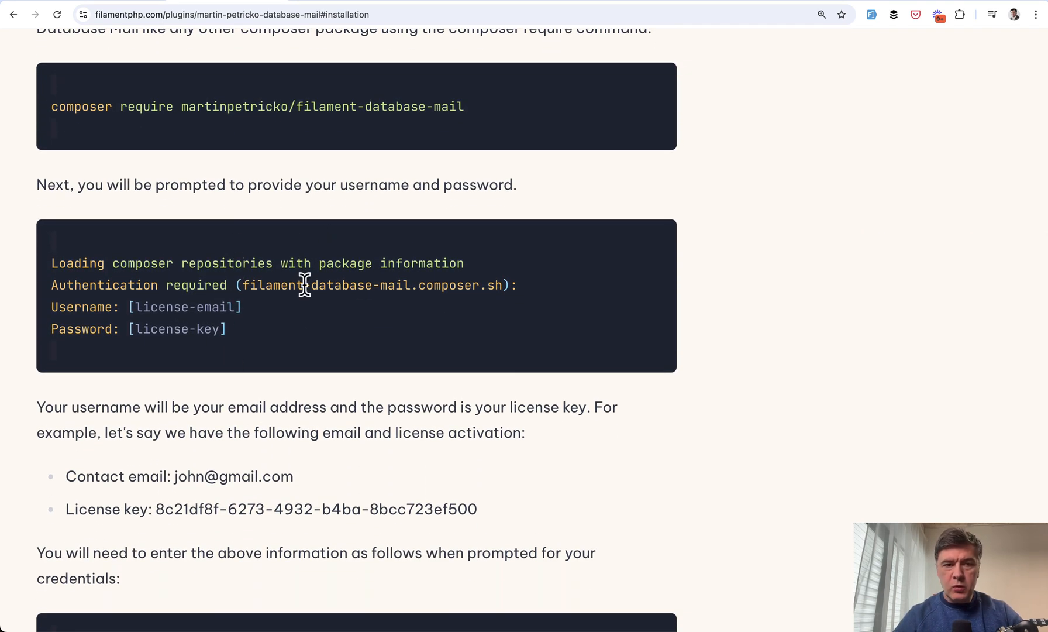
pyautogui.scroll(-3)
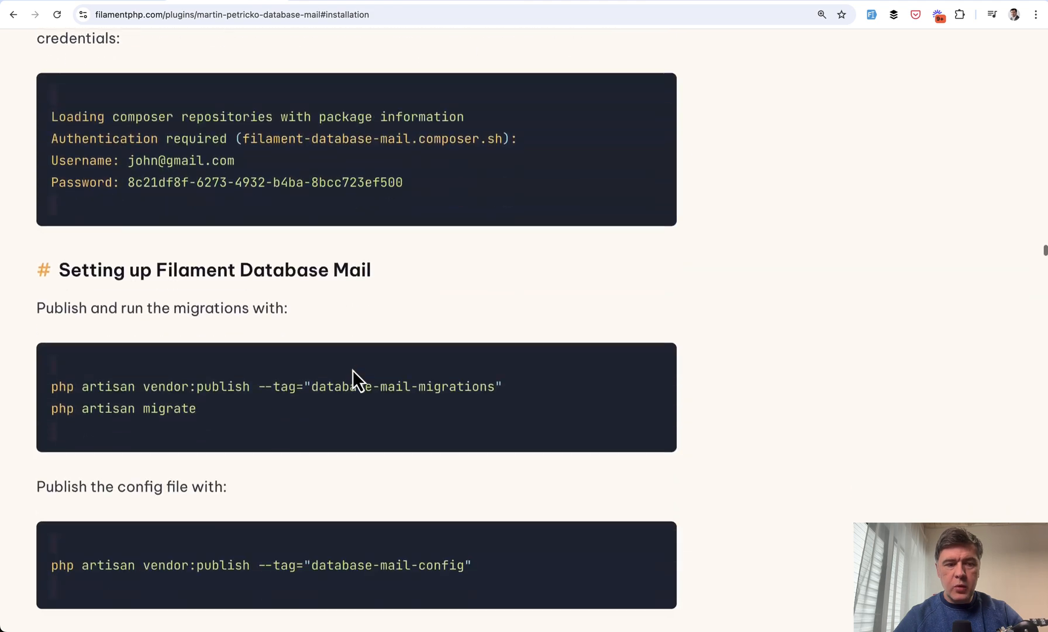
pyautogui.scroll(-3)
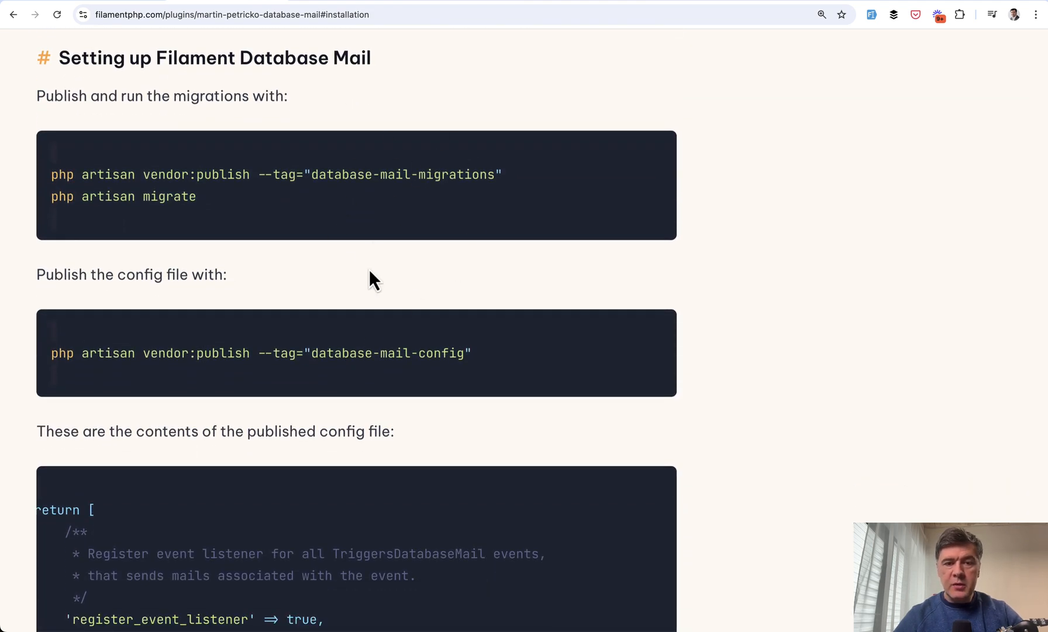
pyautogui.scroll(-3)
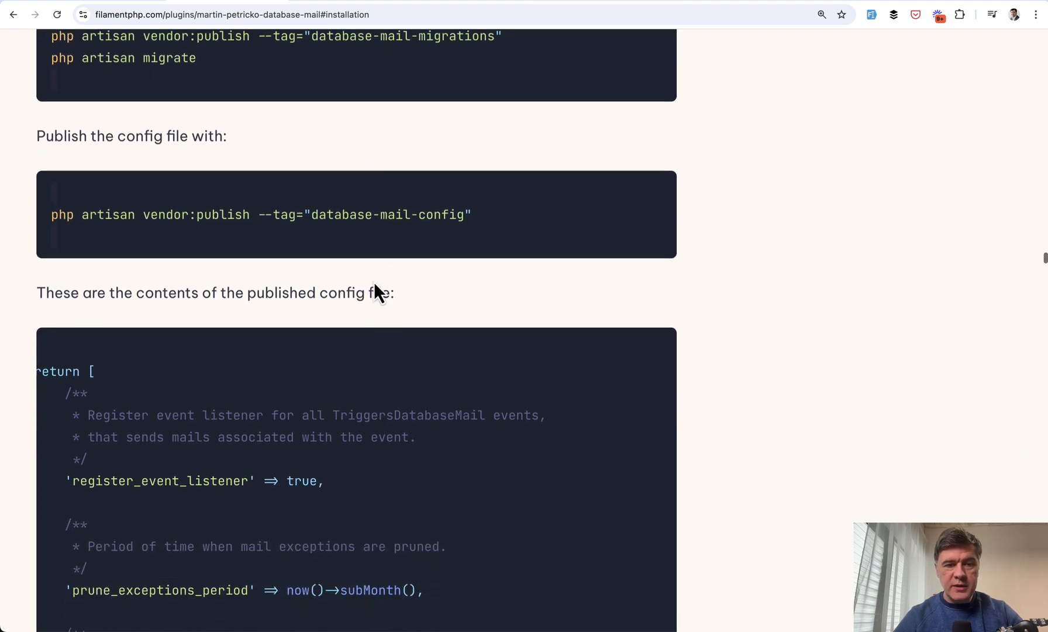
pyautogui.scroll(-3)
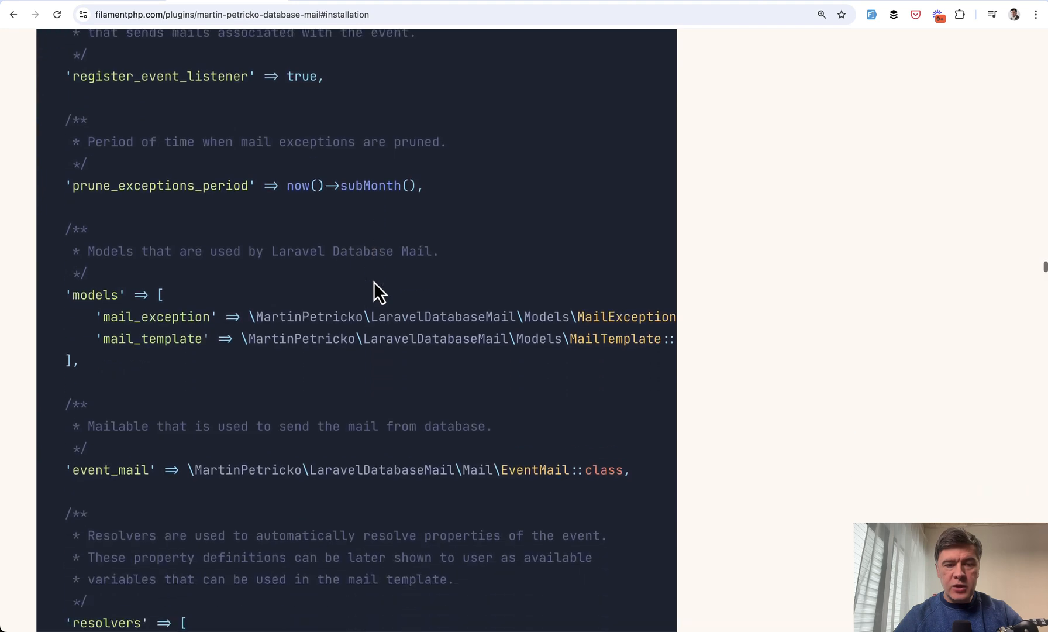
pyautogui.scroll(-3)
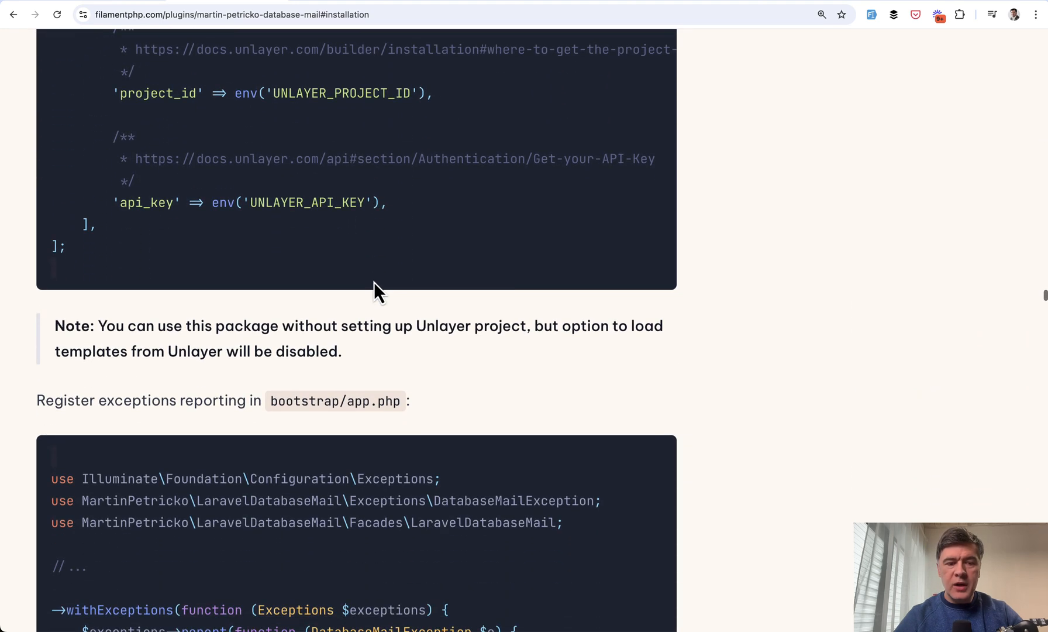
pyautogui.moveTo(408, 321)
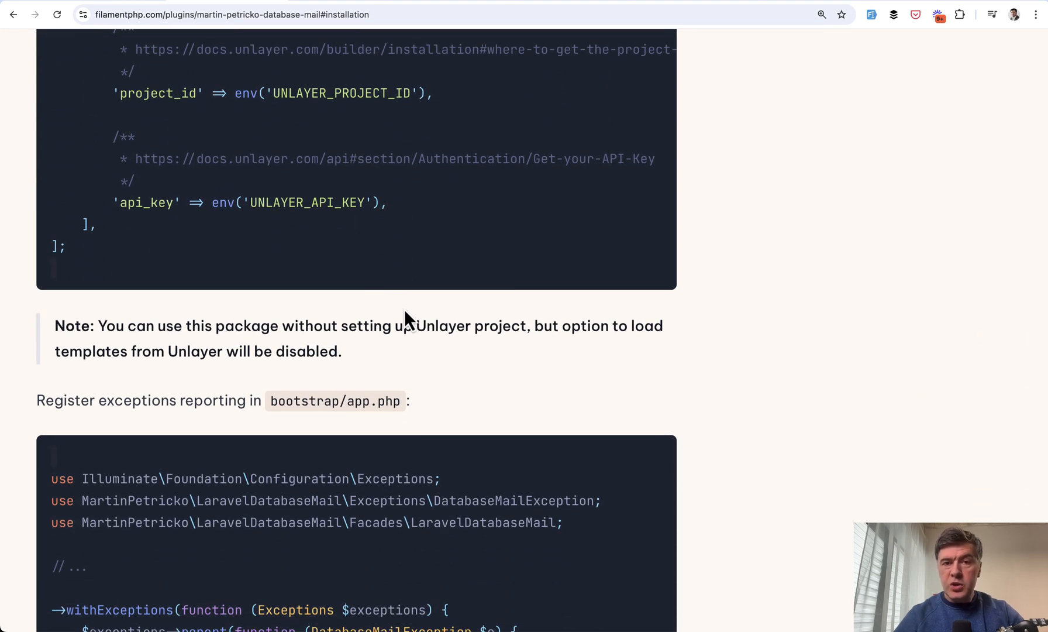
pyautogui.scroll(-3)
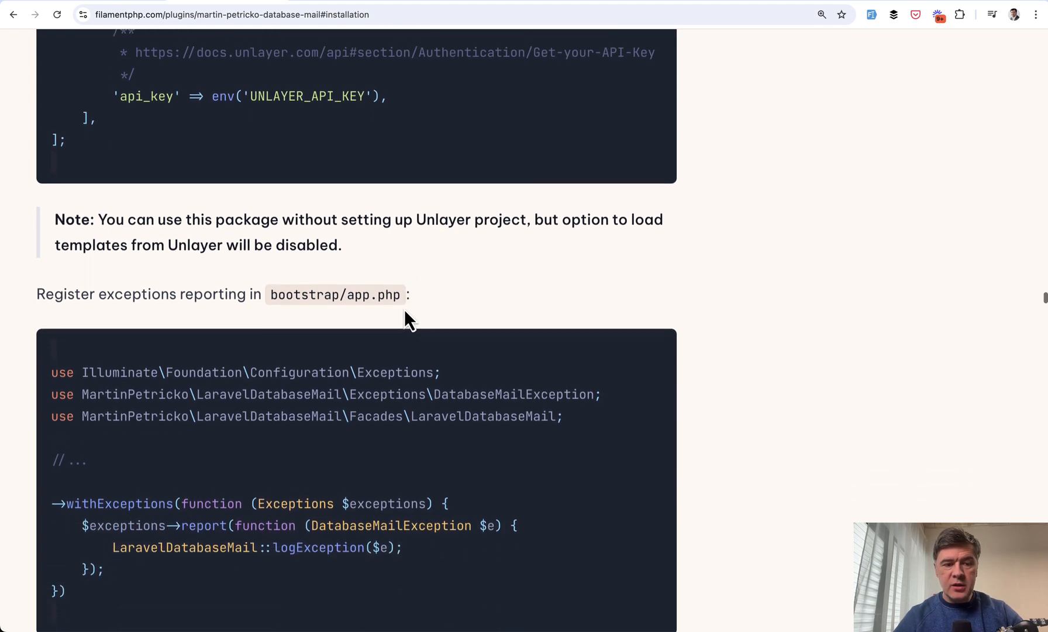
pyautogui.scroll(-3)
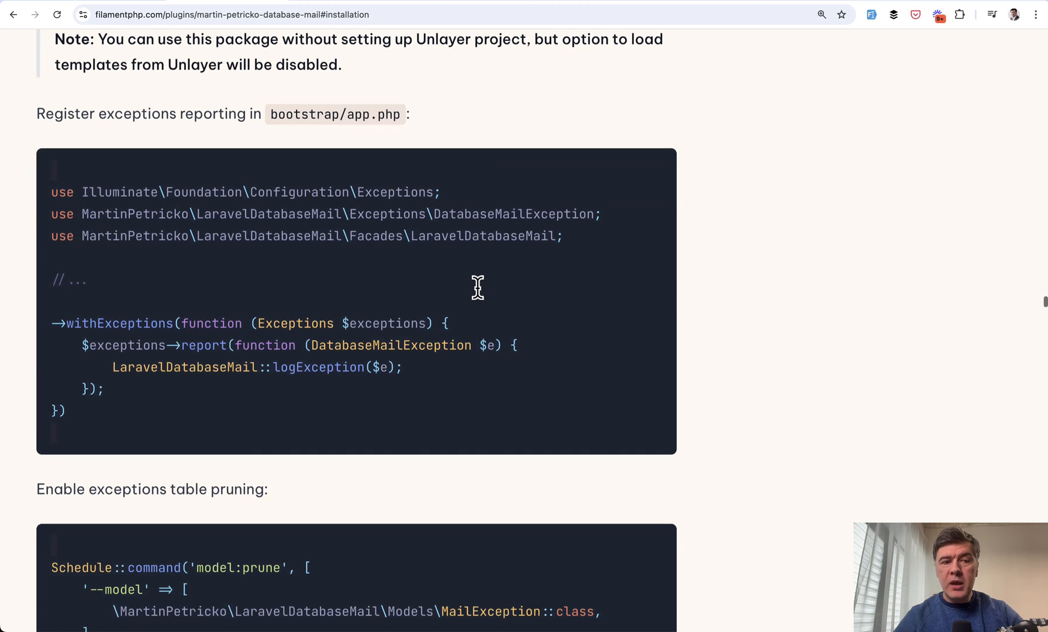
pyautogui.scroll(-3)
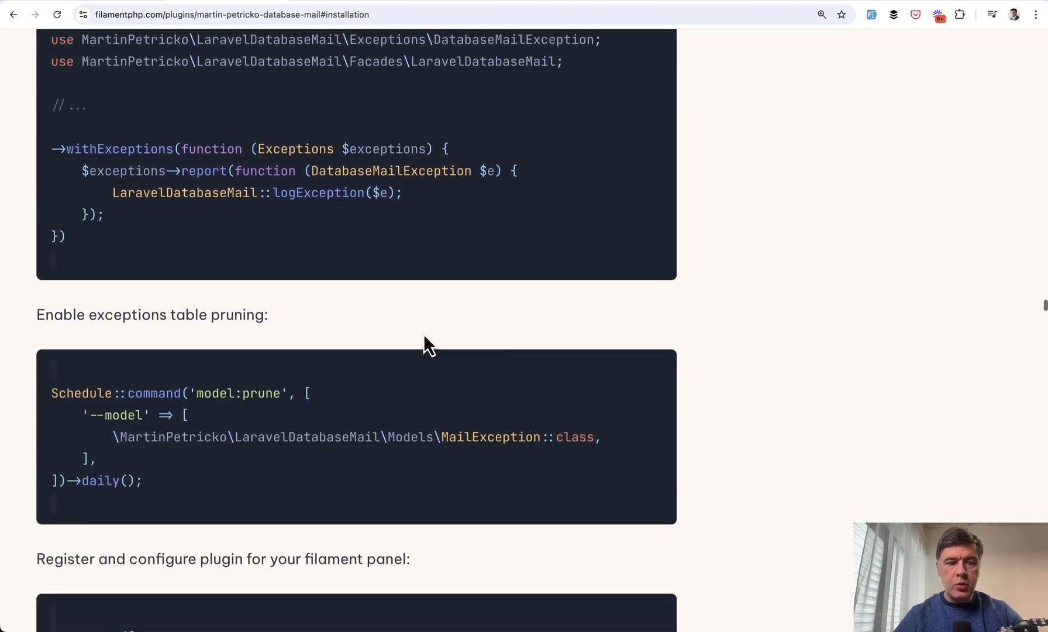
pyautogui.scroll(-3)
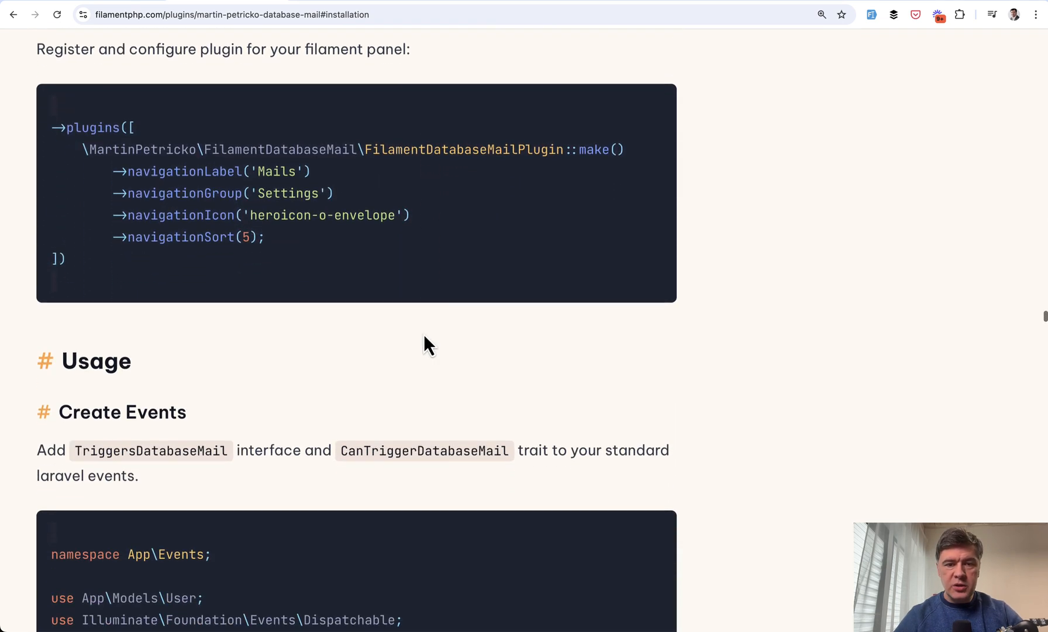
pyautogui.scroll(3)
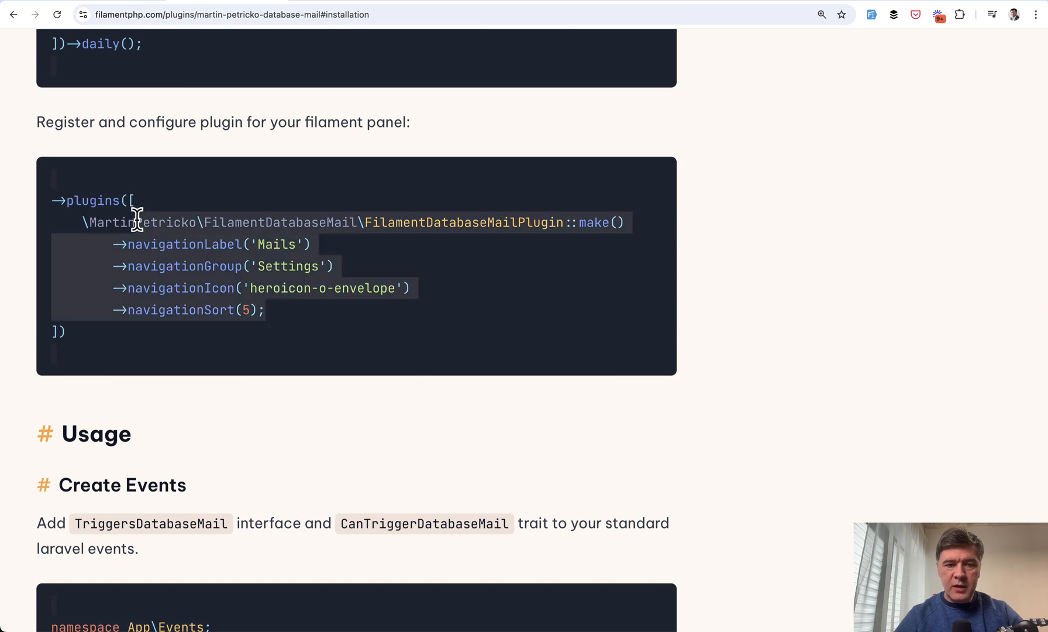
pyautogui.moveTo(545, 274)
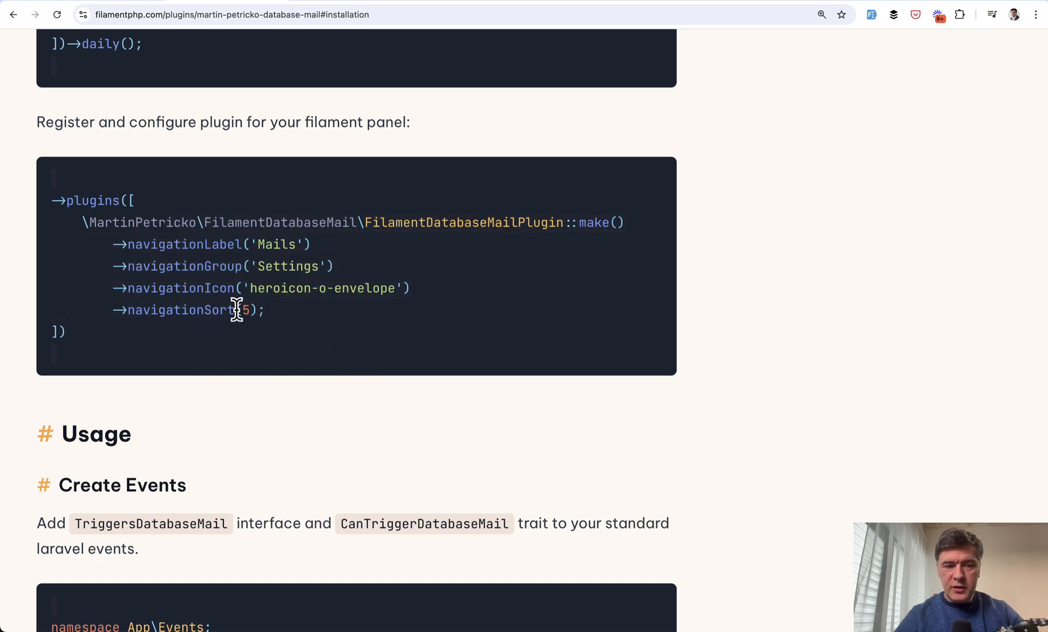
pyautogui.moveTo(391, 411)
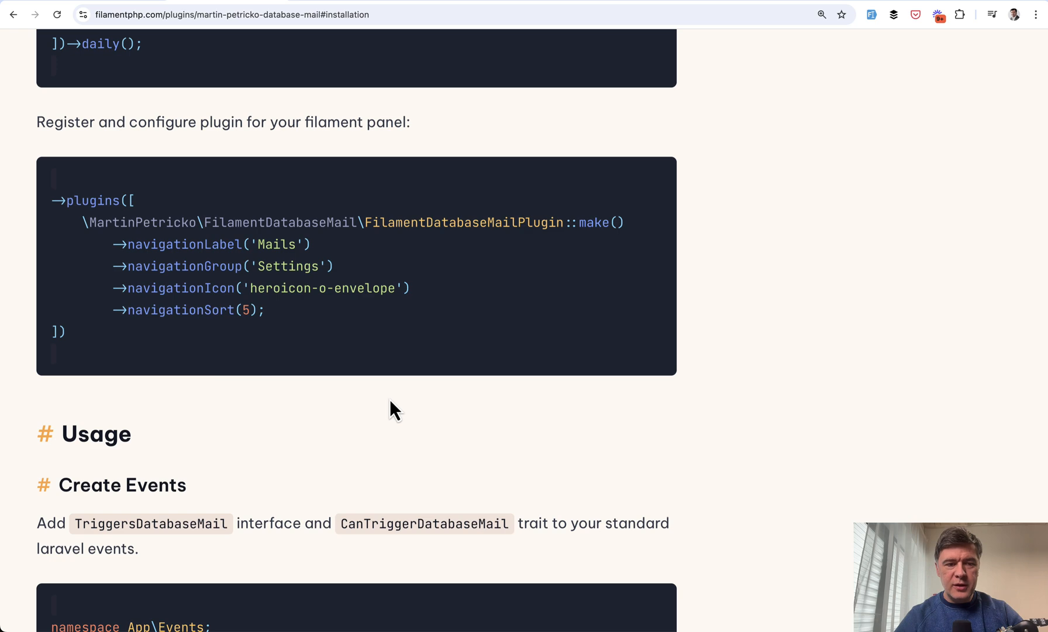
pyautogui.moveTo(324, 393)
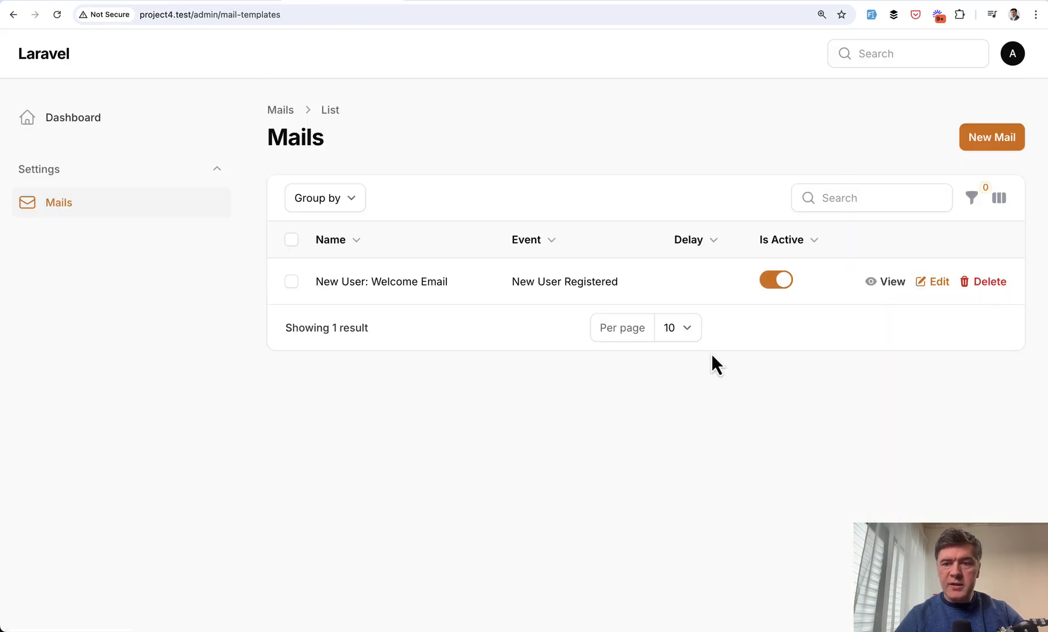
# - Start a new mail template and follow the 'by Unlayer Editor' link to Unlayer's website
pyautogui.click(992, 137)
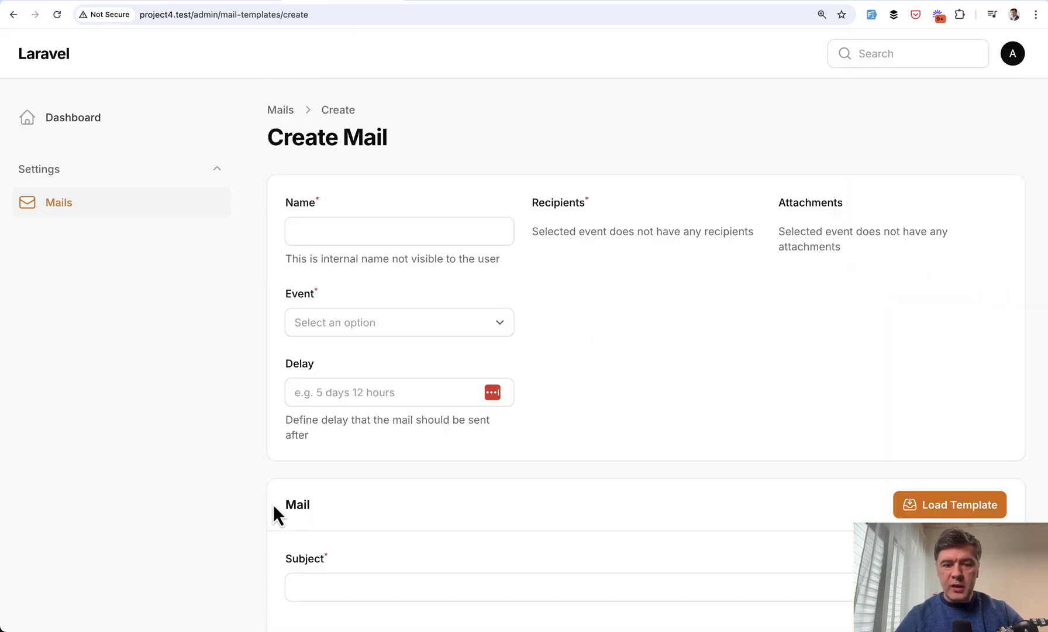
pyautogui.scroll(-3)
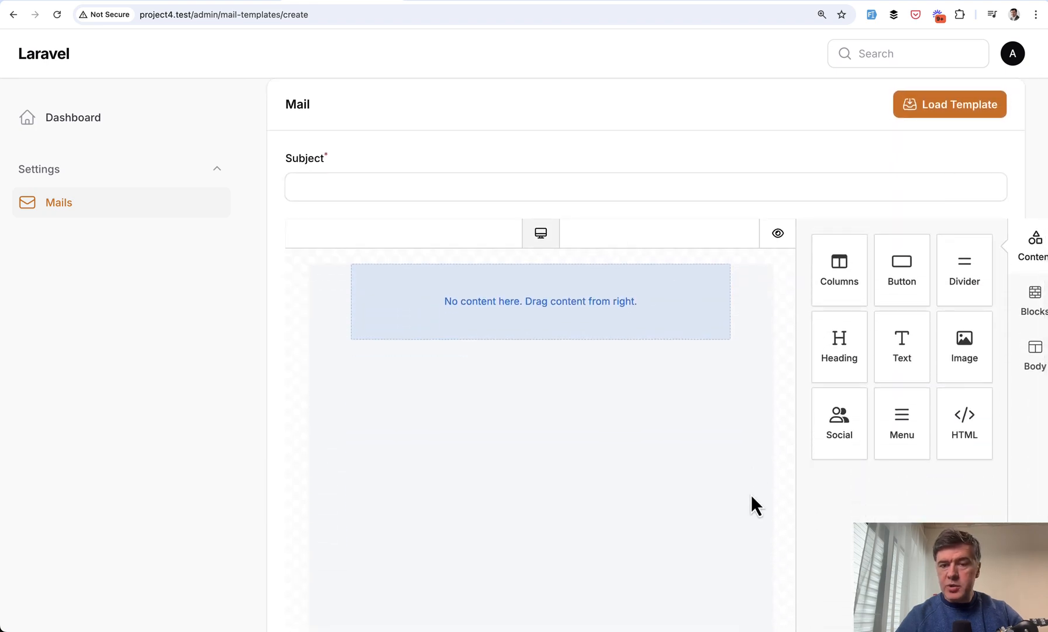
pyautogui.scroll(3)
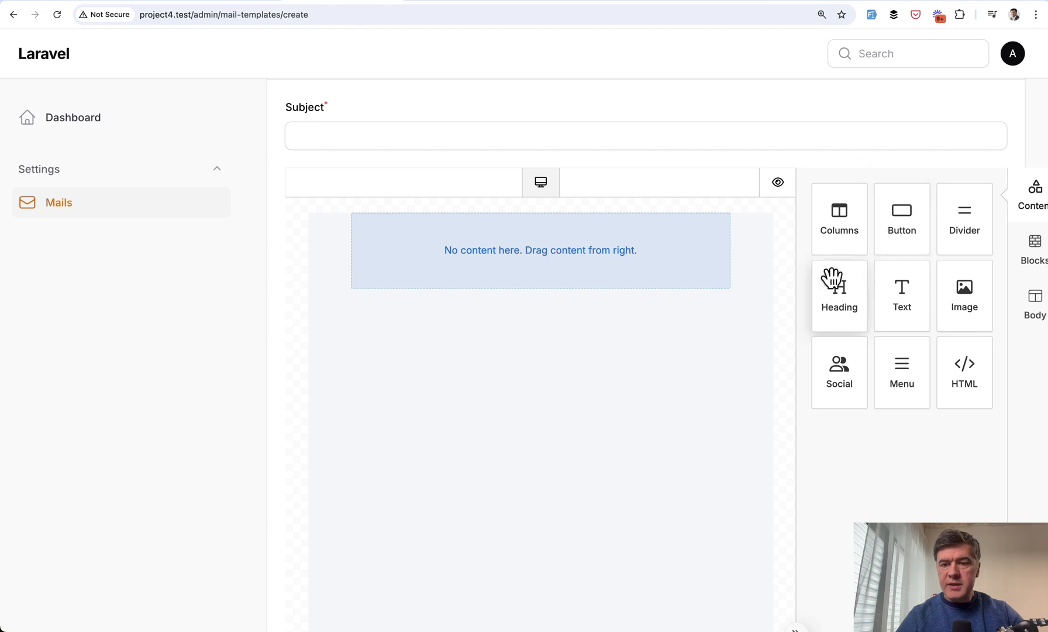
pyautogui.moveTo(475, 414)
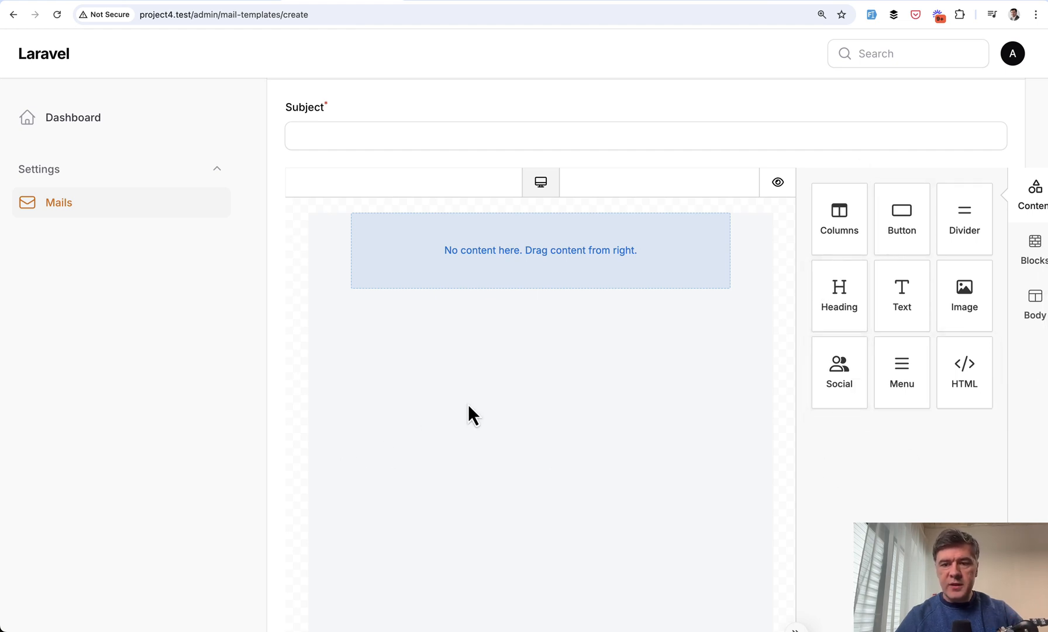
pyautogui.scroll(-3)
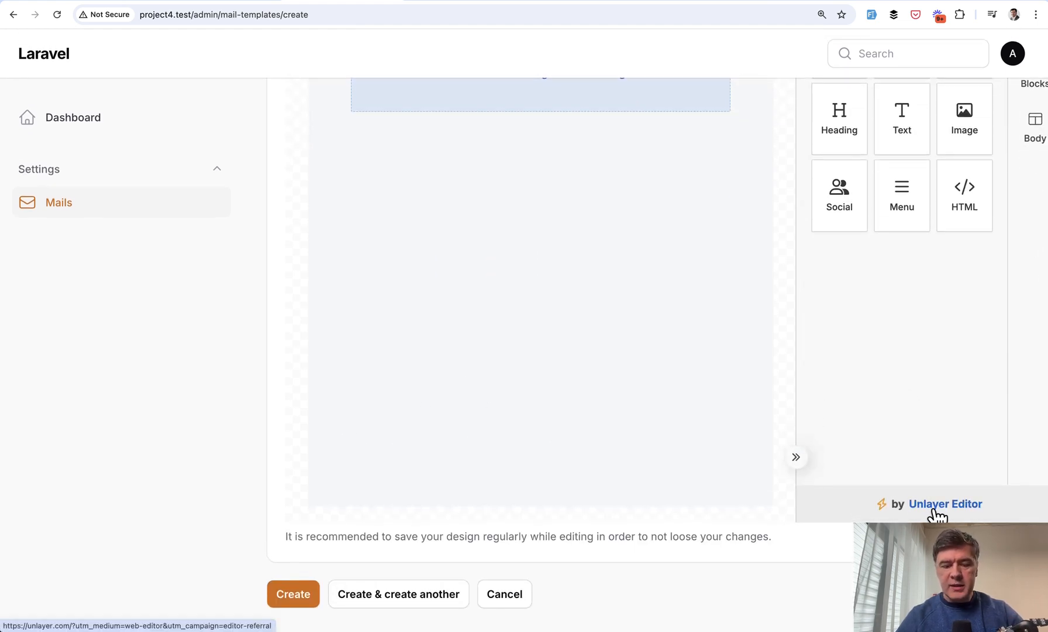
pyautogui.click(944, 503)
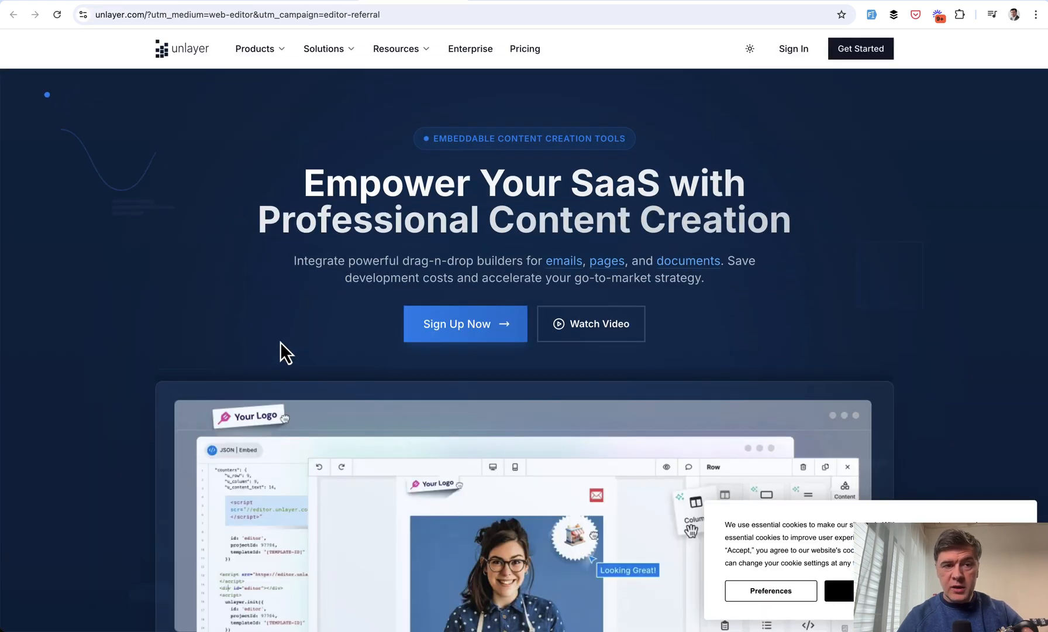
pyautogui.moveTo(408, 367)
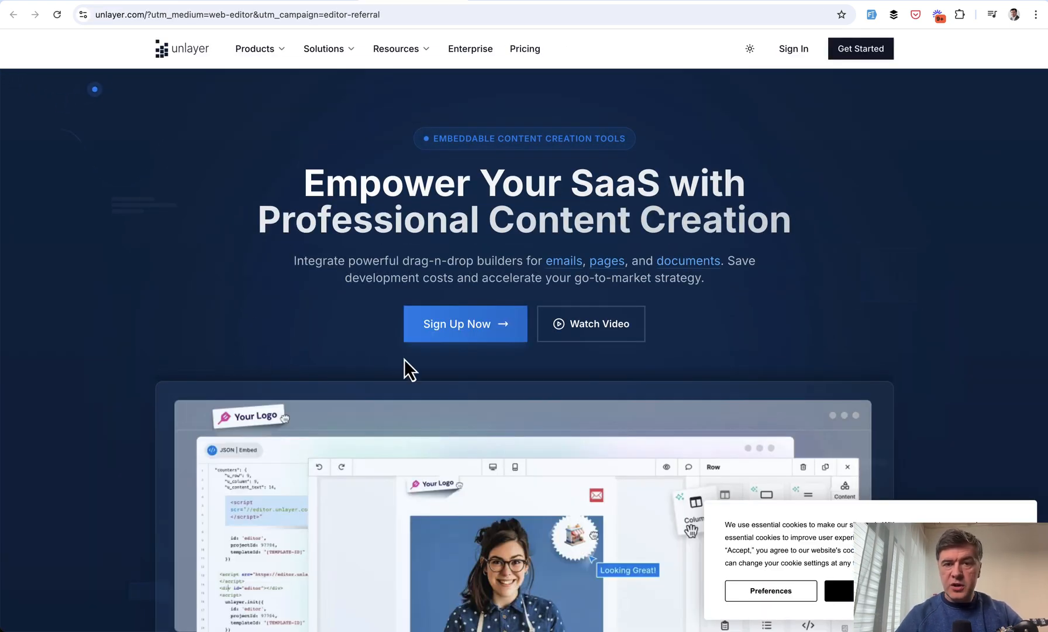
# - Back on the Create Mail form, set the Event to New User Registered
pyautogui.click(237, 15)
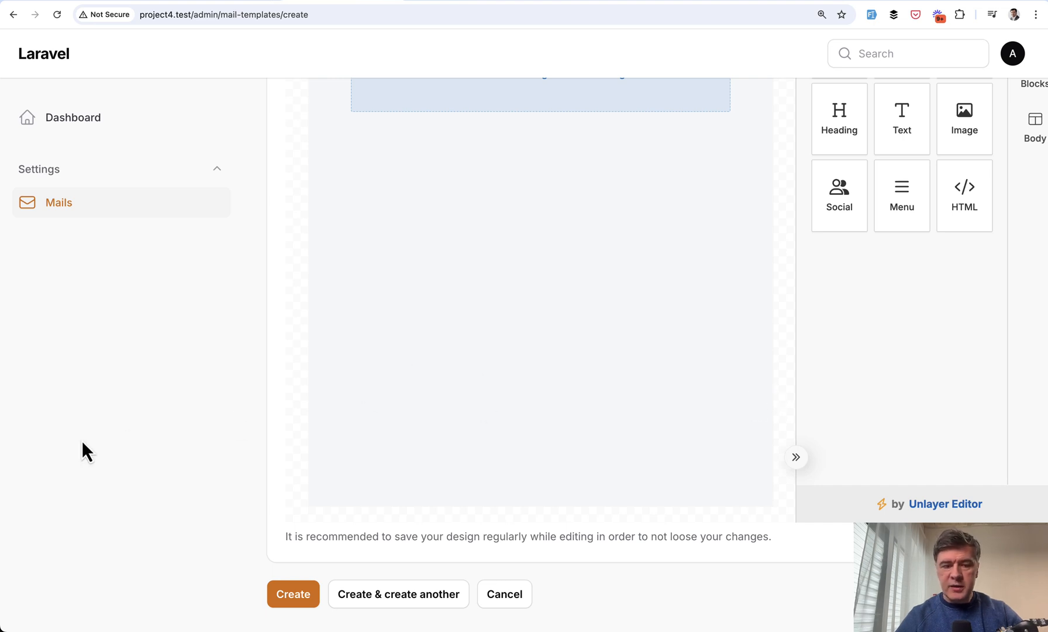
pyautogui.moveTo(157, 456)
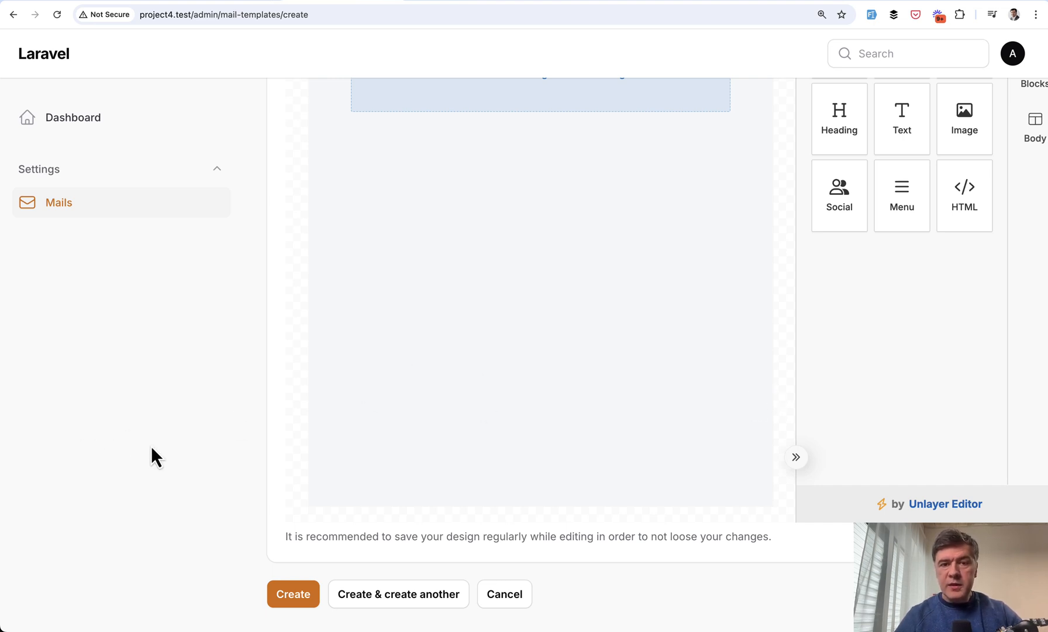
pyautogui.scroll(3)
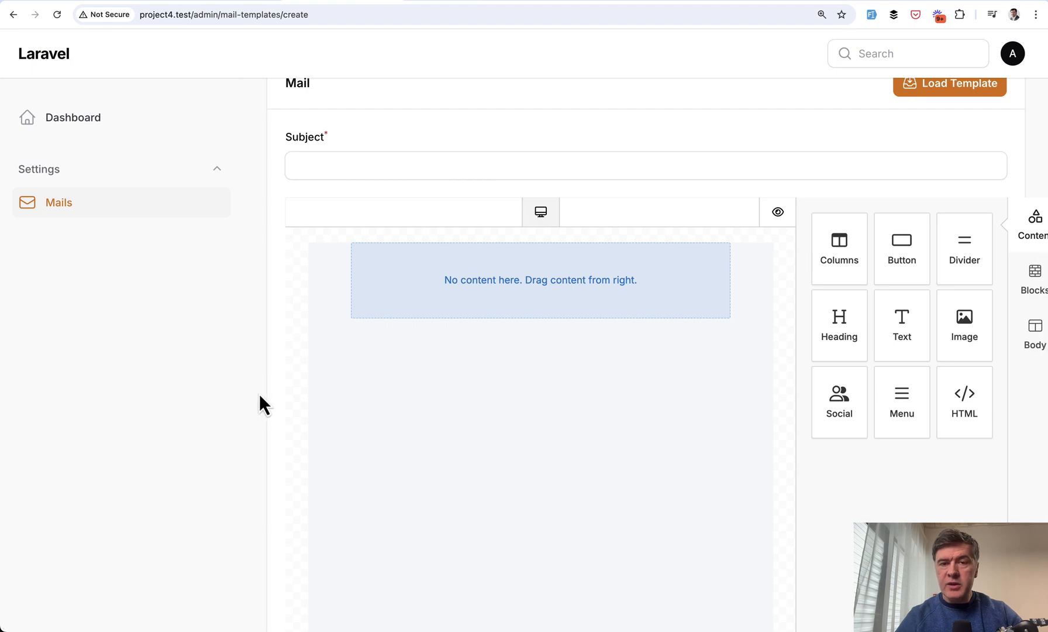
pyautogui.scroll(3)
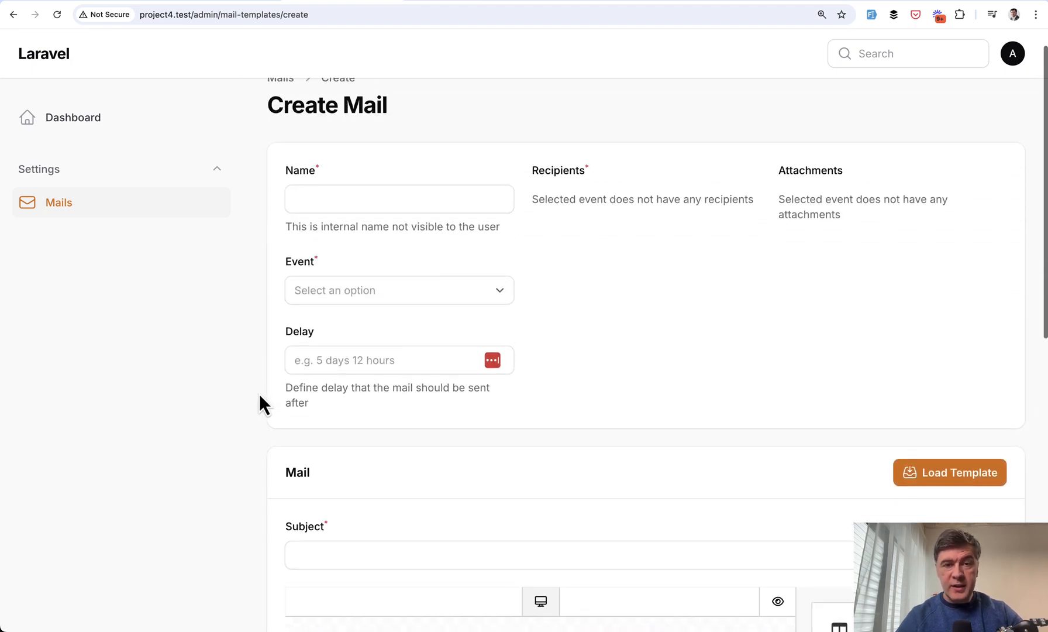
pyautogui.scroll(3)
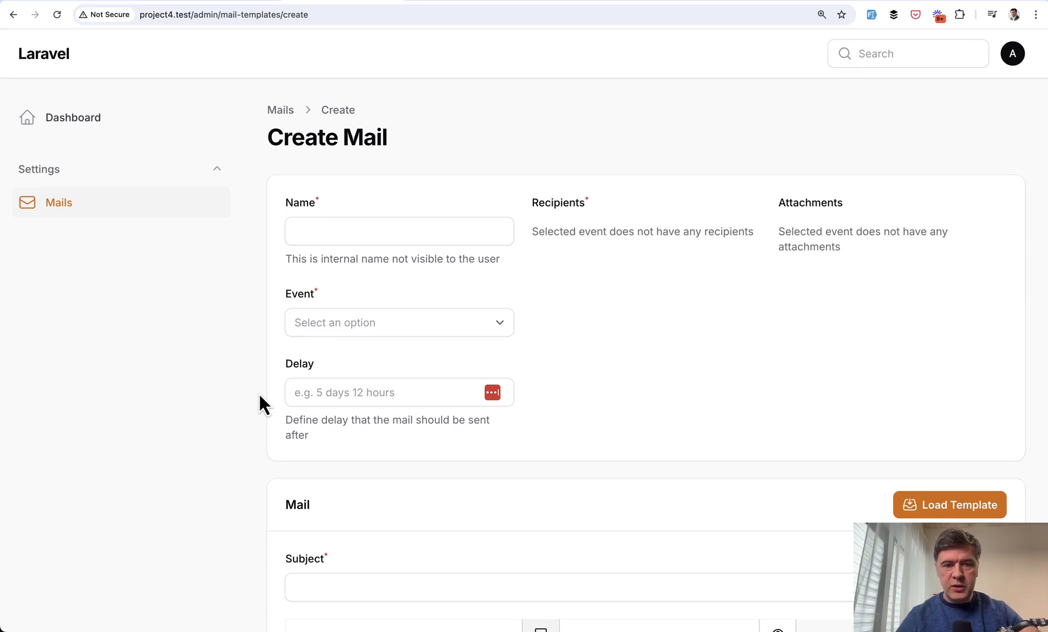
pyautogui.moveTo(335, 361)
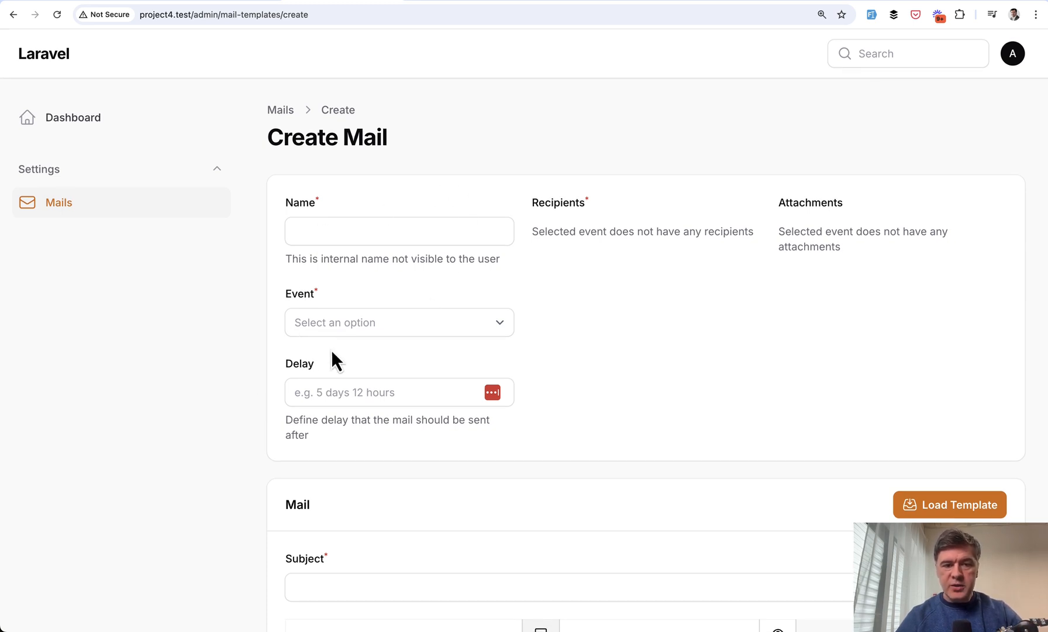
pyautogui.click(398, 322)
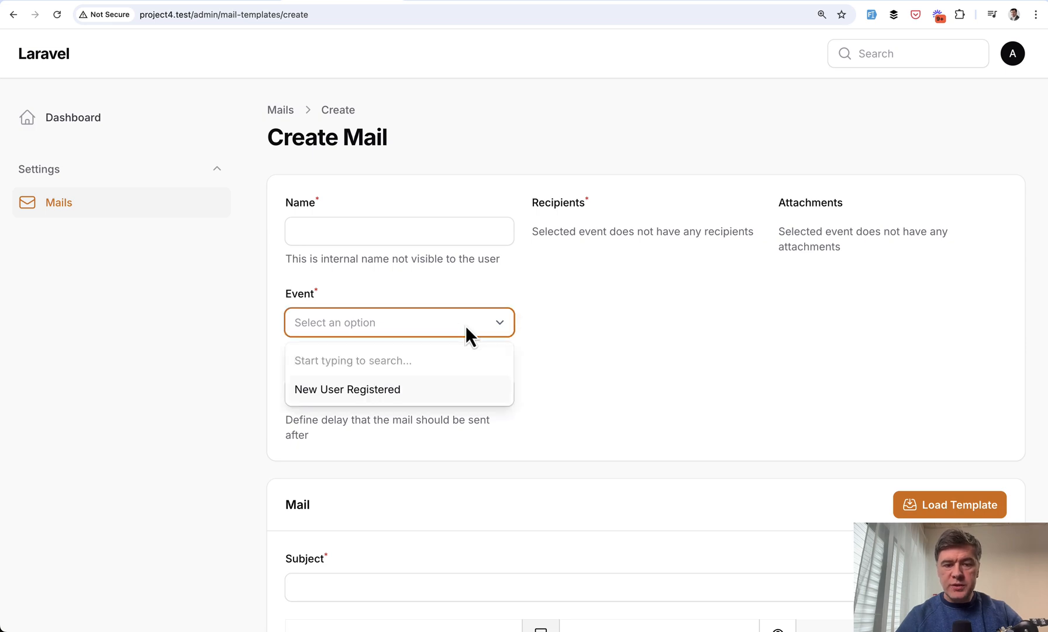
pyautogui.moveTo(243, 362)
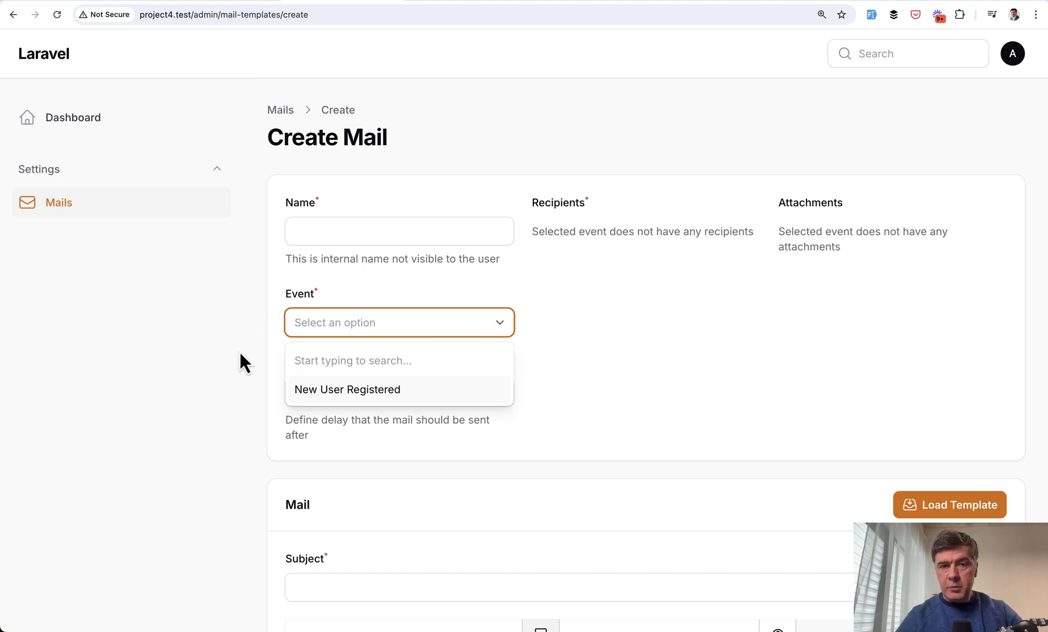
pyautogui.moveTo(340, 408)
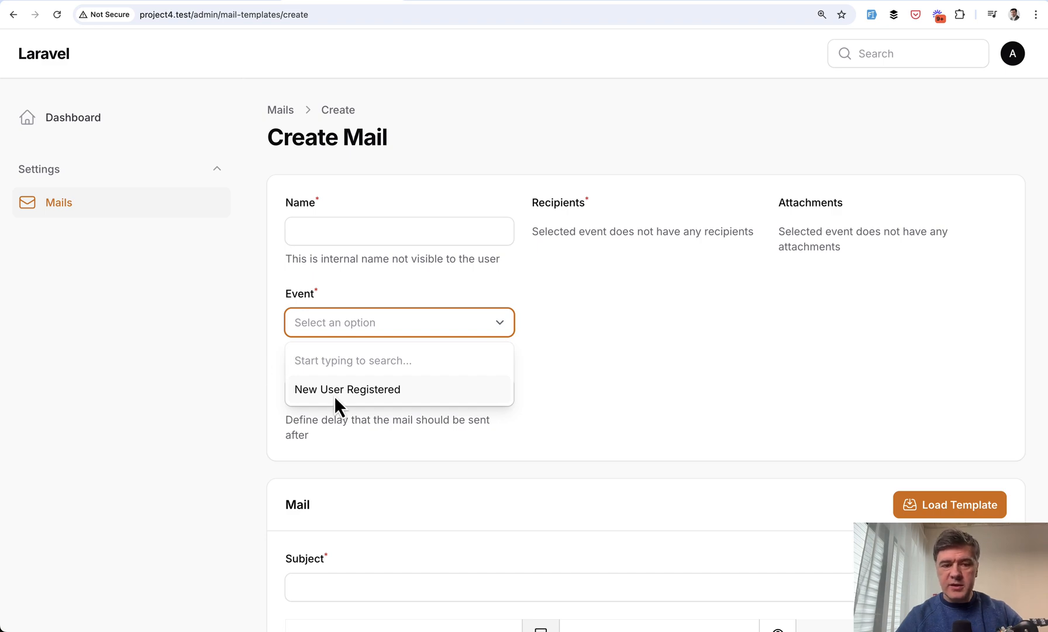
pyautogui.click(347, 389)
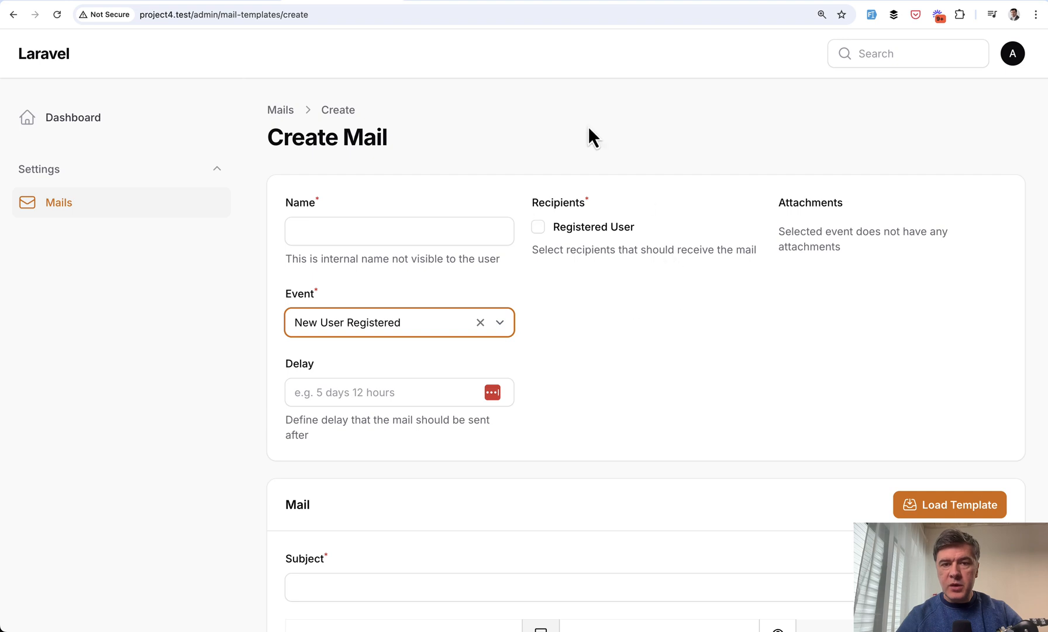
pyautogui.moveTo(611, 328)
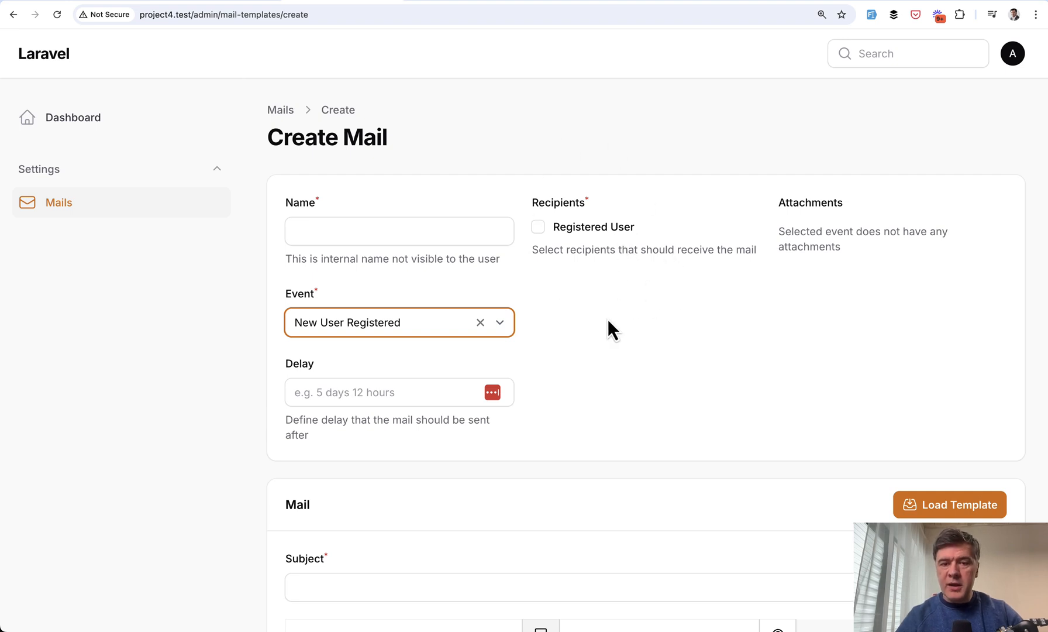
pyautogui.moveTo(621, 298)
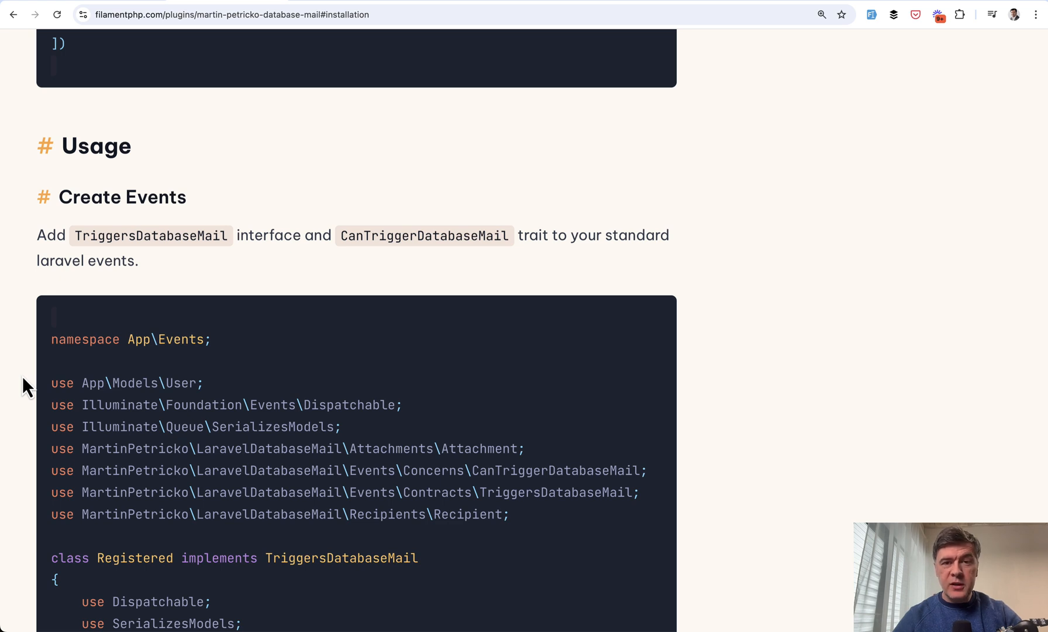
# - Read through the docs' Usage > Create Events code sample for TriggersDatabaseMail events
pyautogui.scroll(-3)
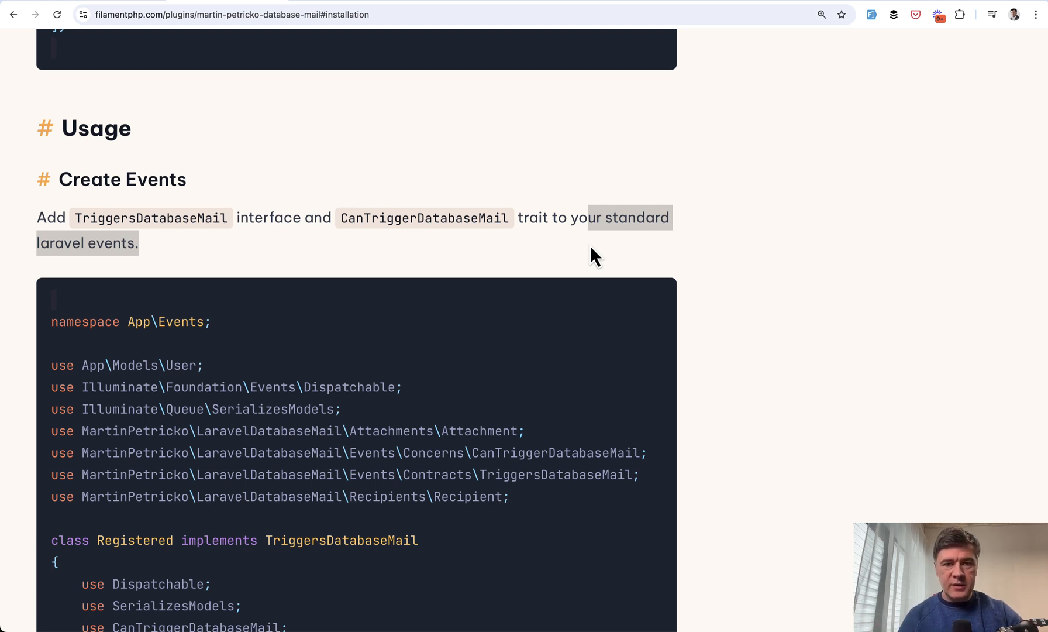
pyautogui.scroll(-3)
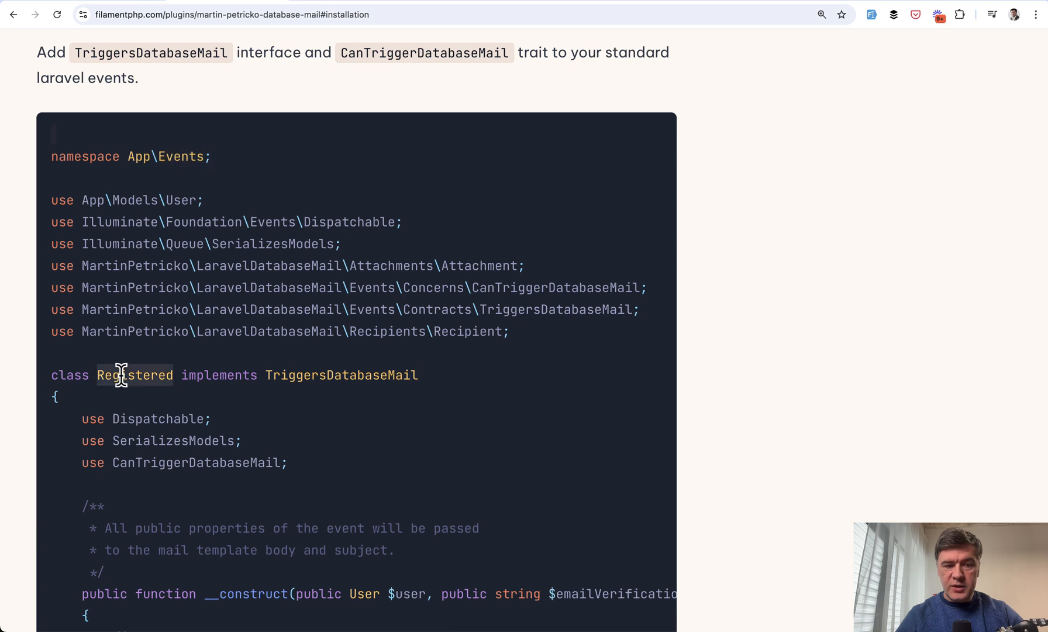
pyautogui.moveTo(266, 374)
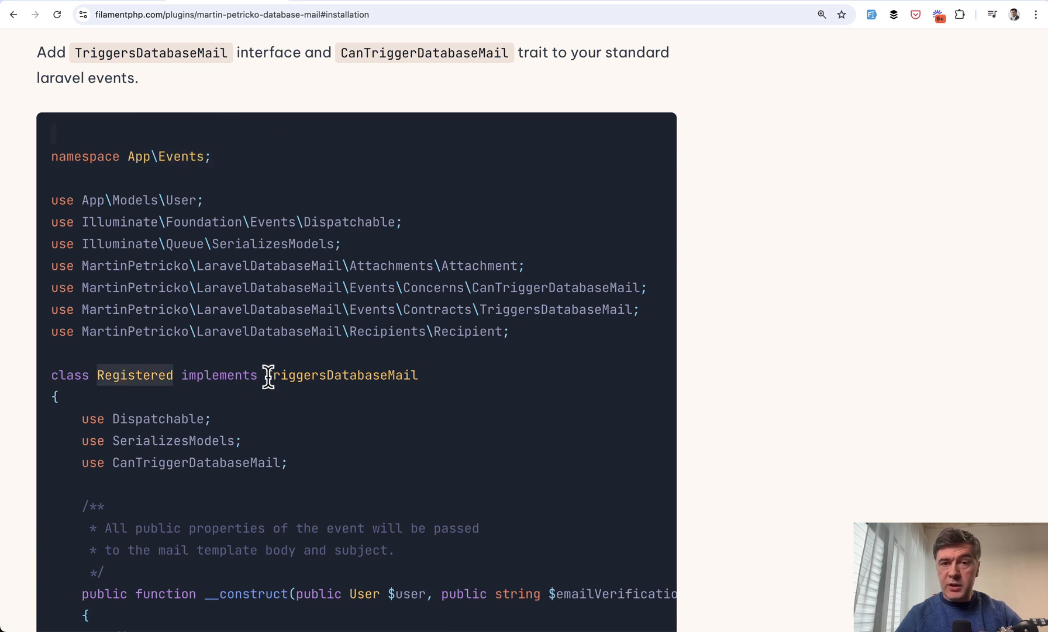
pyautogui.scroll(-3)
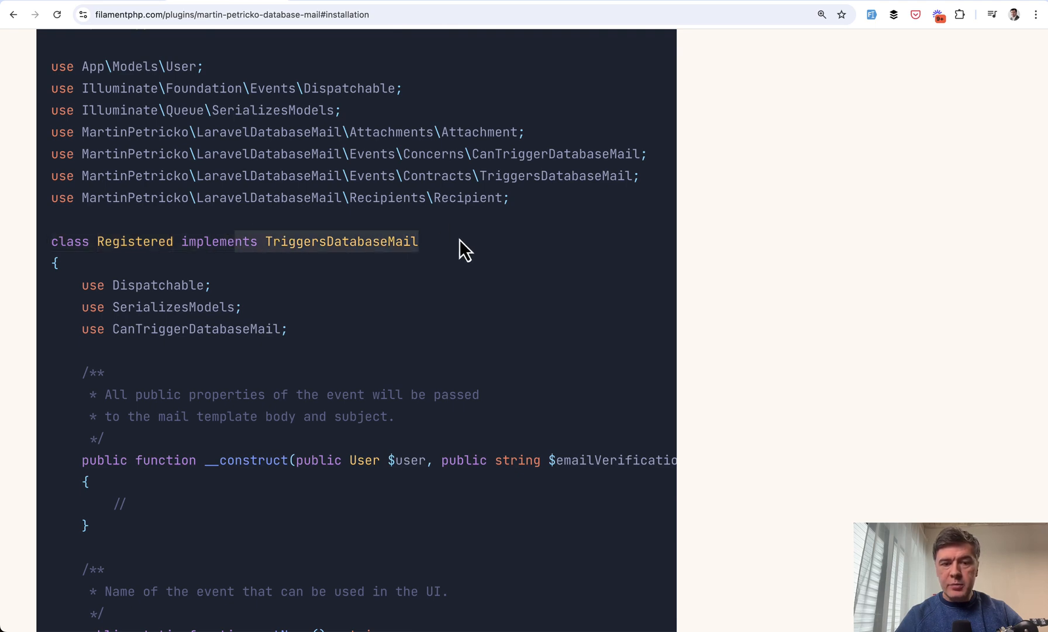
pyautogui.scroll(-3)
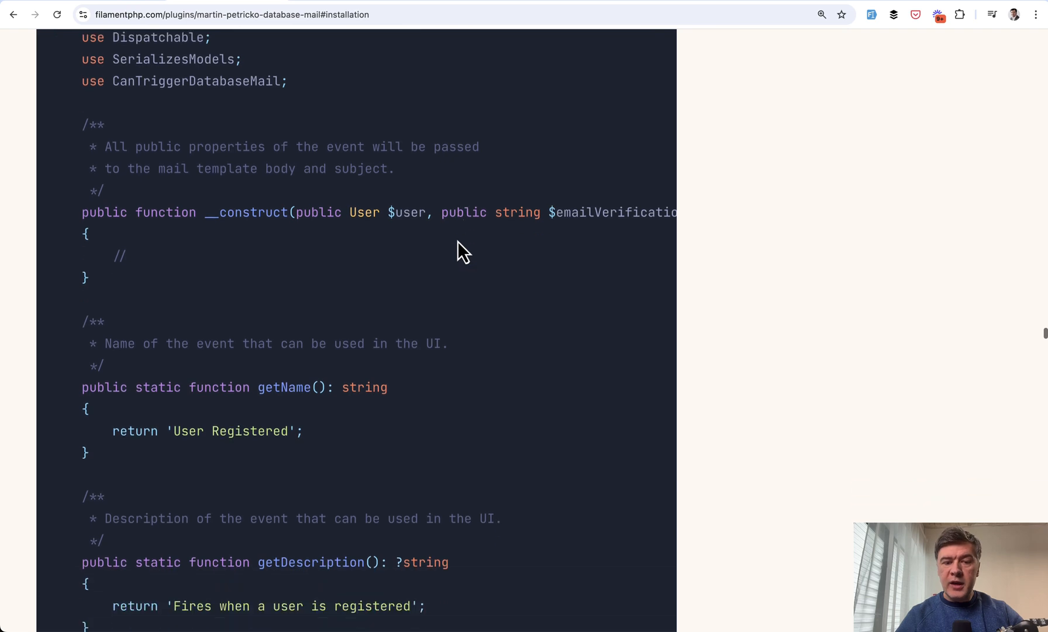
pyautogui.scroll(-3)
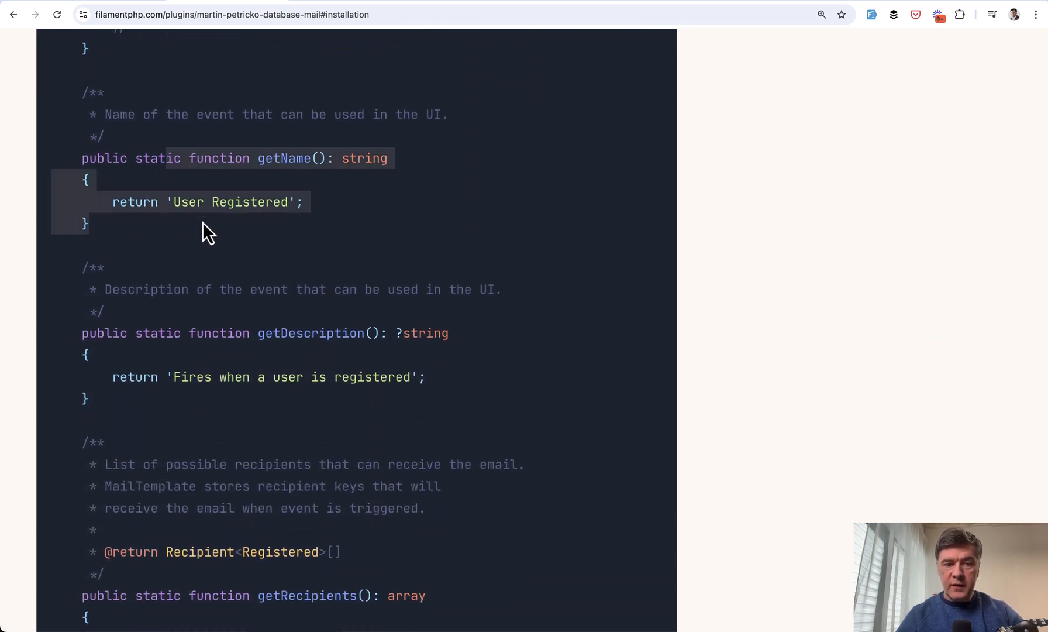
pyautogui.scroll(-3)
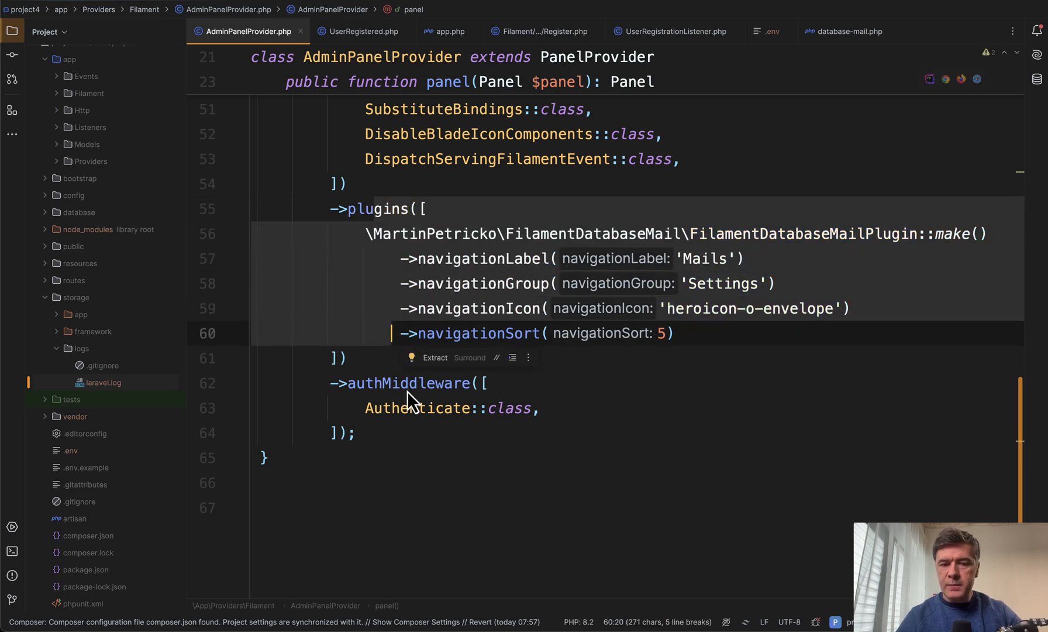
# - Review app/Events/UserRegistered.php: getName, the user constructor property and Registered User recipient
pyautogui.click(358, 30)
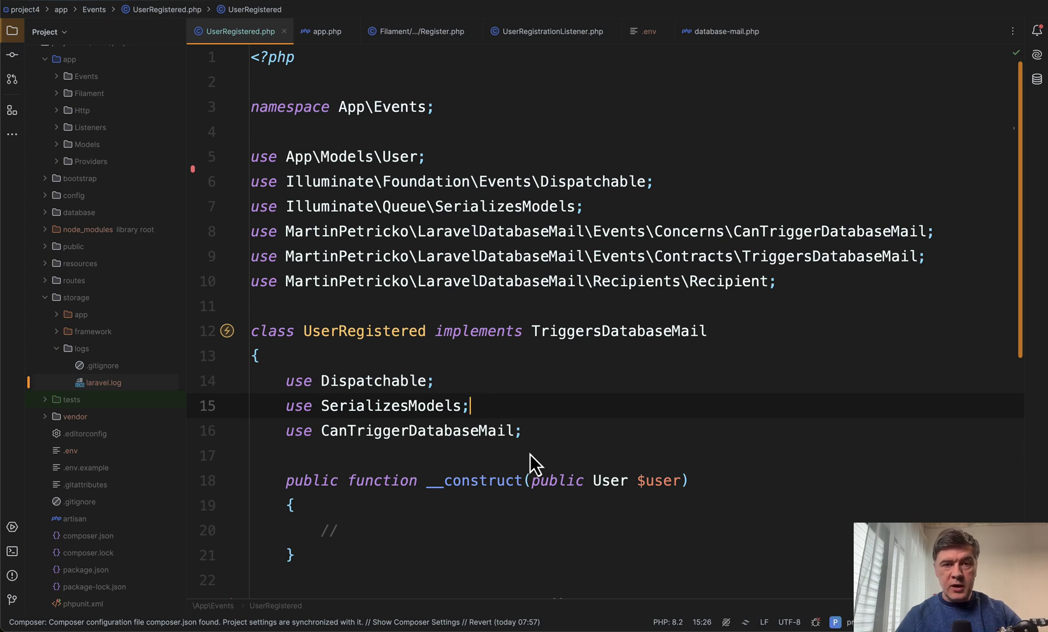
pyautogui.moveTo(362, 348)
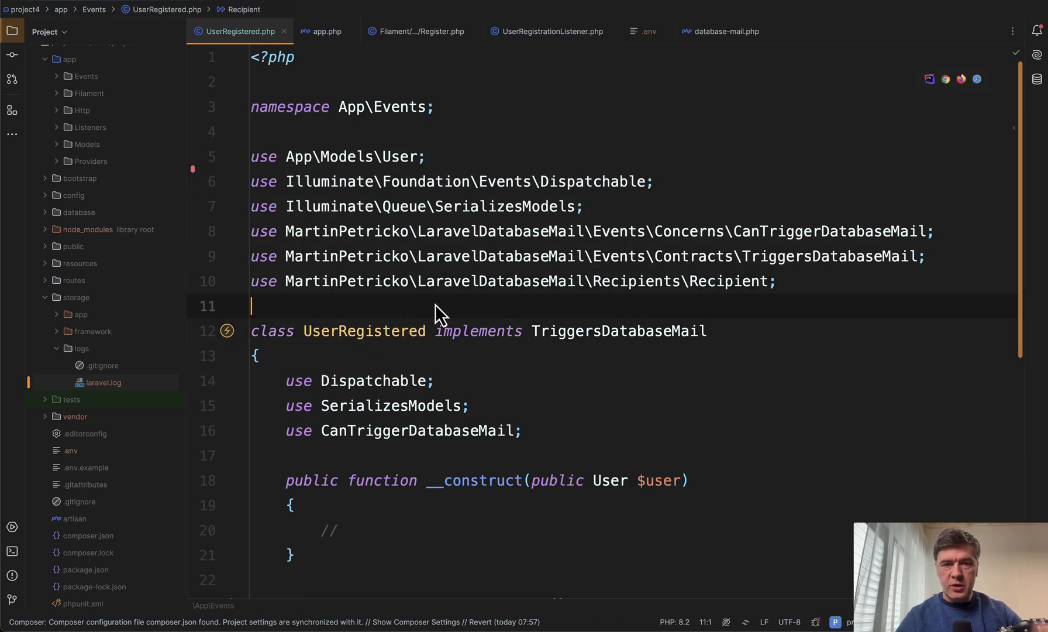
pyautogui.moveTo(495, 300)
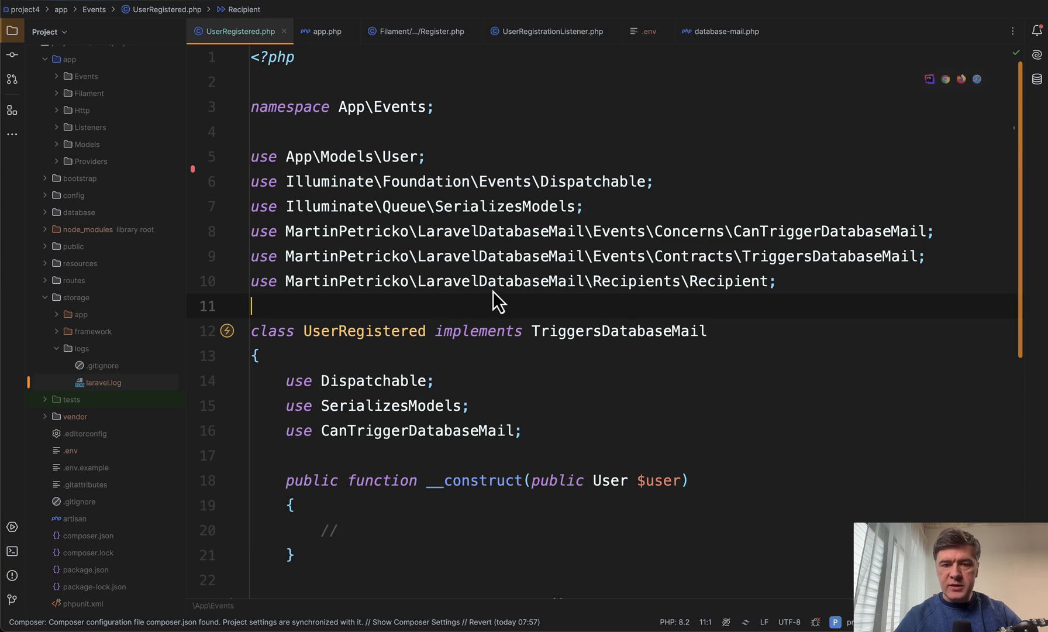
pyautogui.scroll(-3)
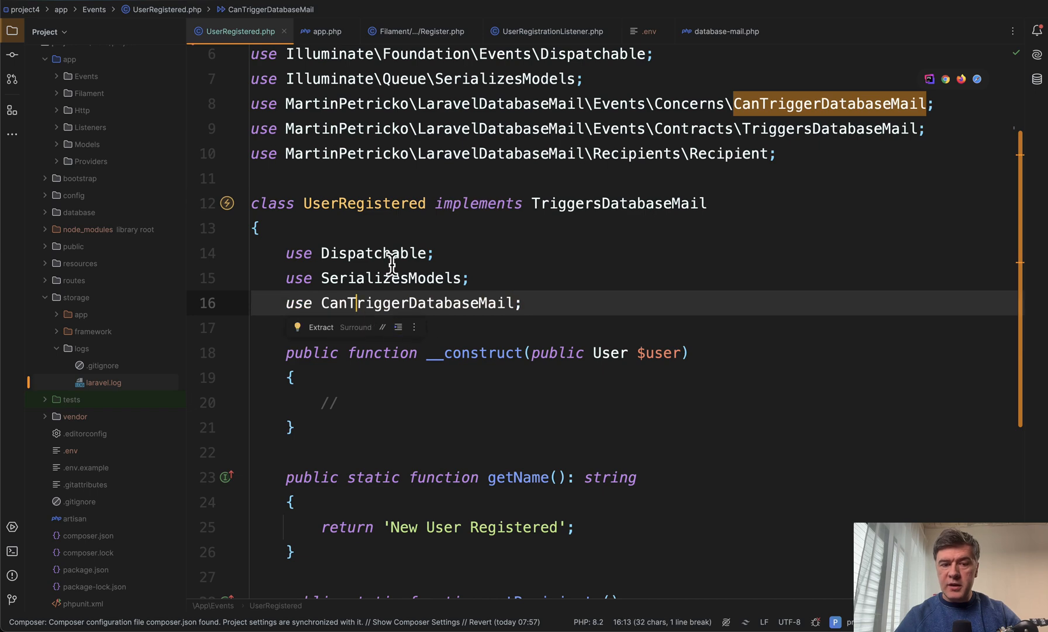
pyautogui.scroll(-3)
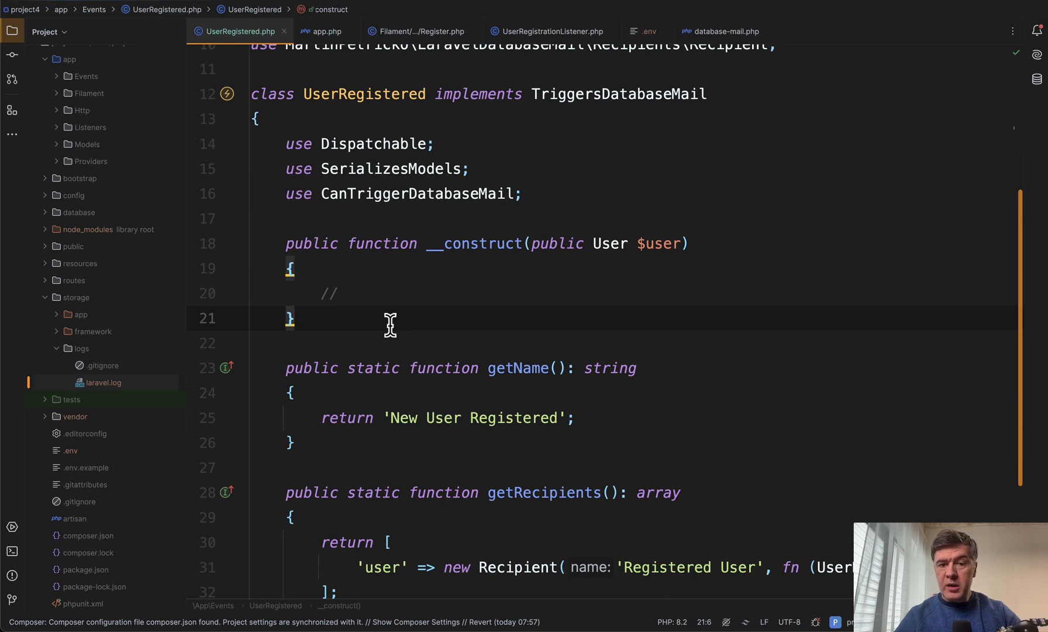
pyautogui.doubleClick(654, 242)
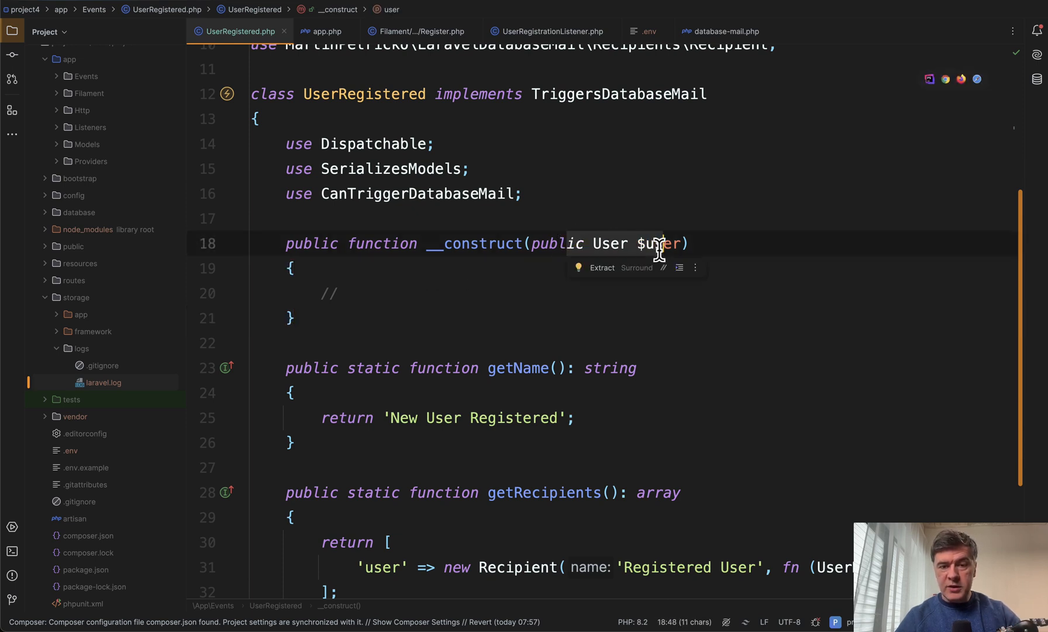
pyautogui.moveTo(418, 317)
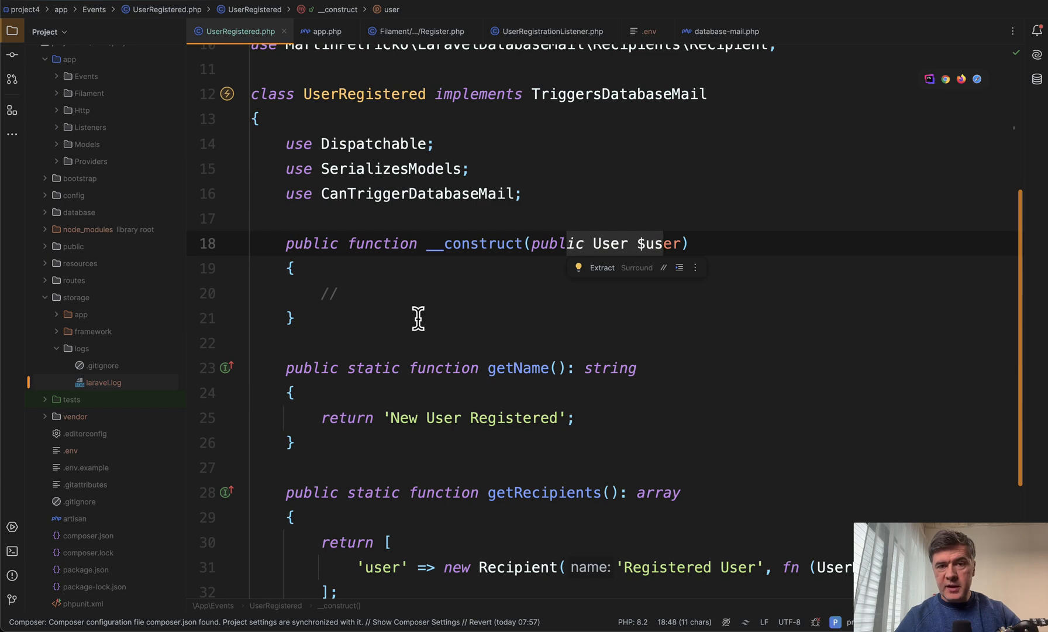
pyautogui.moveTo(446, 317)
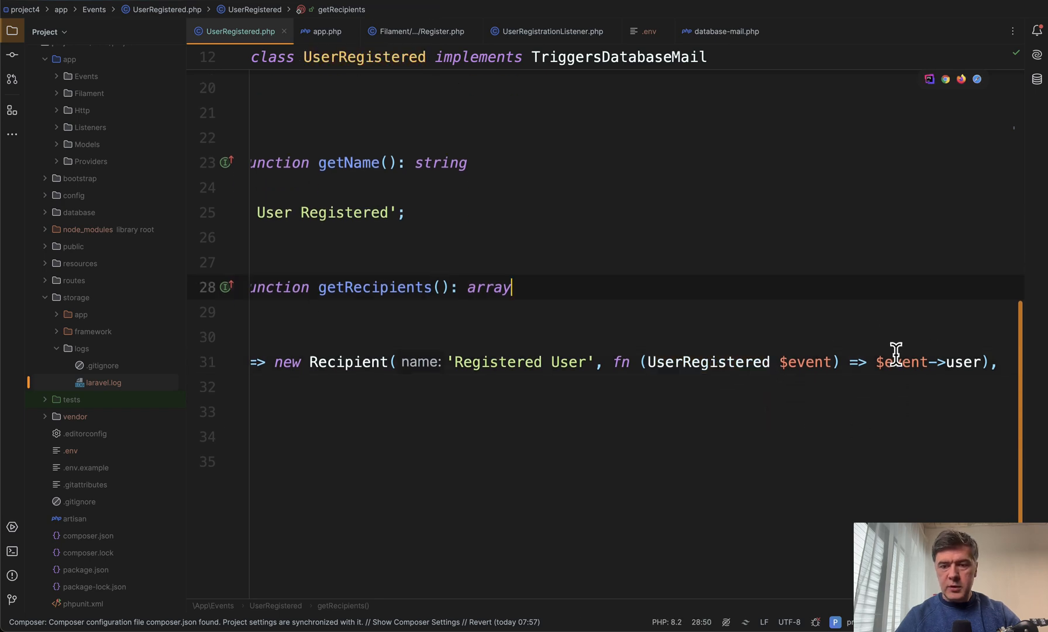
pyautogui.scroll(3)
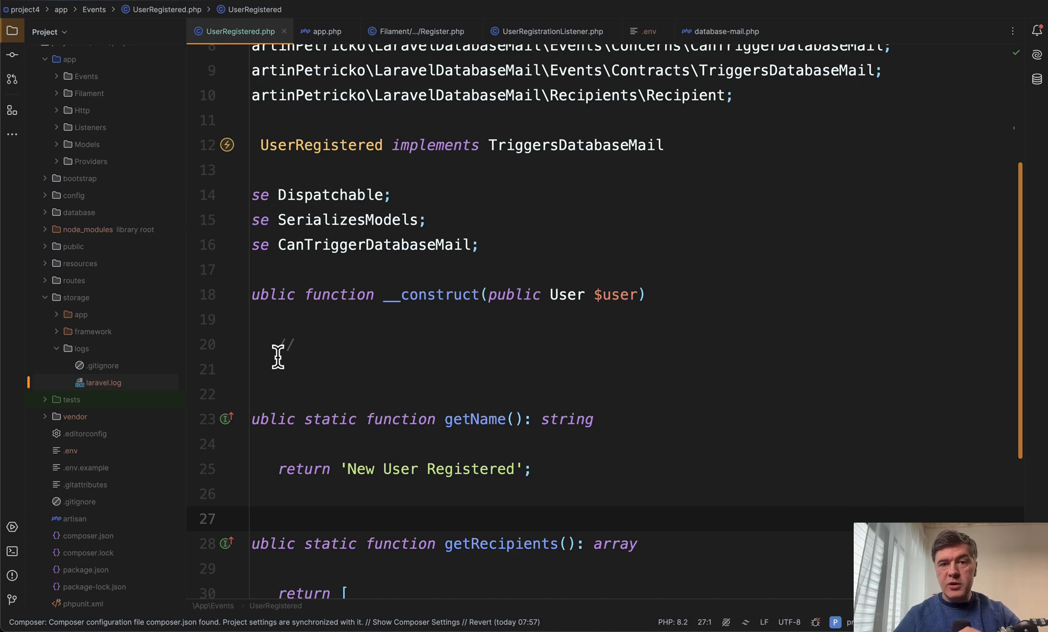
# - From the app's Register page, jump into Filament's BaseRegister and locate register() firing event(new Registered)
pyautogui.click(415, 30)
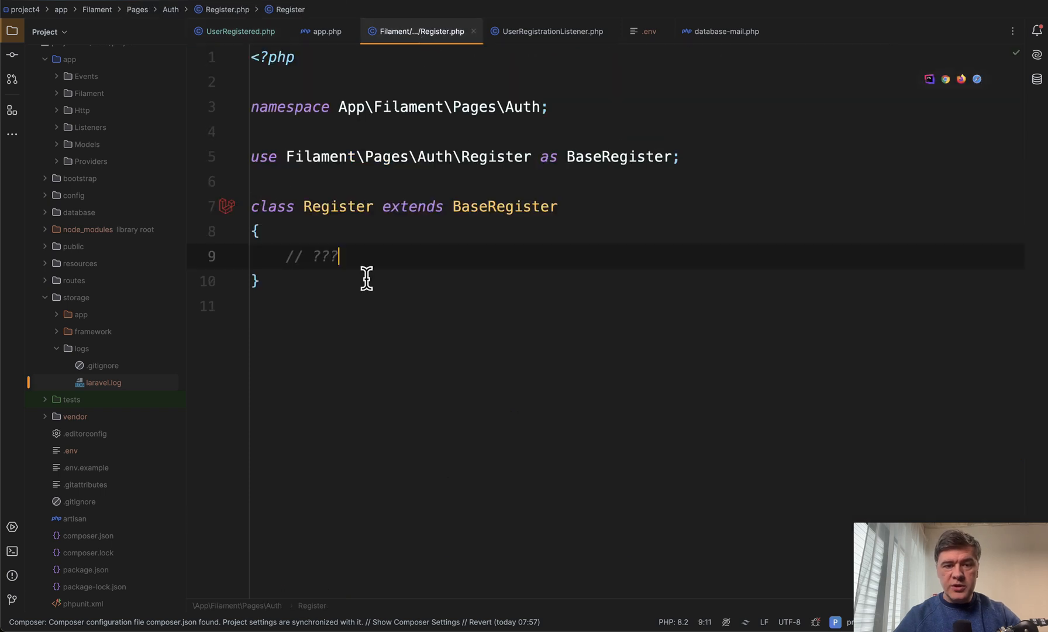
pyautogui.moveTo(504, 206)
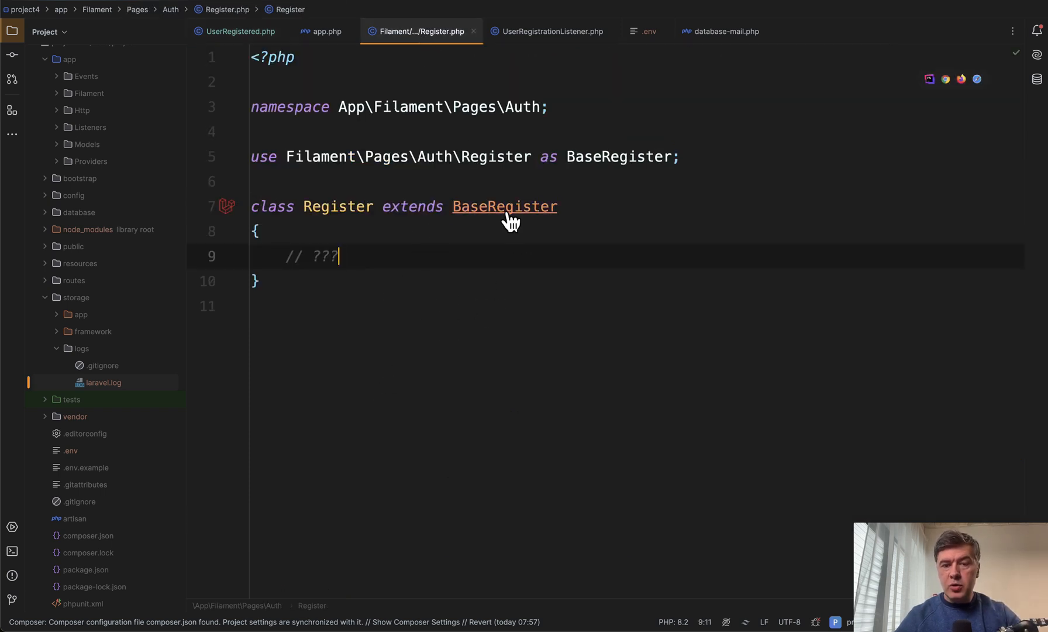
pyautogui.click(505, 205)
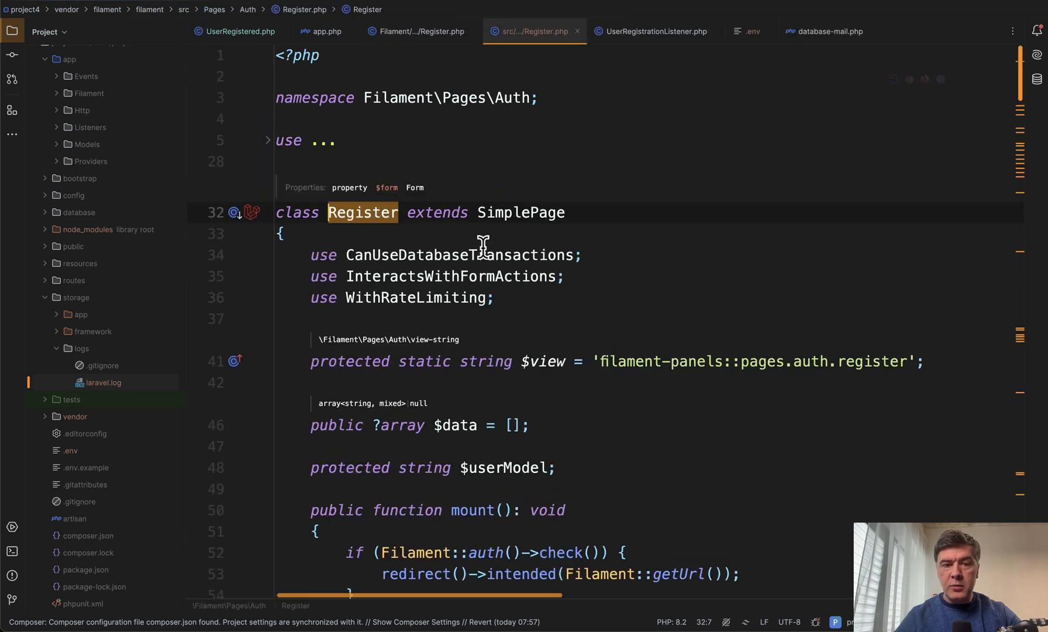
pyautogui.scroll(-3)
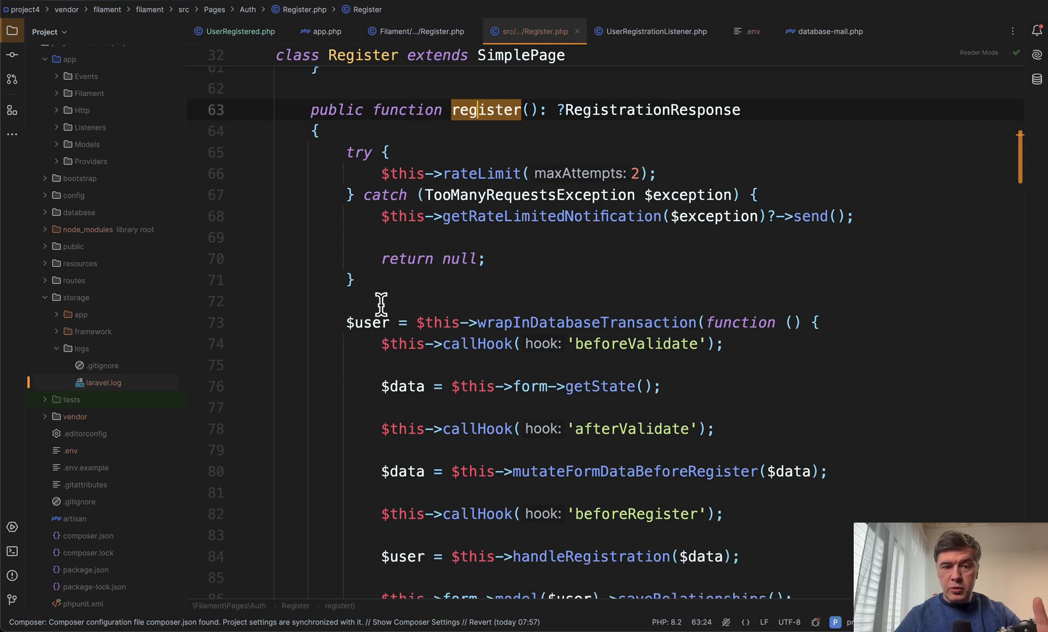
pyautogui.scroll(-3)
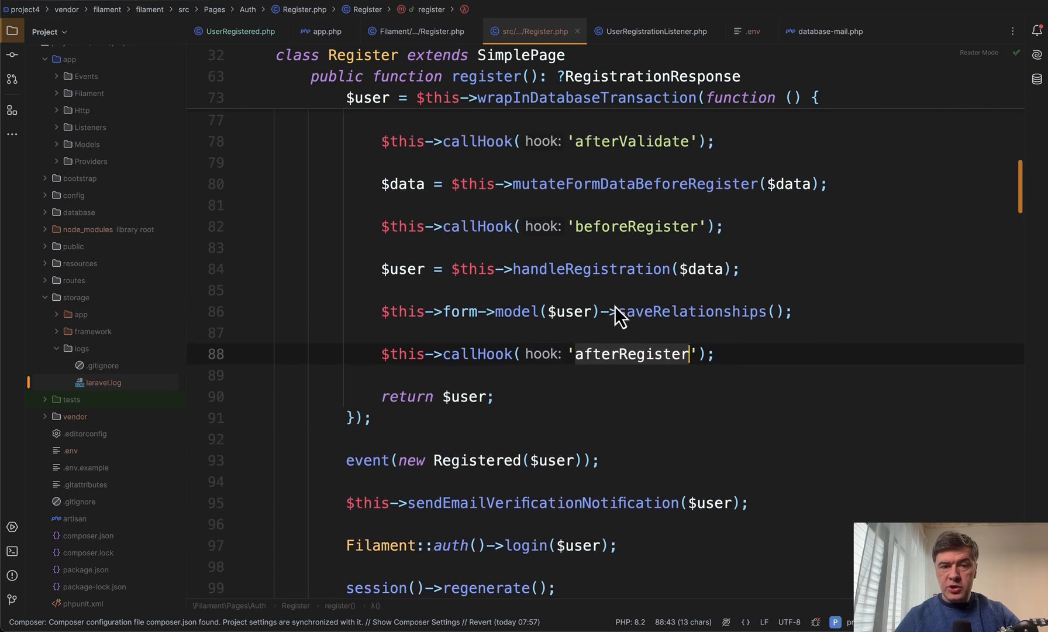
pyautogui.scroll(3)
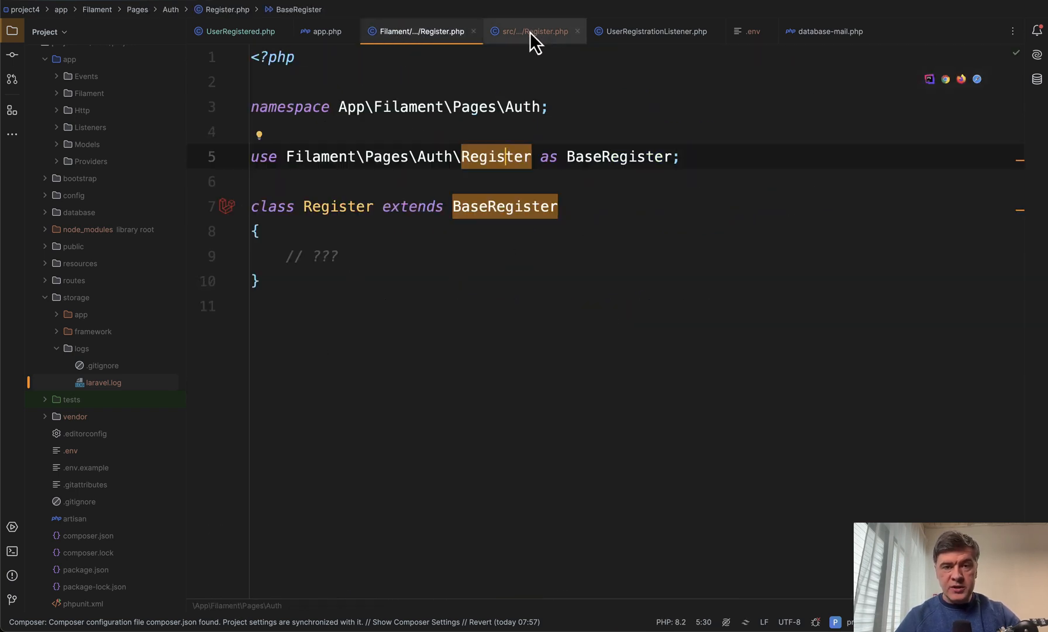
pyautogui.click(532, 32)
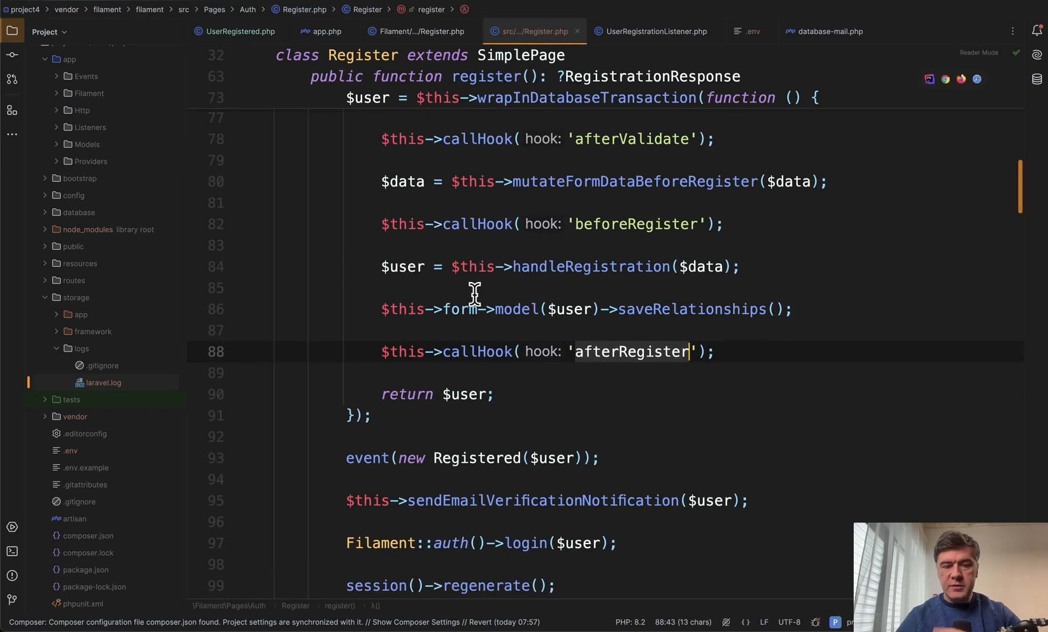
pyautogui.scroll(-3)
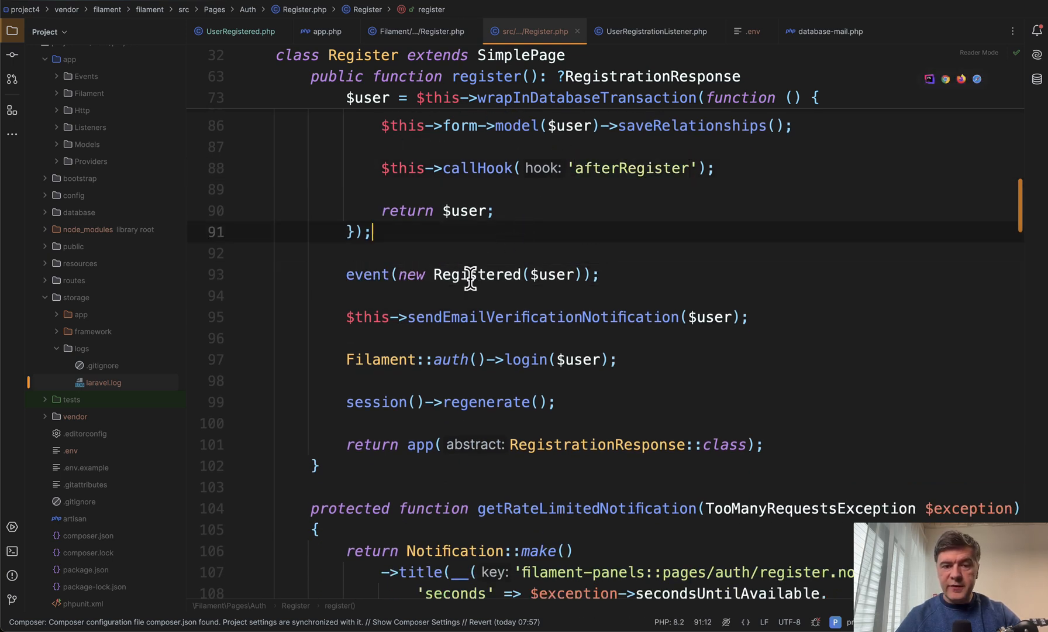
pyautogui.moveTo(474, 274)
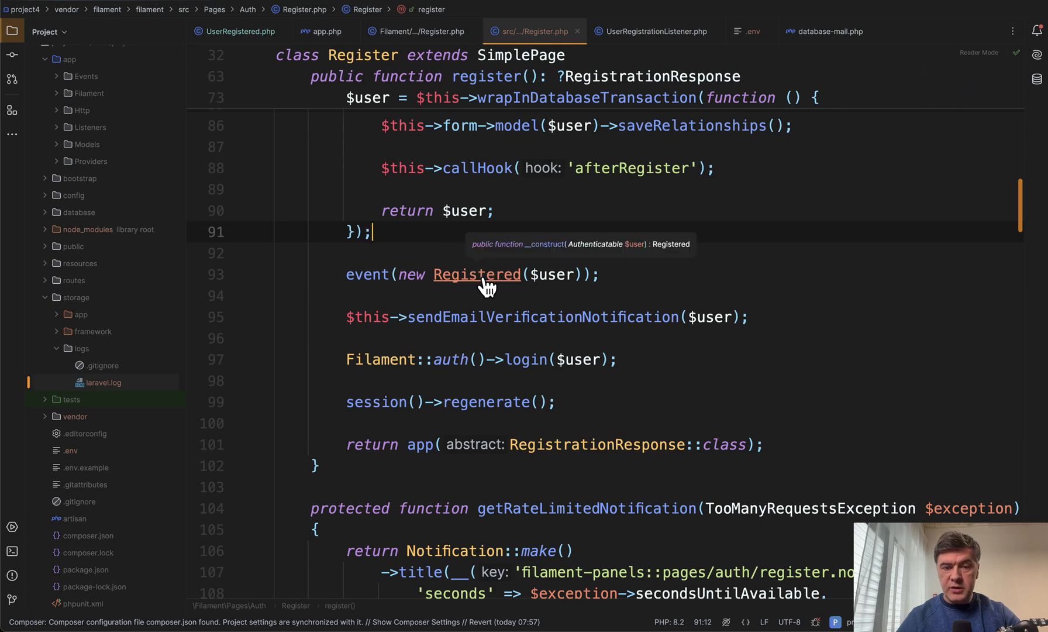
# - Jump into Filament\Events\Auth\Registered and review its user property and getUser() method
pyautogui.click(475, 274)
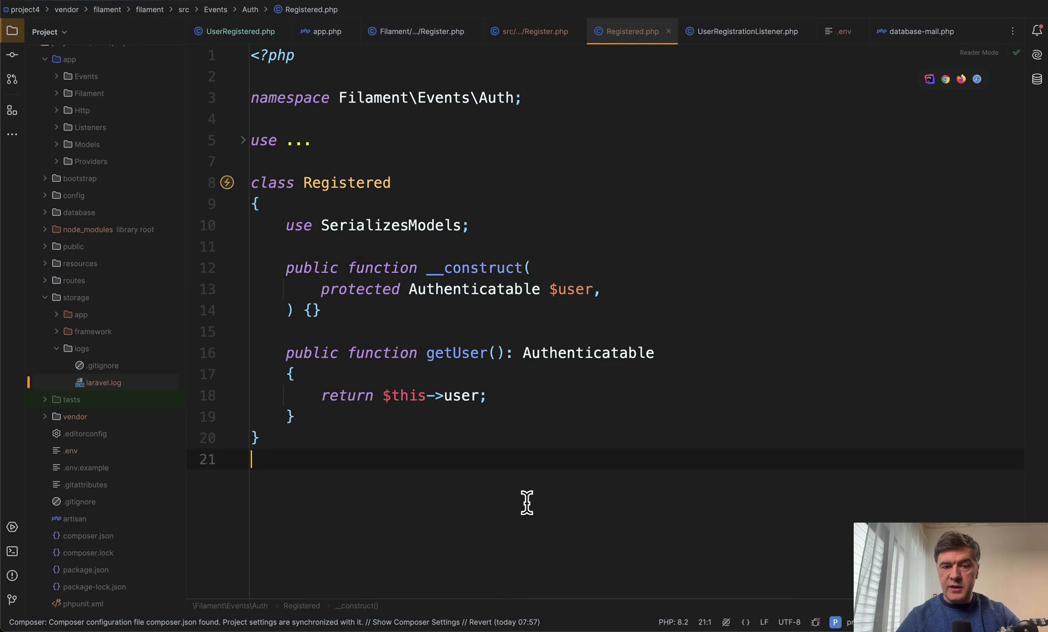
pyautogui.moveTo(451, 493)
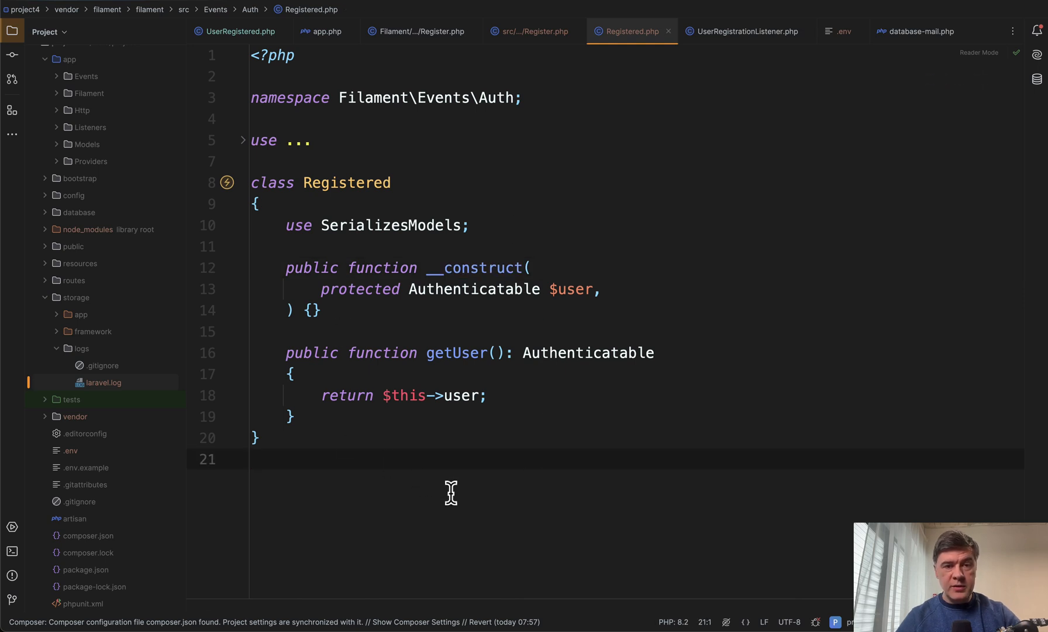
pyautogui.click(252, 459)
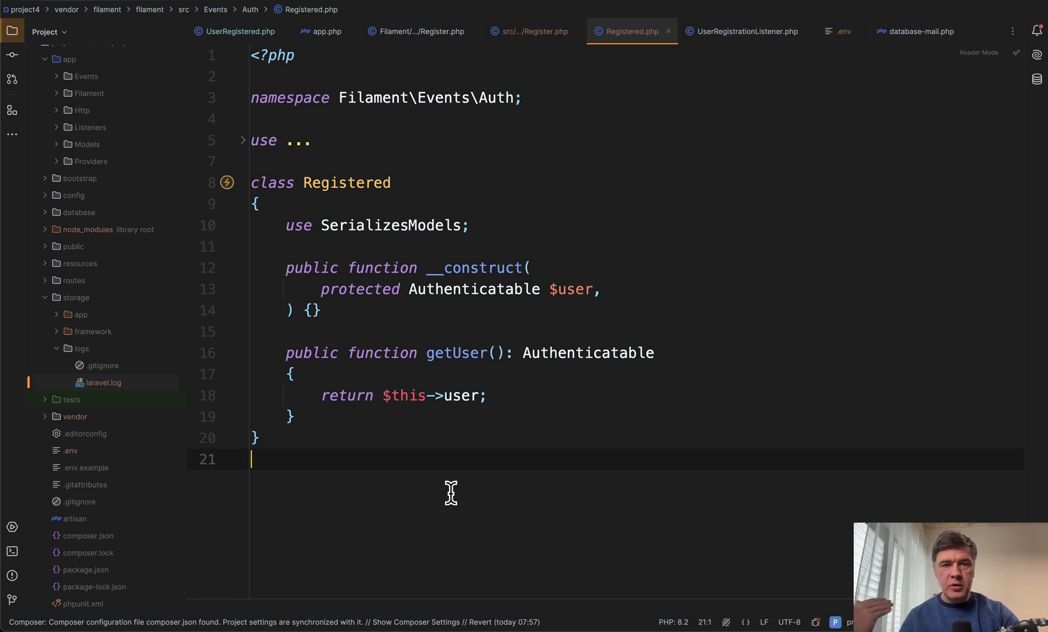
pyautogui.moveTo(308, 336)
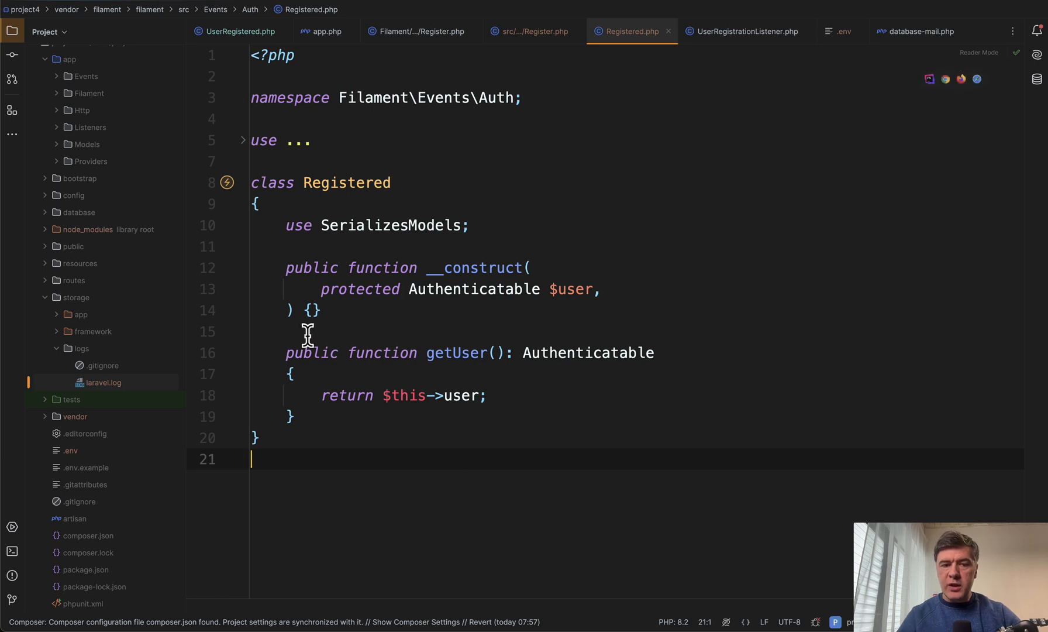
pyautogui.click(434, 246)
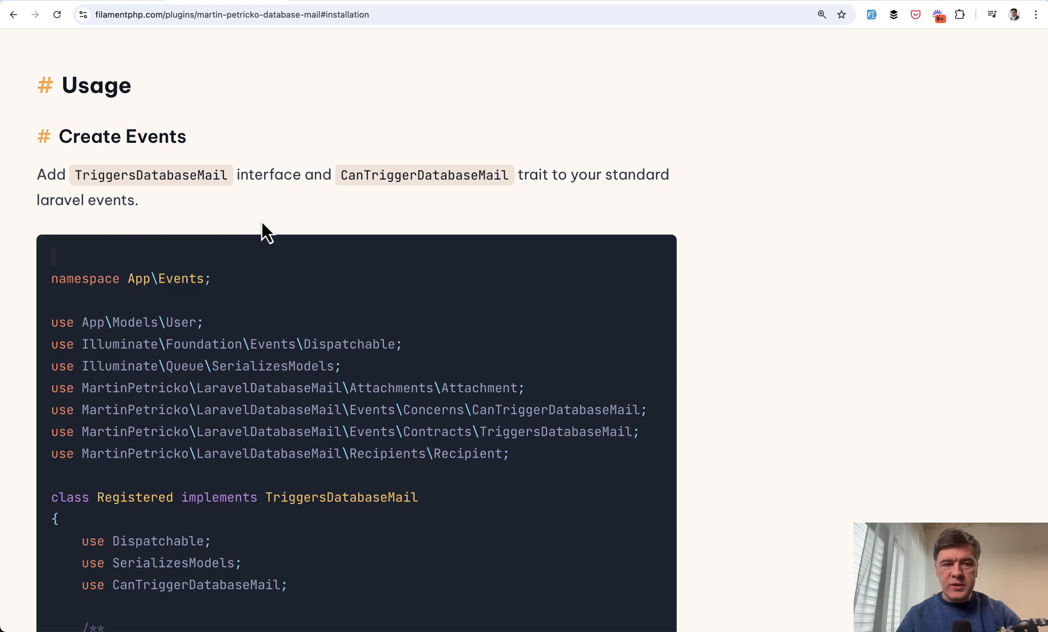
pyautogui.scroll(-3)
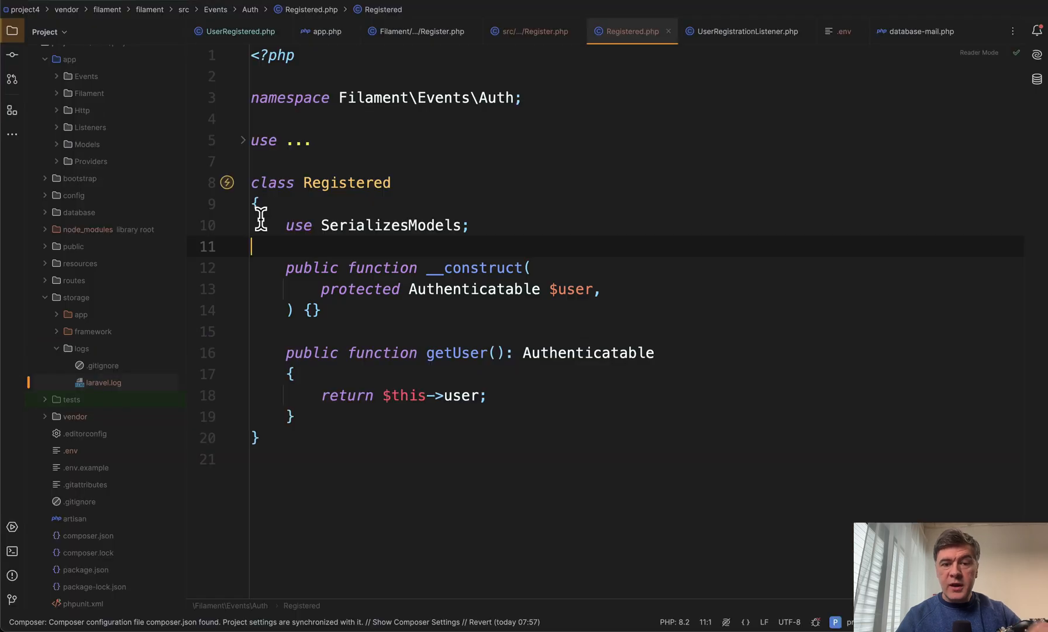
pyautogui.moveTo(643, 252)
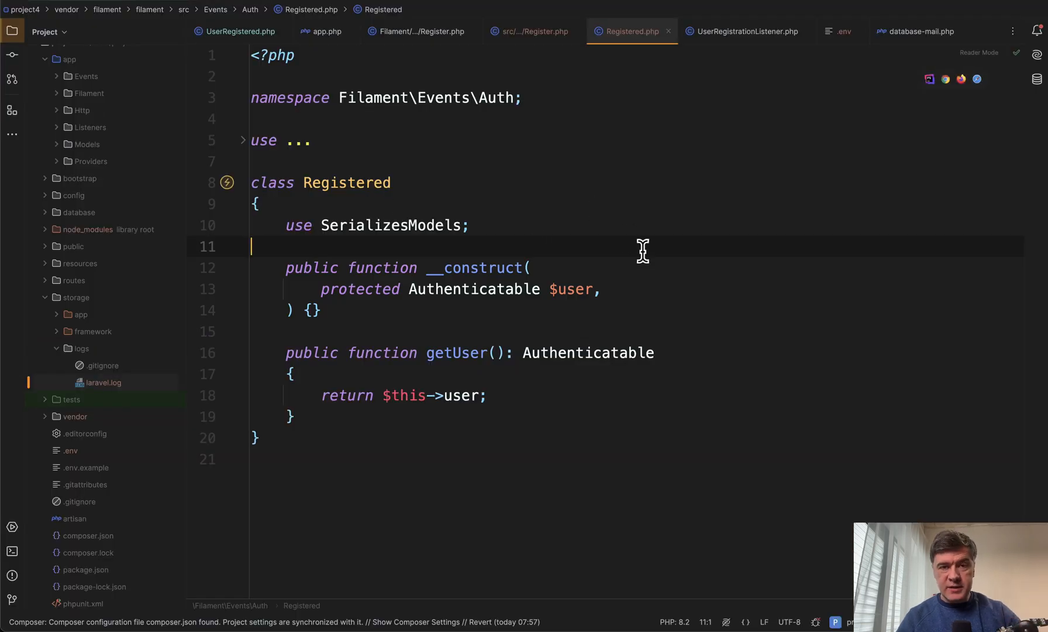
# - Review UserRegistrationListener's handle() dispatching UserRegistered with the Registered event's user
pyautogui.click(744, 30)
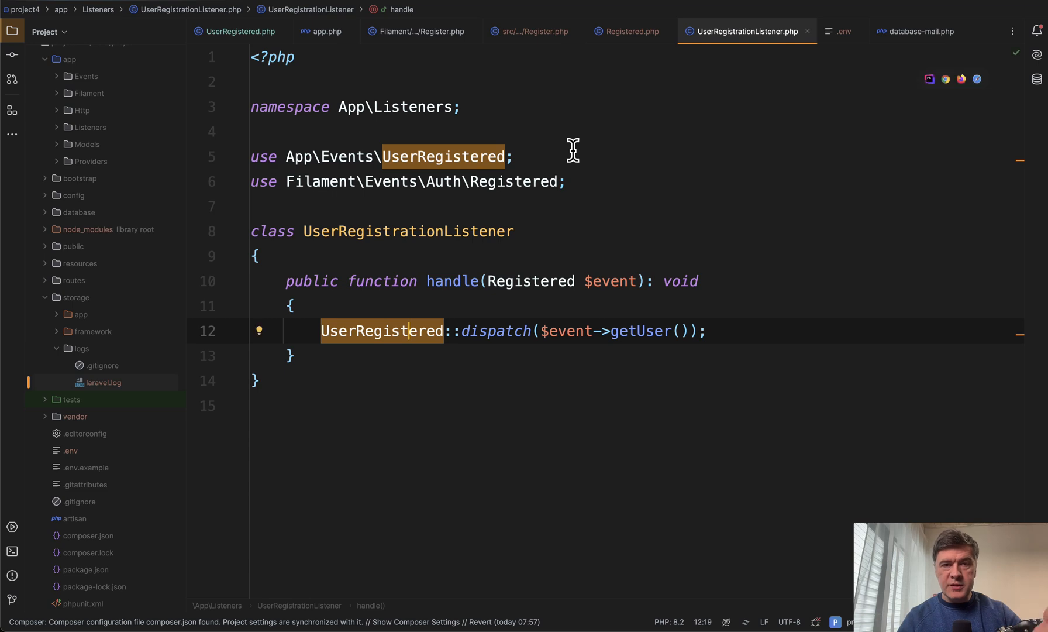
pyautogui.moveTo(429, 223)
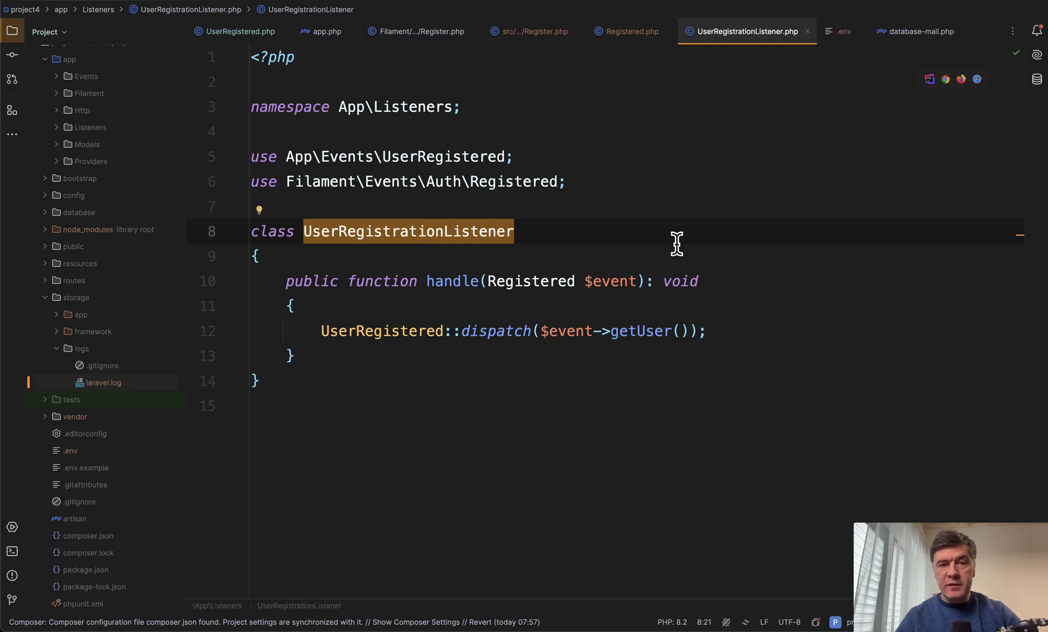
pyautogui.moveTo(502, 280)
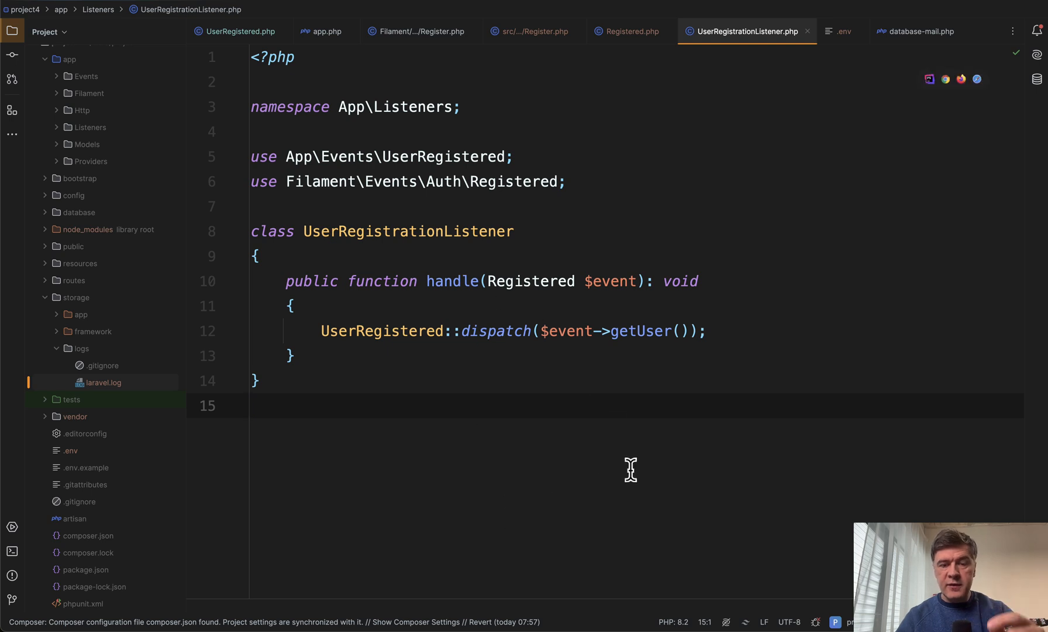
pyautogui.moveTo(550, 484)
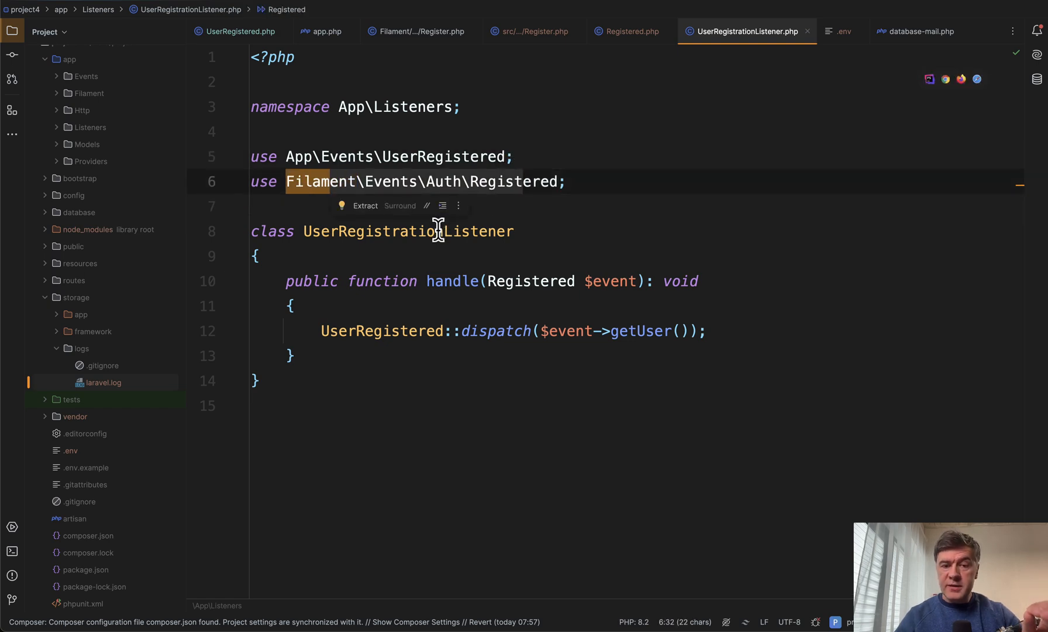
pyautogui.click(381, 330)
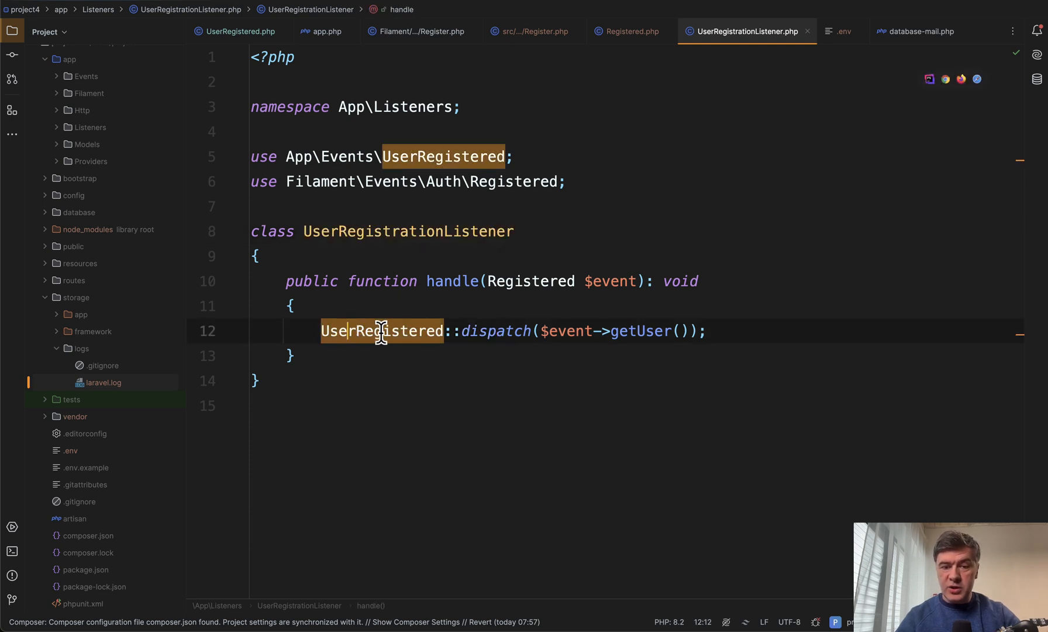
pyautogui.click(236, 31)
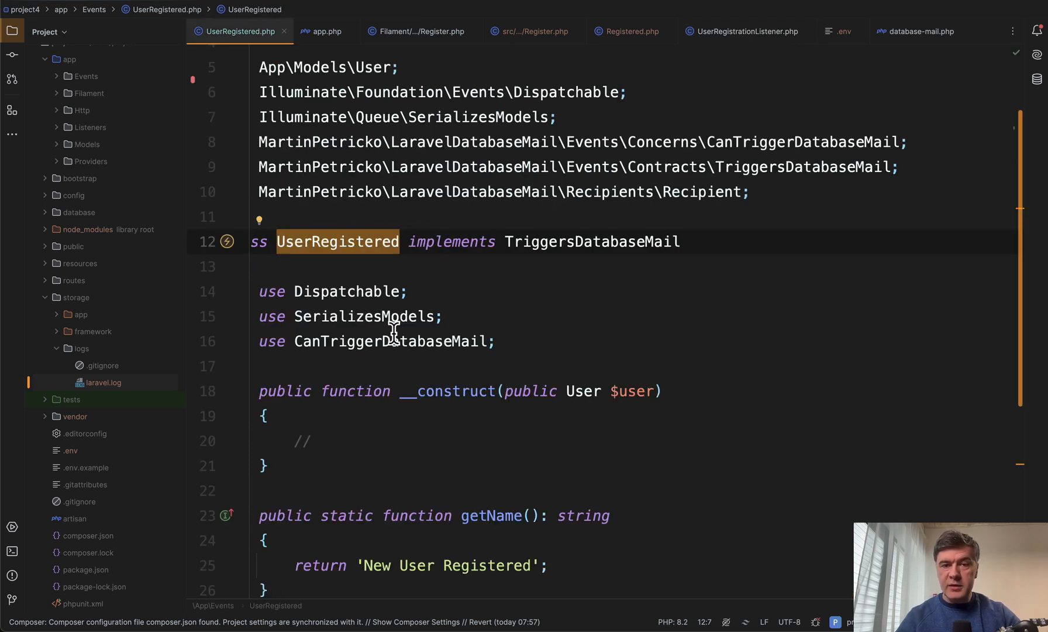
pyautogui.moveTo(534, 391)
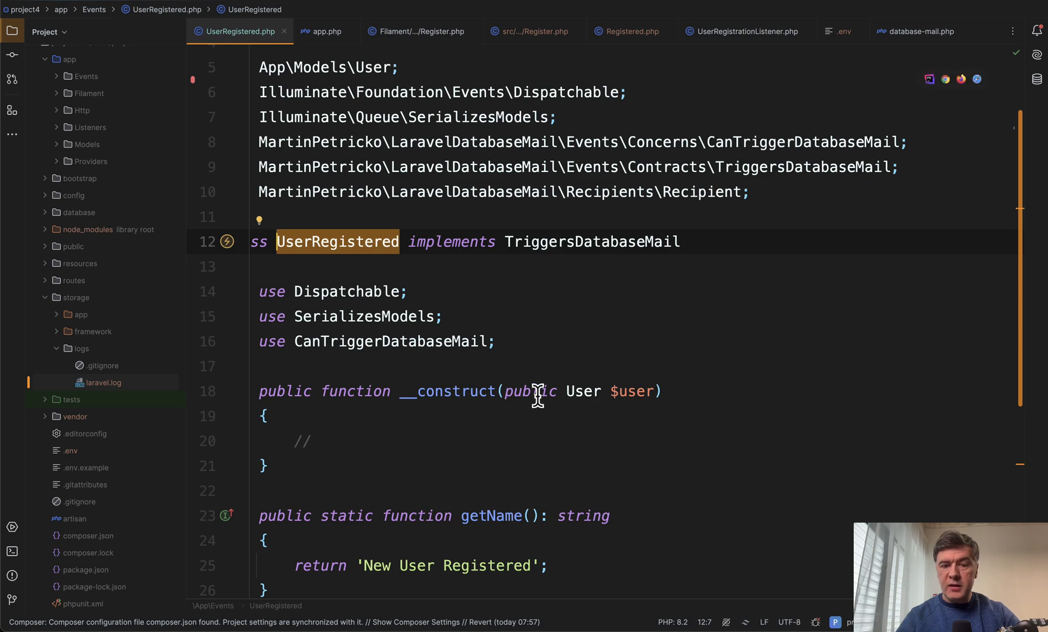
pyautogui.click(744, 32)
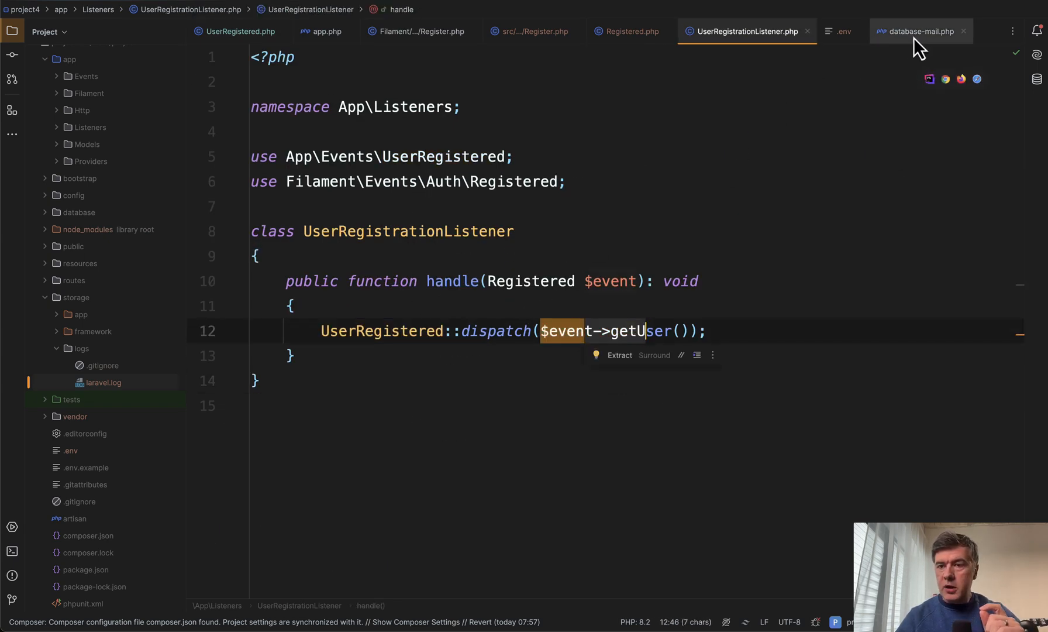
# - Register \App\Events\UserRegistered::class in the database-mail config's events list, then switch to Mailtrap
pyautogui.click(920, 31)
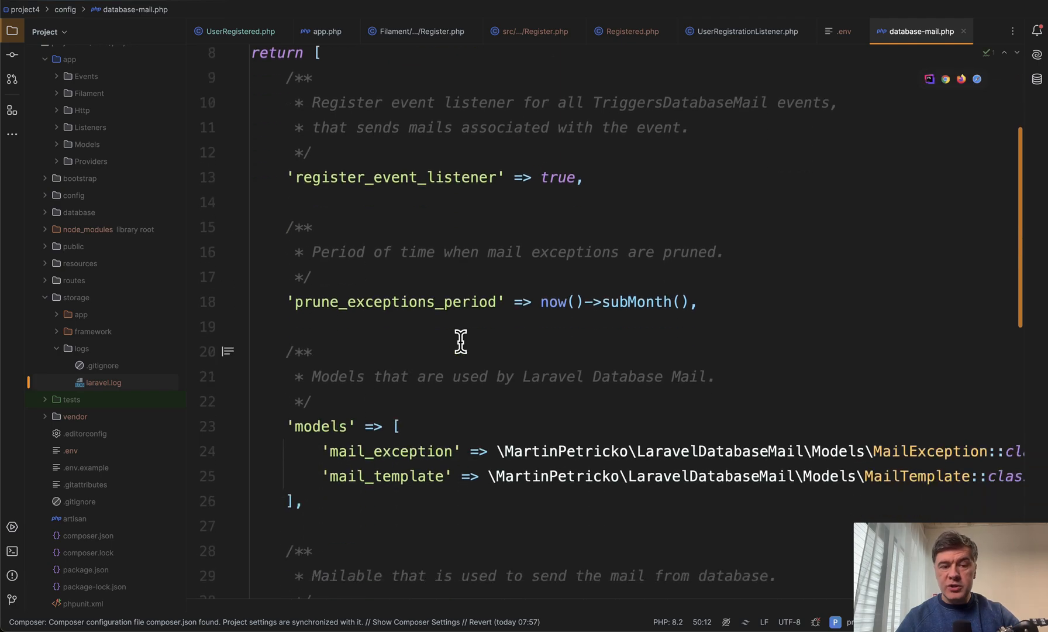
pyautogui.scroll(-3)
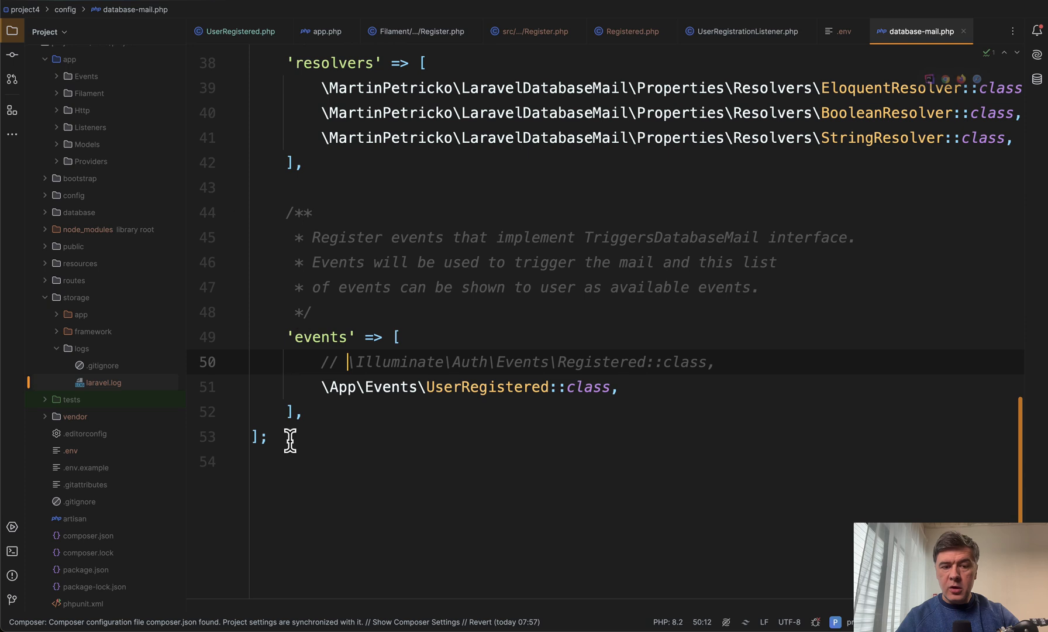
pyautogui.moveTo(474, 438)
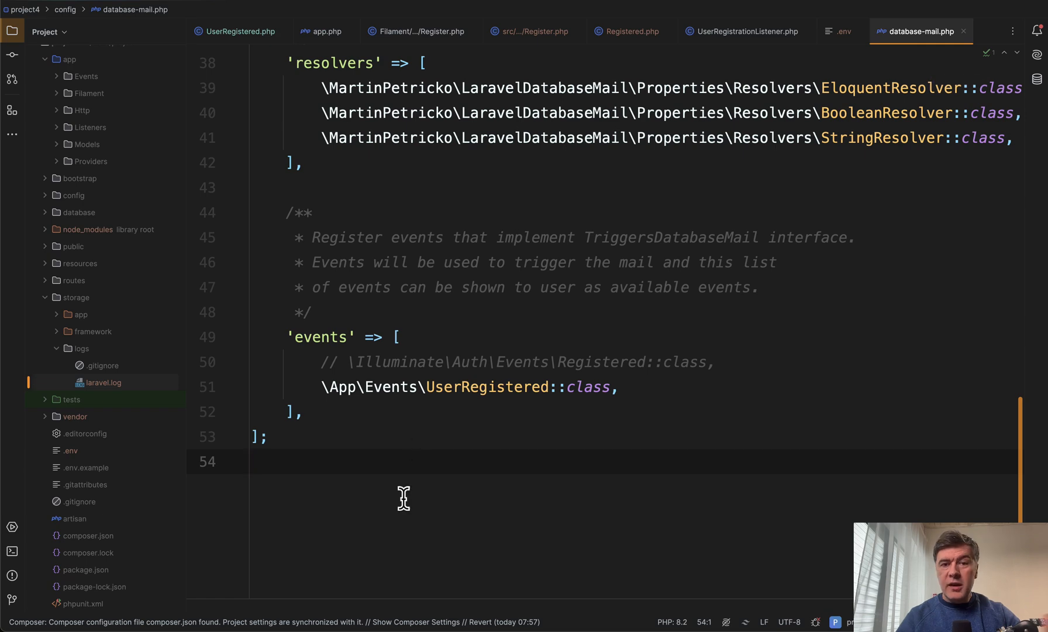
pyautogui.moveTo(406, 386)
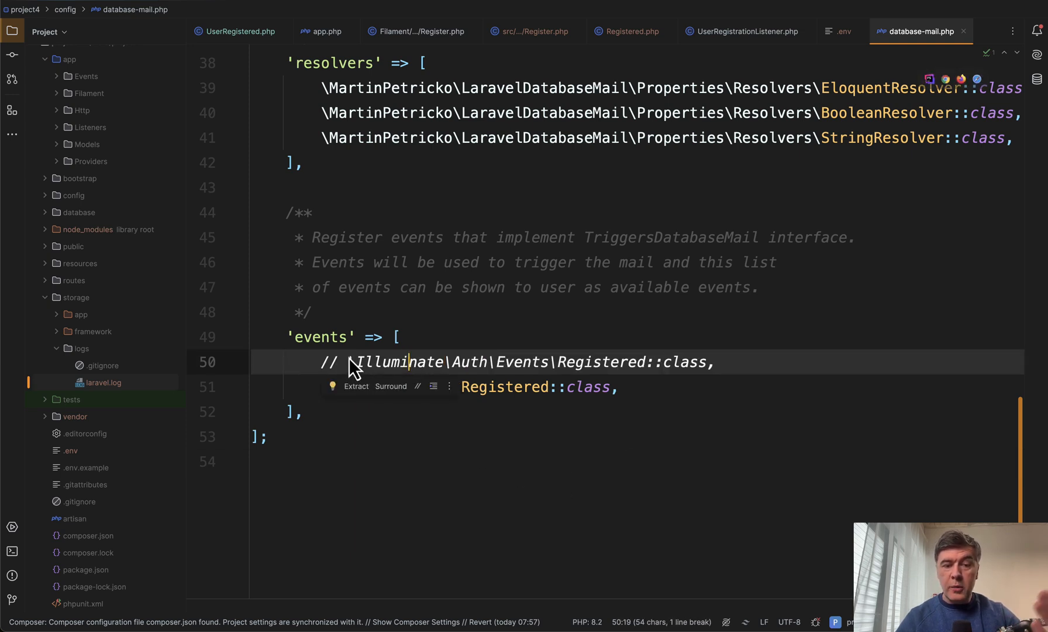
pyautogui.write('\\App\\Events\\UserRegistered::class,')
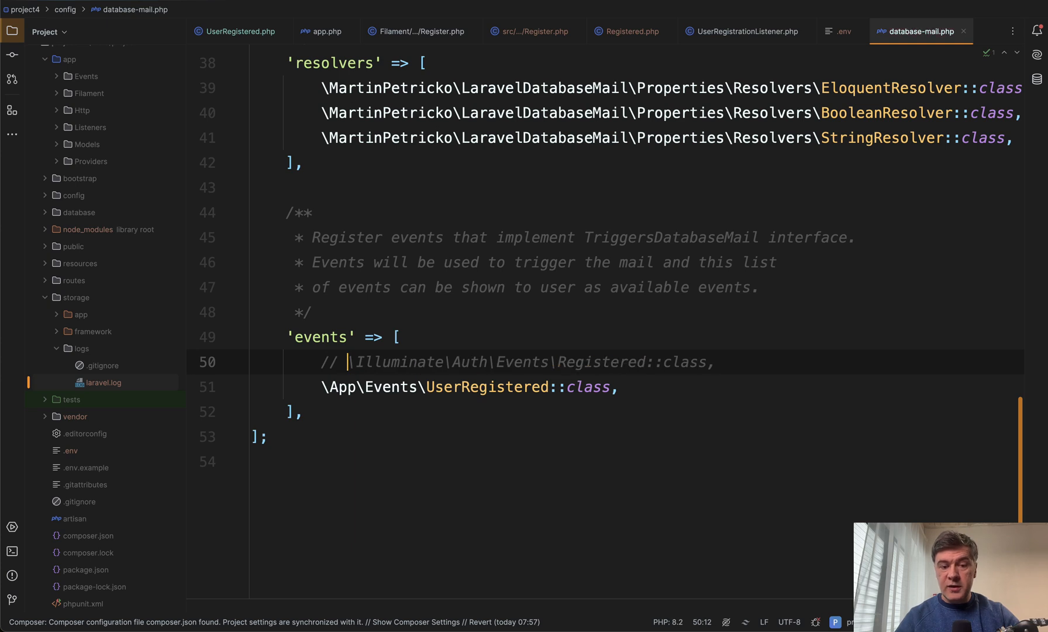
pyautogui.click(347, 31)
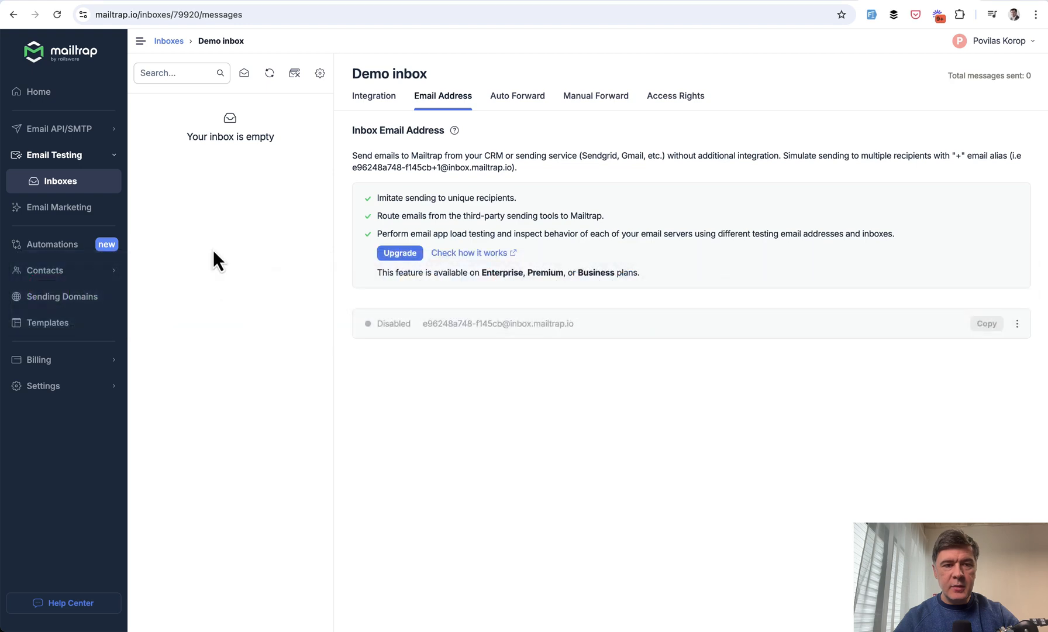
pyautogui.moveTo(299, 466)
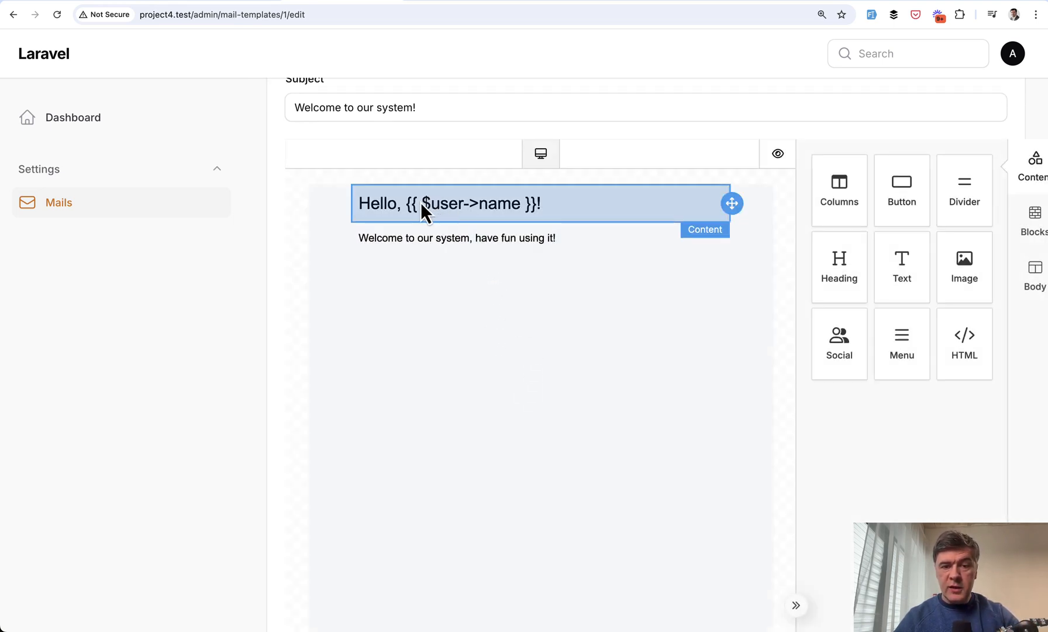
pyautogui.moveTo(518, 214)
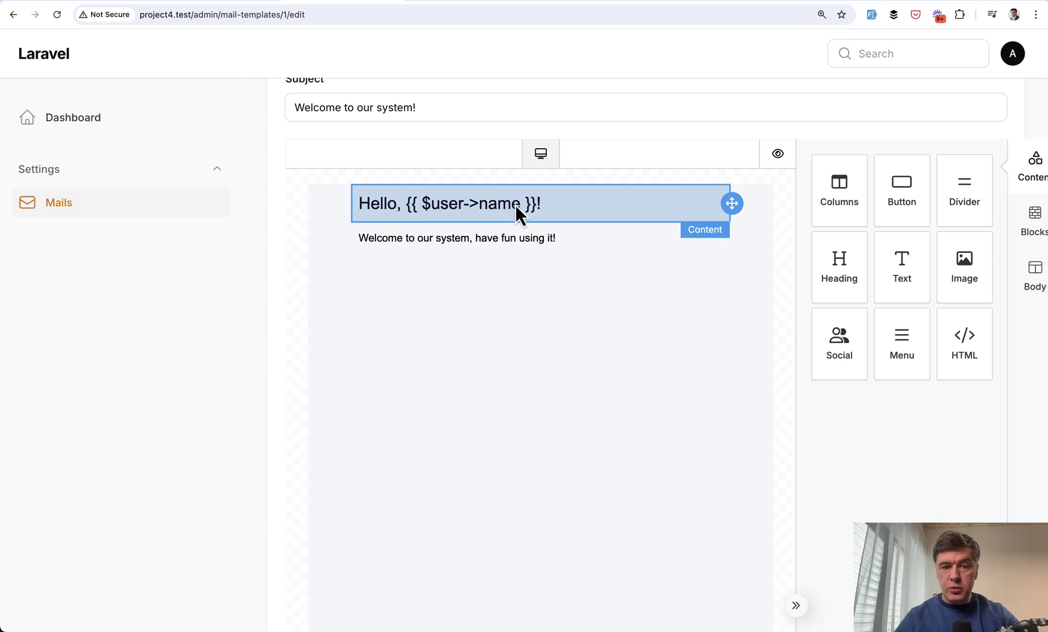
# - Confirm the Hello, {{ $user->name }}! heading, save the template and sign out to the login page
pyautogui.click(456, 237)
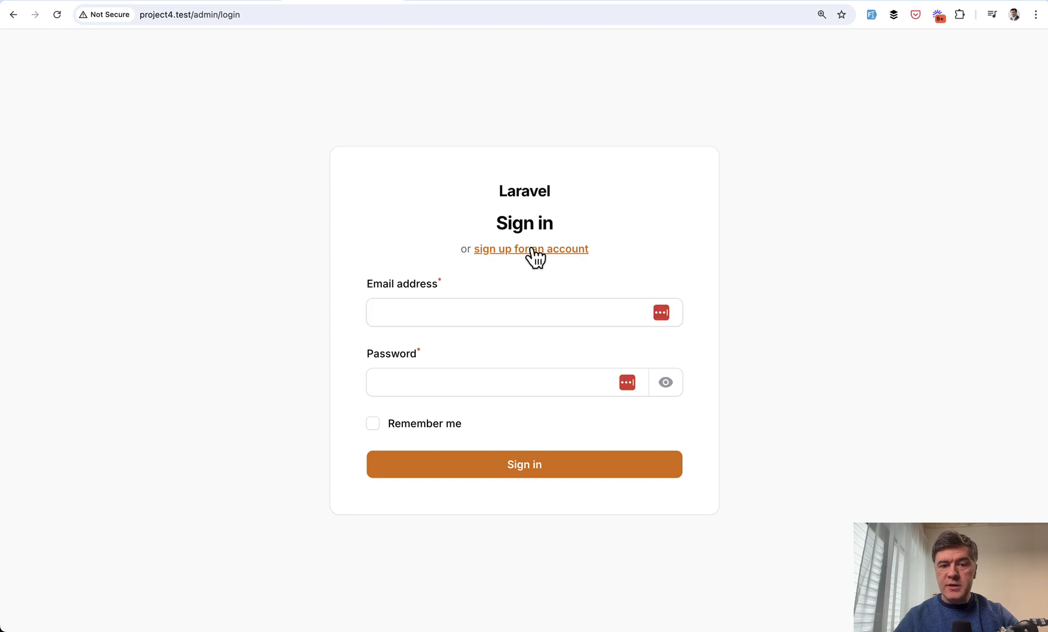
# - Sign up a new test user to reach the dashboard, then switch to TablePlus's jobs table
pyautogui.click(531, 249)
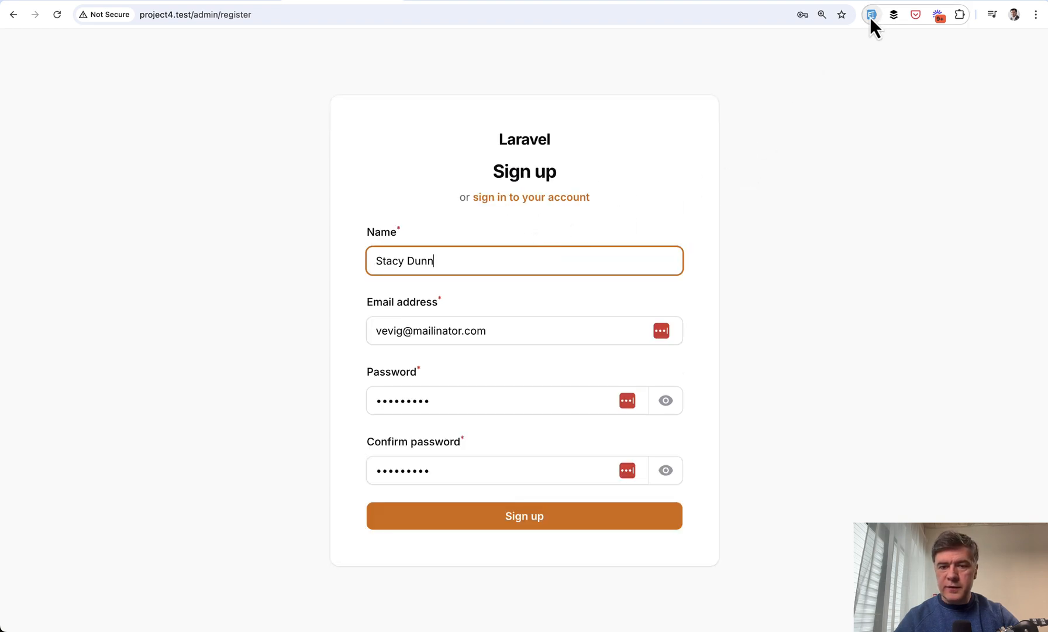
pyautogui.click(524, 516)
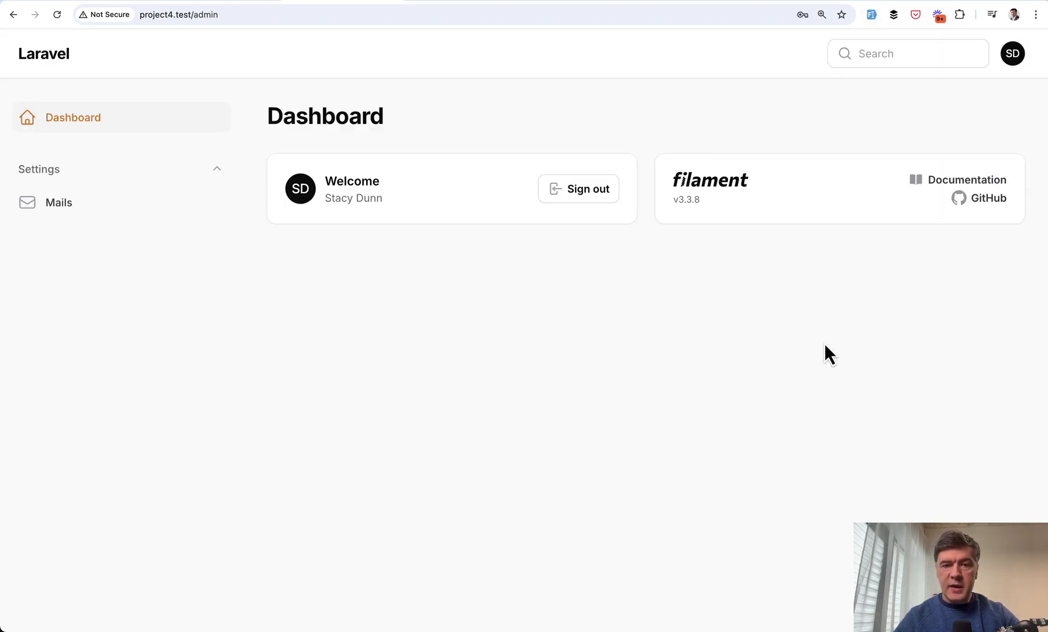
pyautogui.moveTo(902, 6)
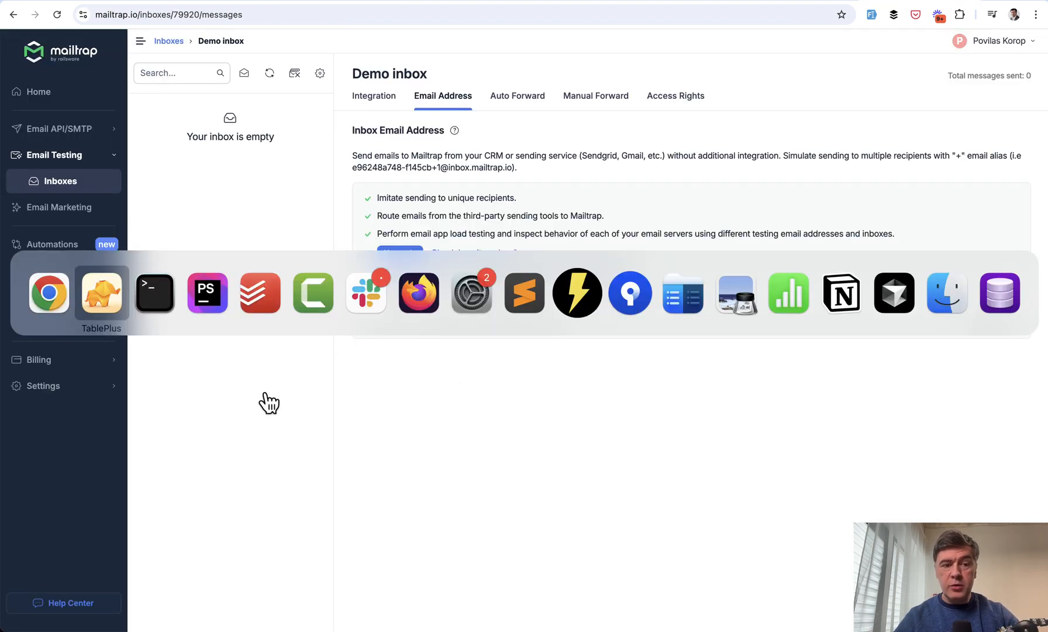
pyautogui.click(101, 292)
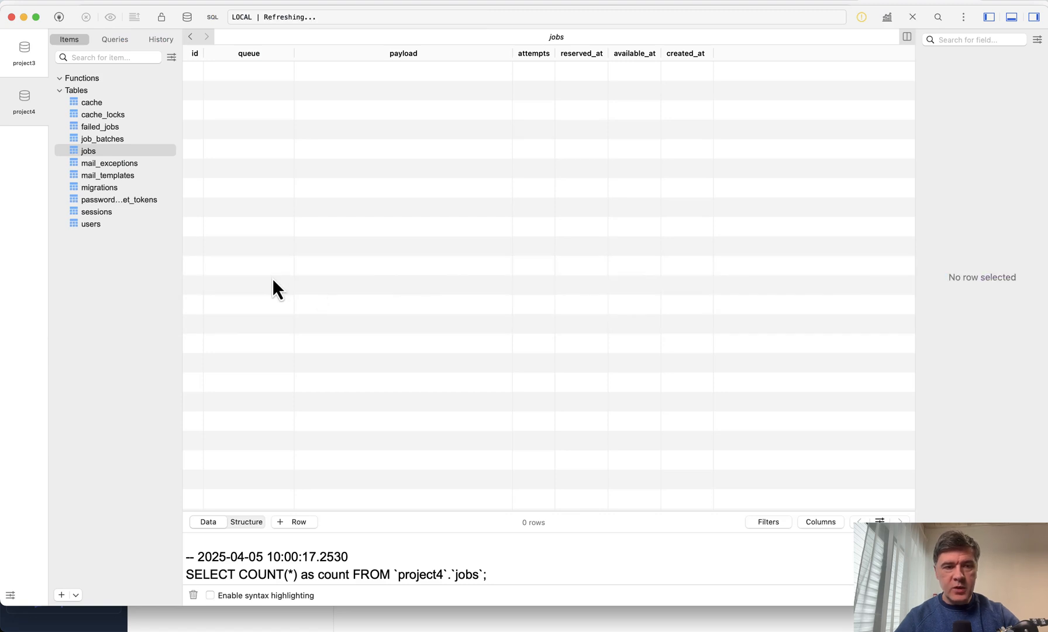
# - Reload the jobs table showing one queued default job and start php artisan queue:work
pyautogui.click(912, 16)
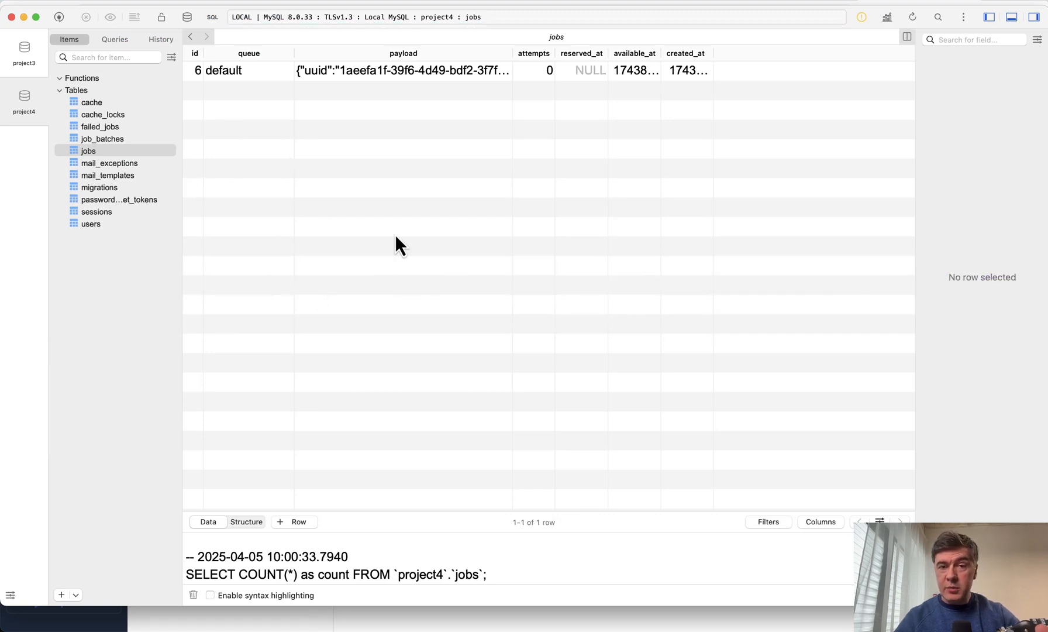
pyautogui.moveTo(541, 106)
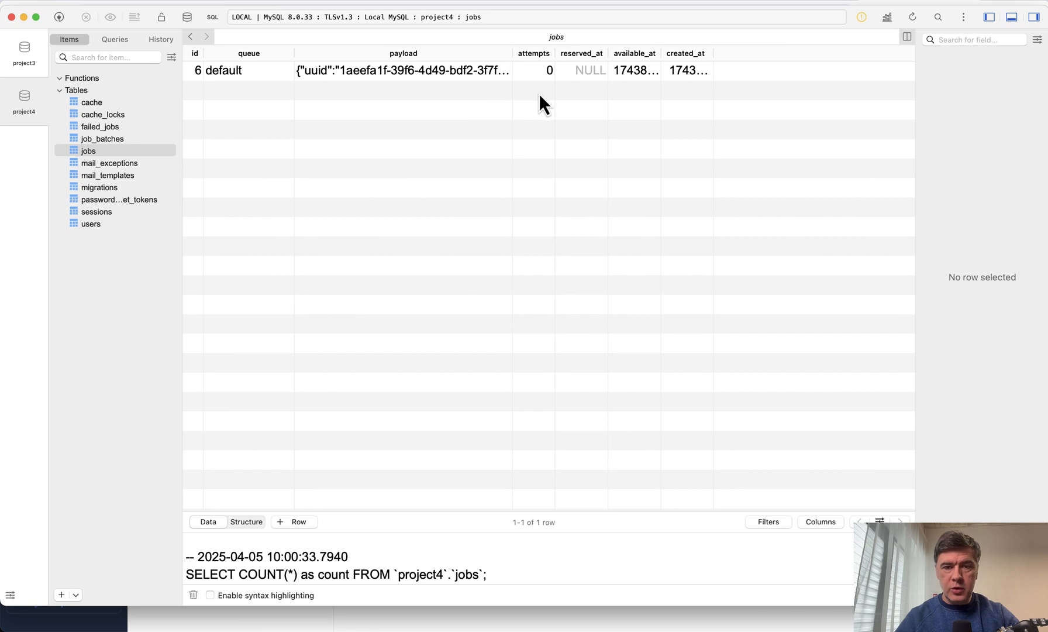
pyautogui.moveTo(401, 288)
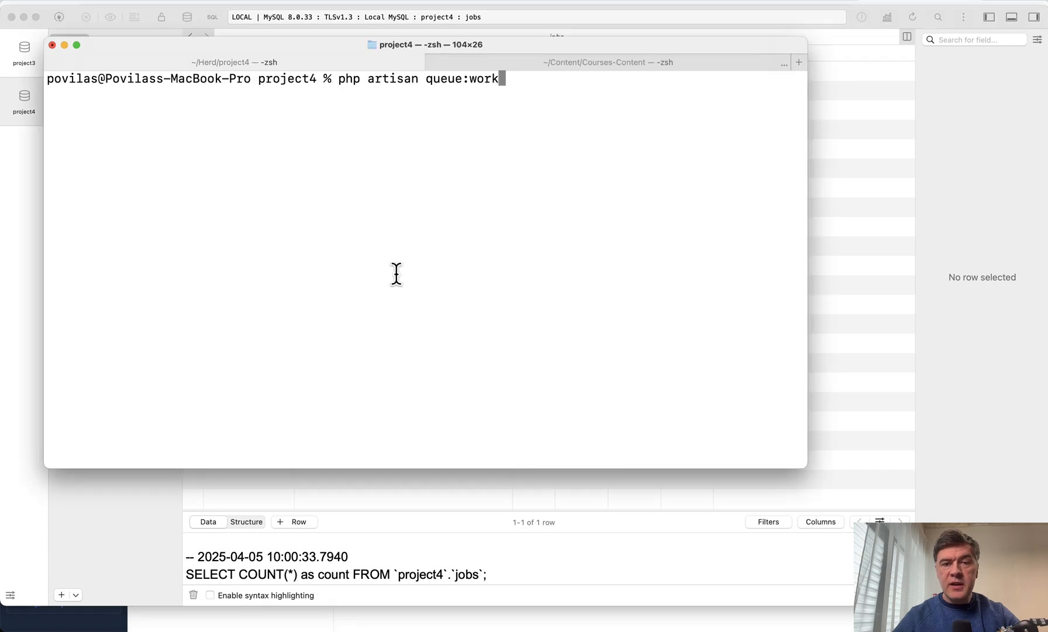
pyautogui.press('Return')
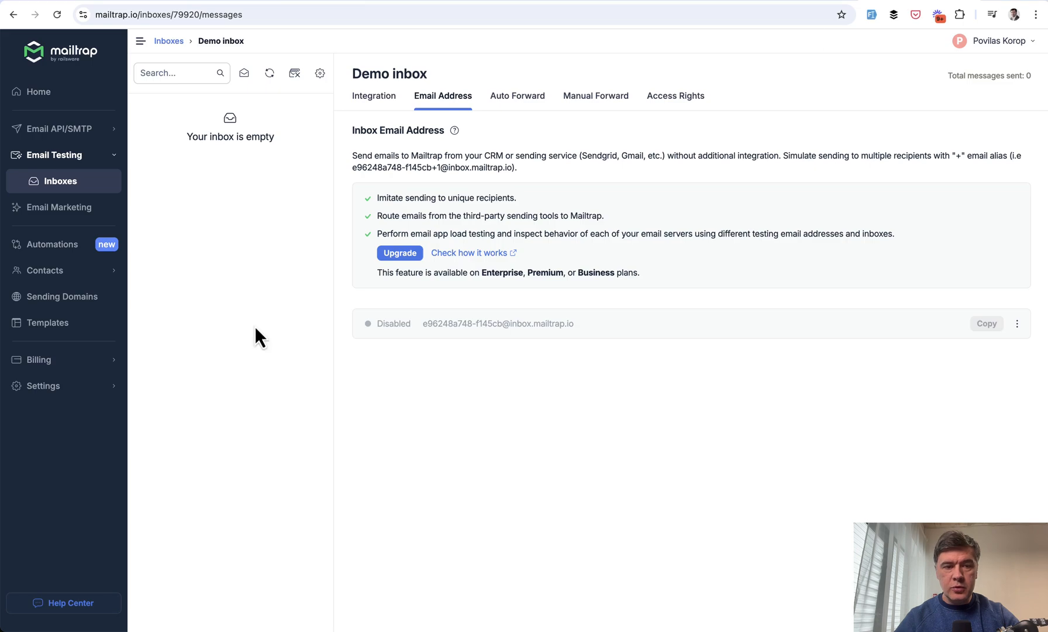
pyautogui.click(269, 72)
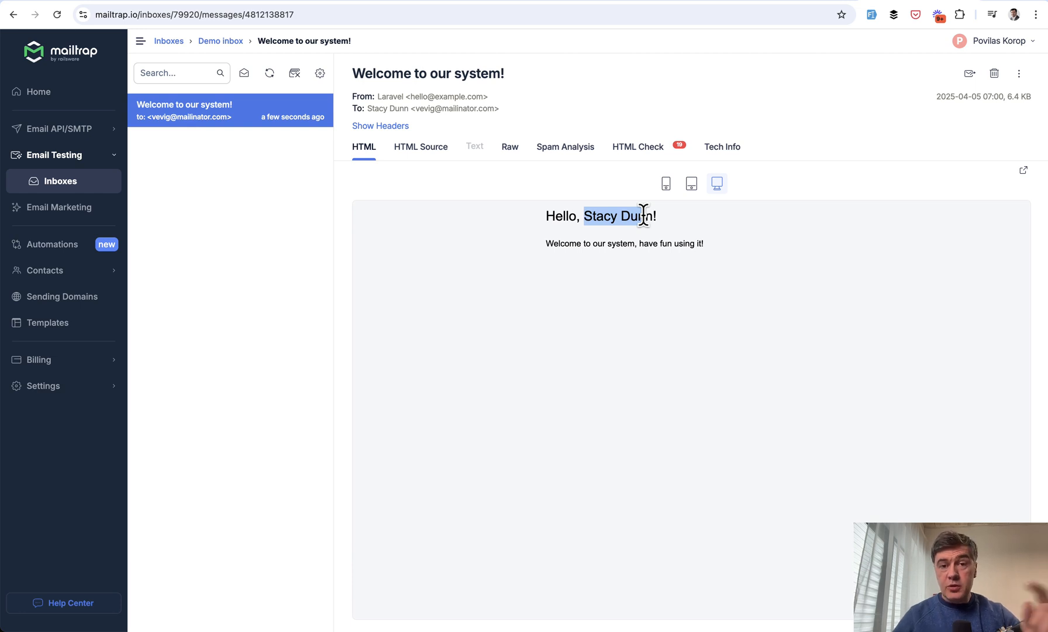
pyautogui.moveTo(355, 95)
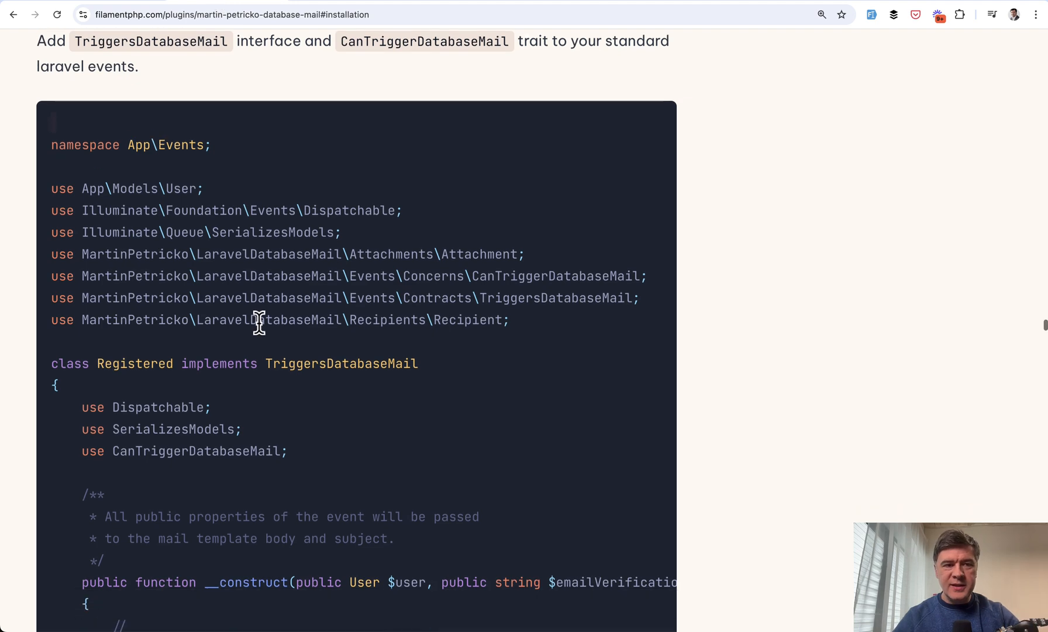
# - Scroll the Database Mail guide past the Create Mail Template screenshot to the Dispatch Event section
pyautogui.scroll(-3)
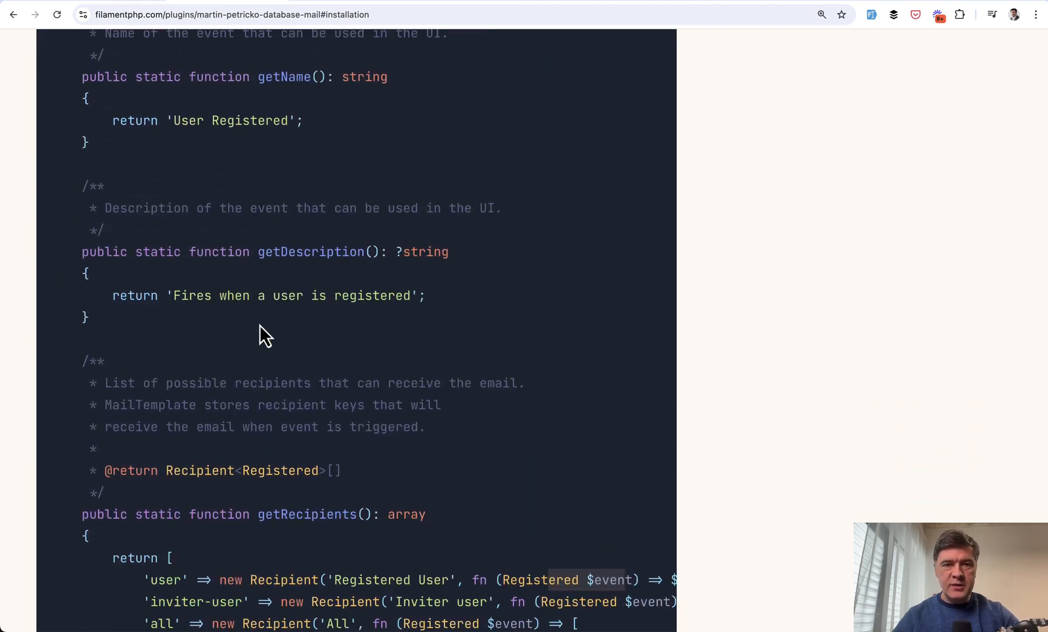
pyautogui.moveTo(55, 289)
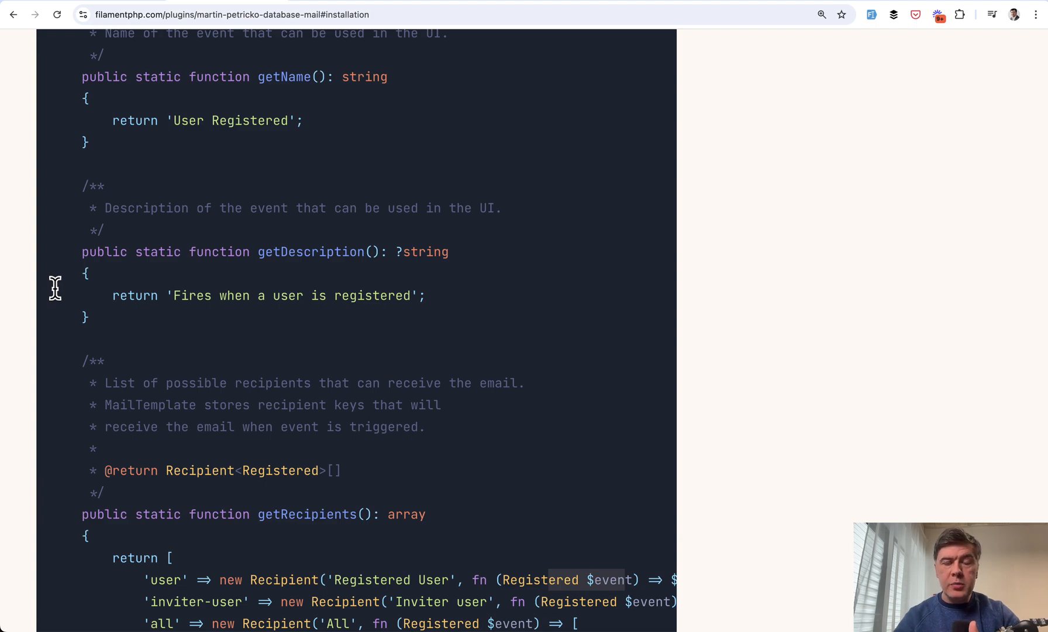
pyautogui.scroll(3)
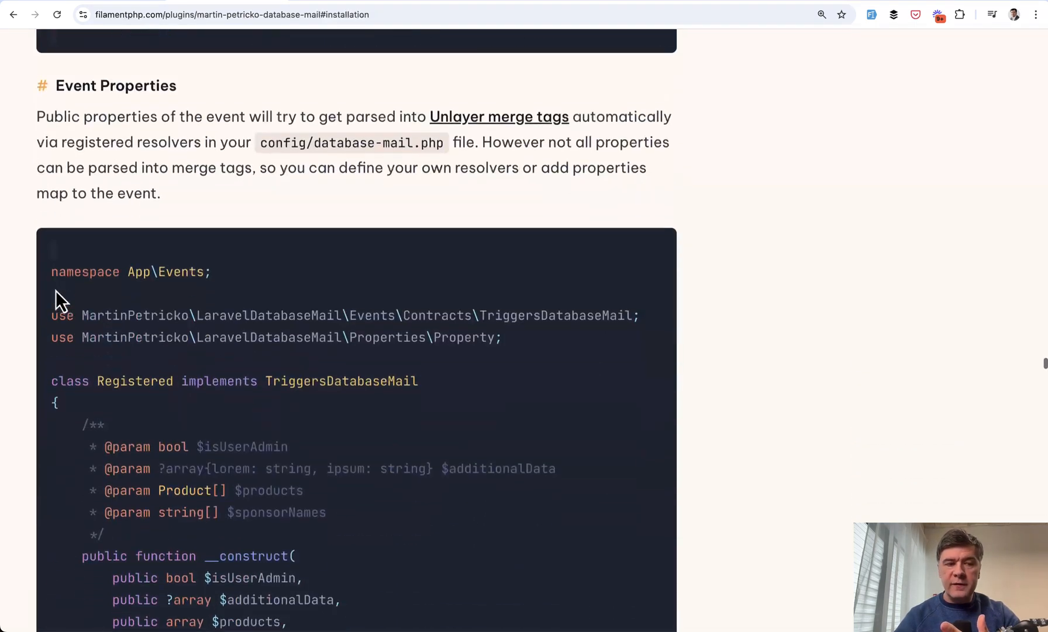
pyautogui.scroll(-3)
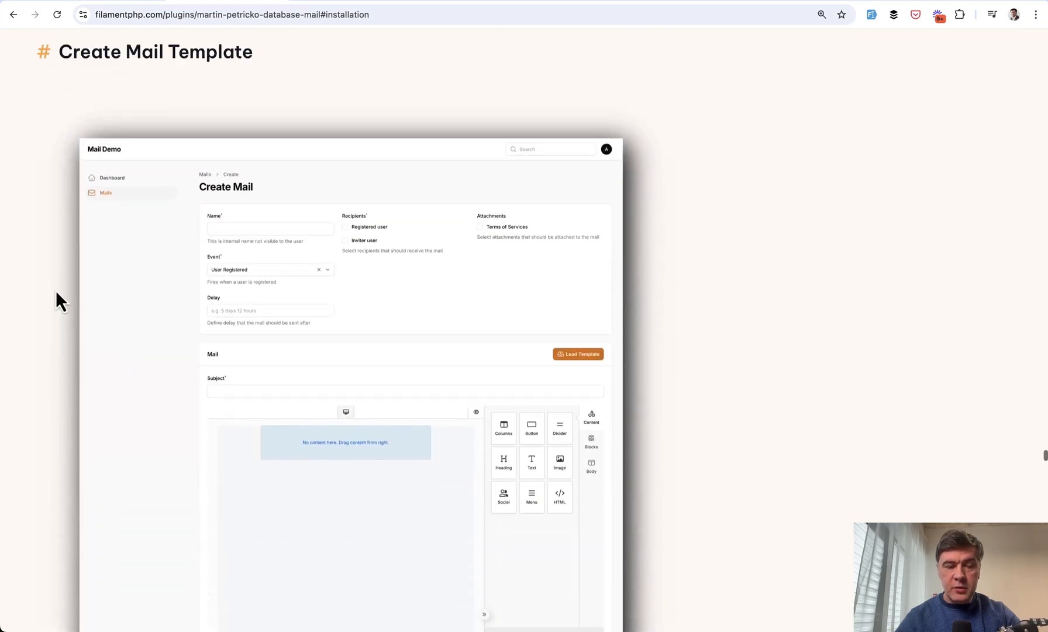
pyautogui.scroll(-3)
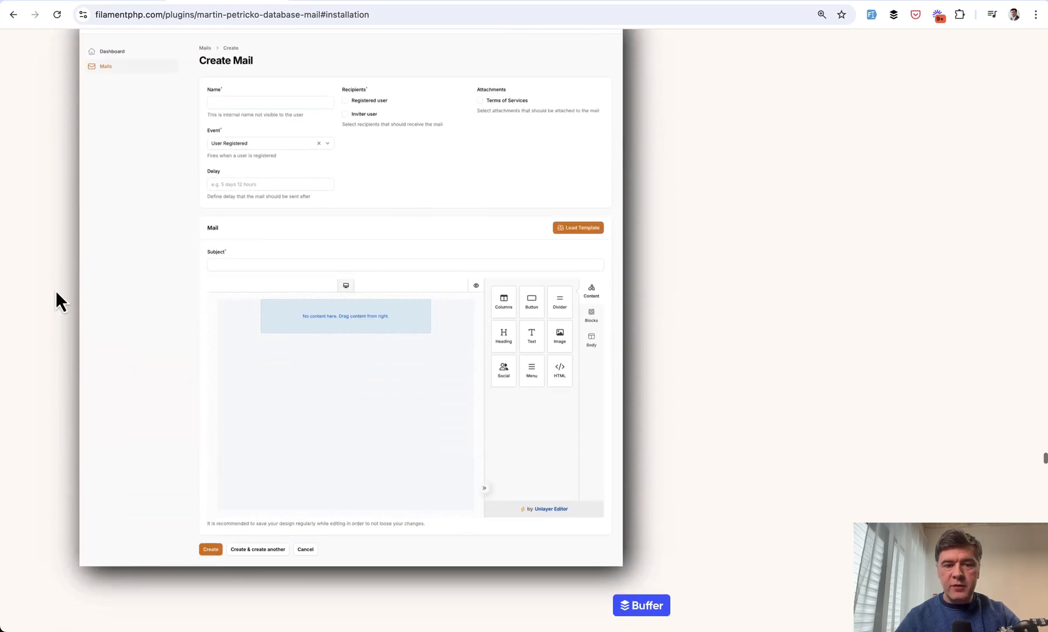
pyautogui.moveTo(164, 385)
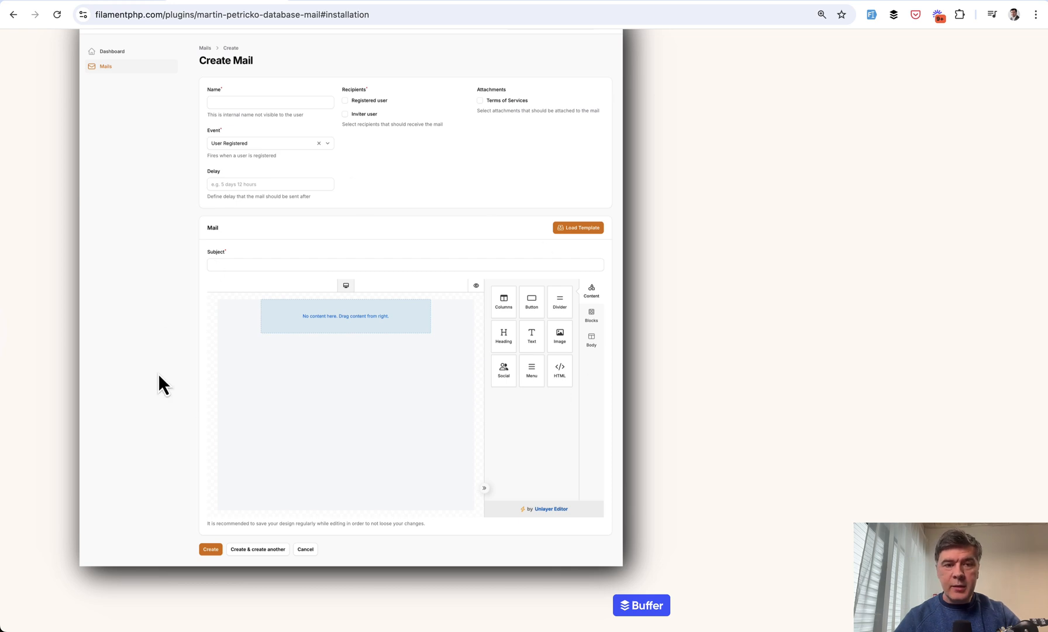
pyautogui.moveTo(138, 314)
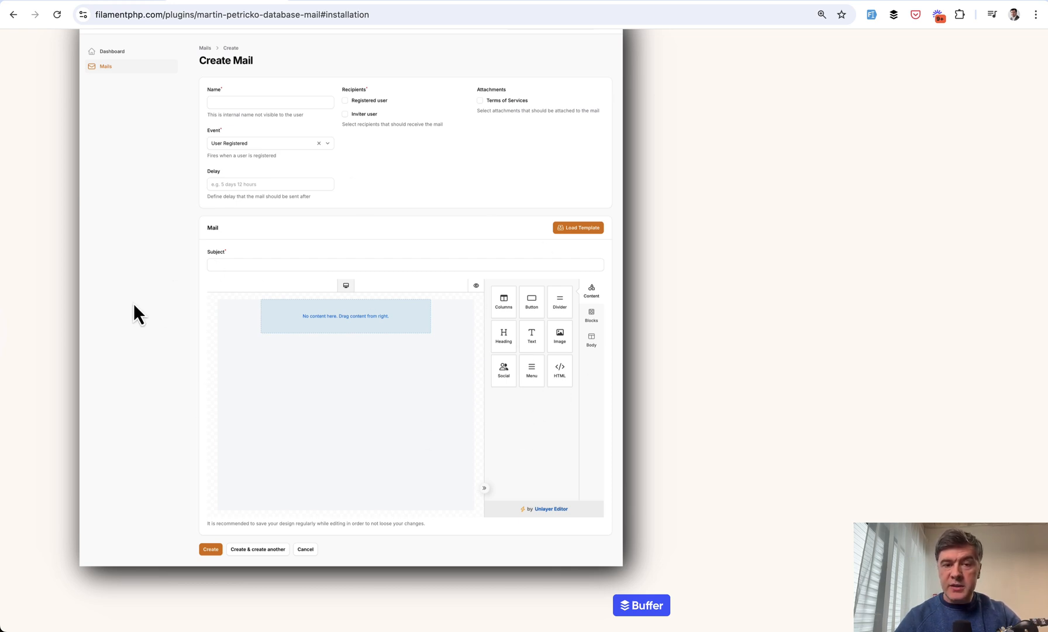
pyautogui.moveTo(185, 413)
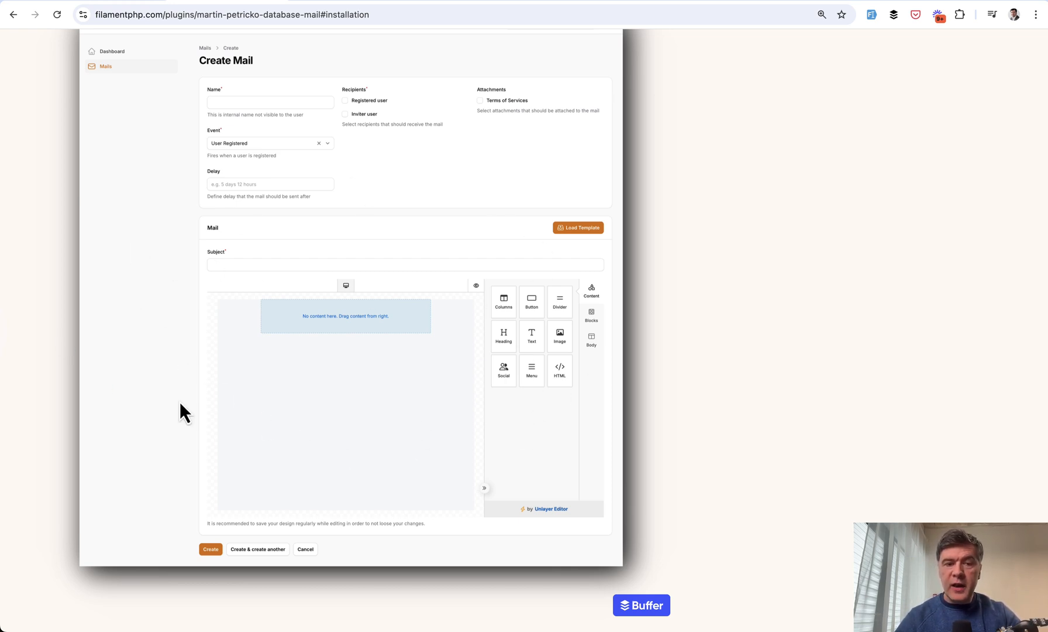
pyautogui.scroll(-3)
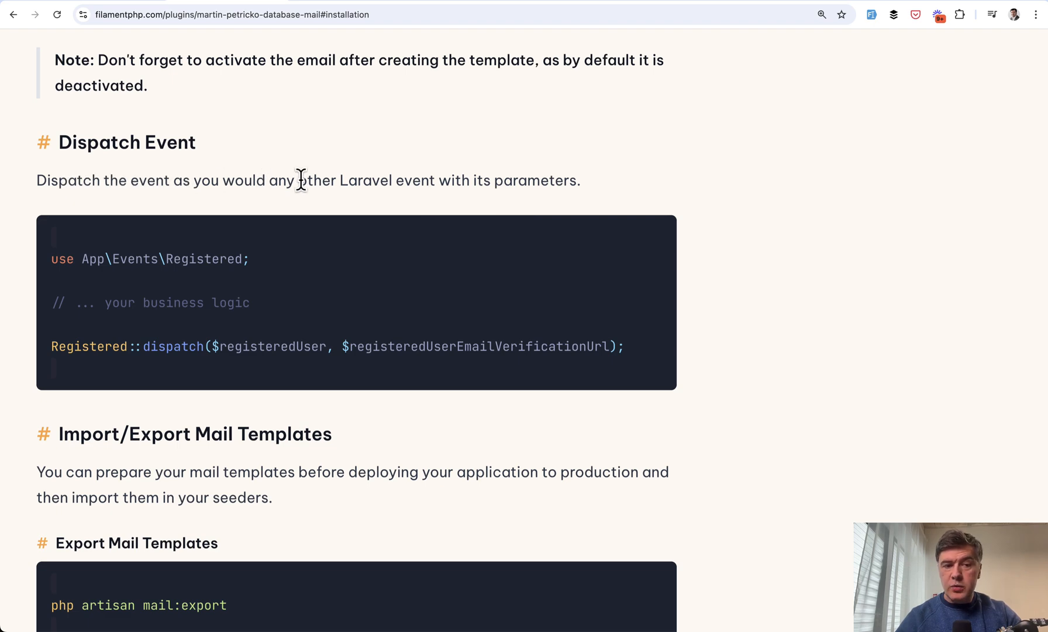
pyautogui.moveTo(717, 206)
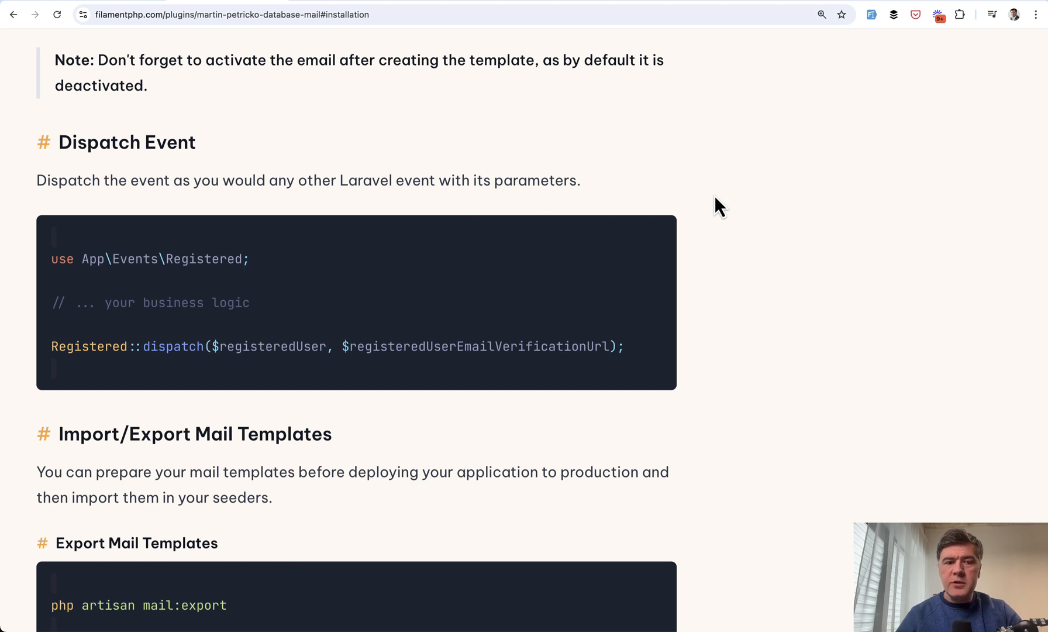
pyautogui.moveTo(747, 234)
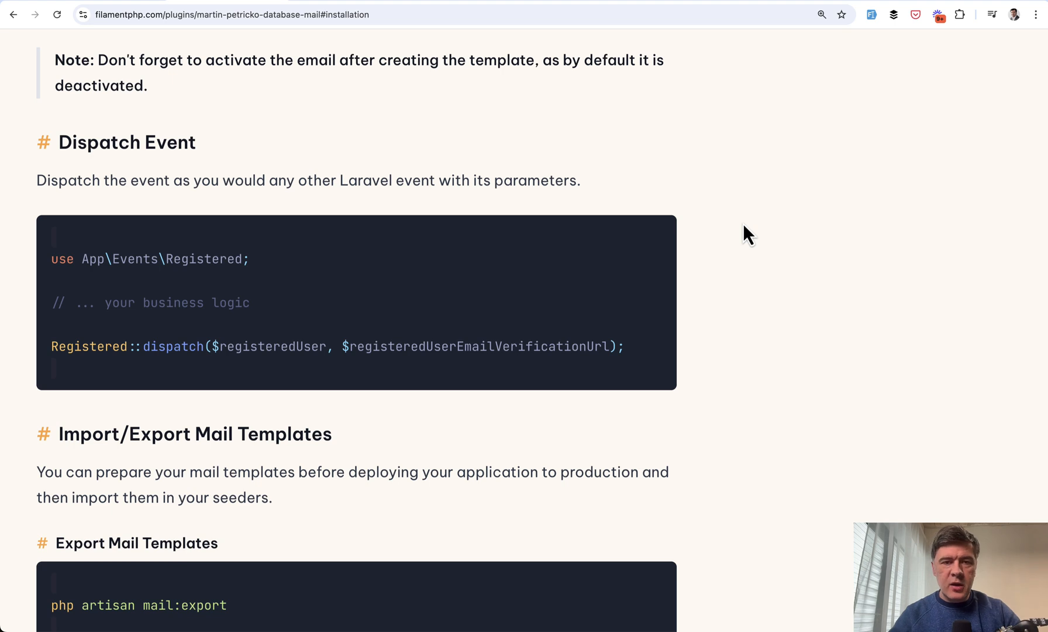
pyautogui.moveTo(871, 249)
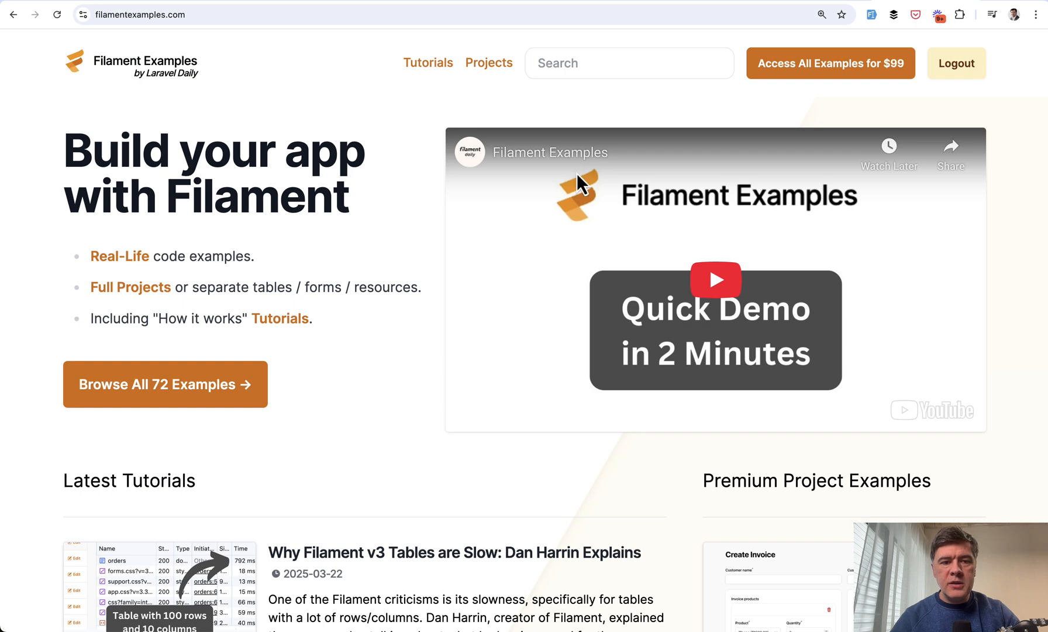
pyautogui.moveTo(378, 387)
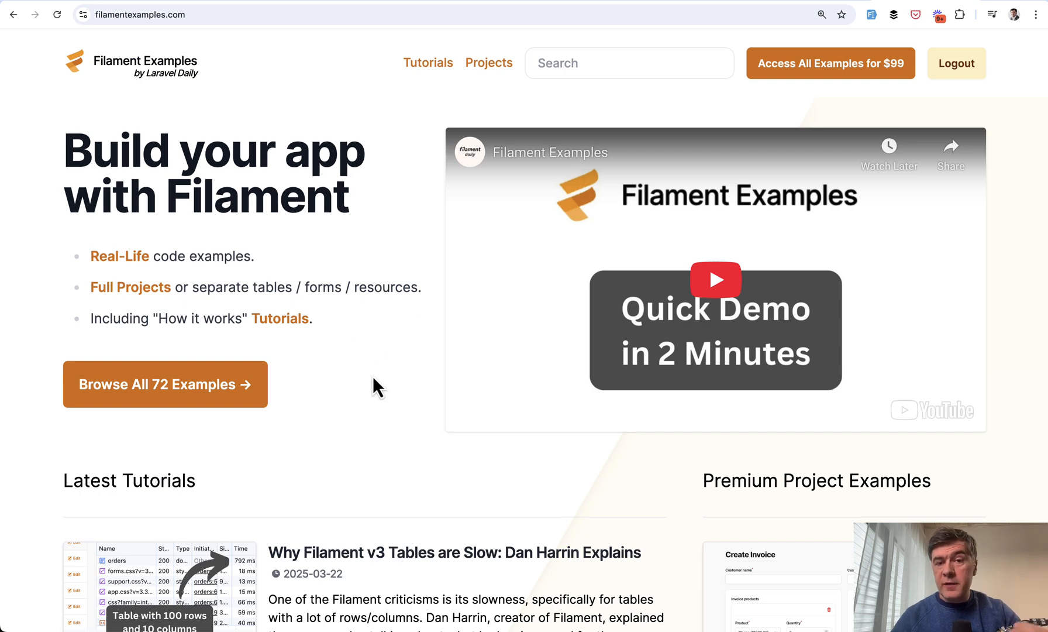
# - Show the Projects catalogue listing all 72 examples, starting with School Timetable Calendar
pyautogui.click(489, 64)
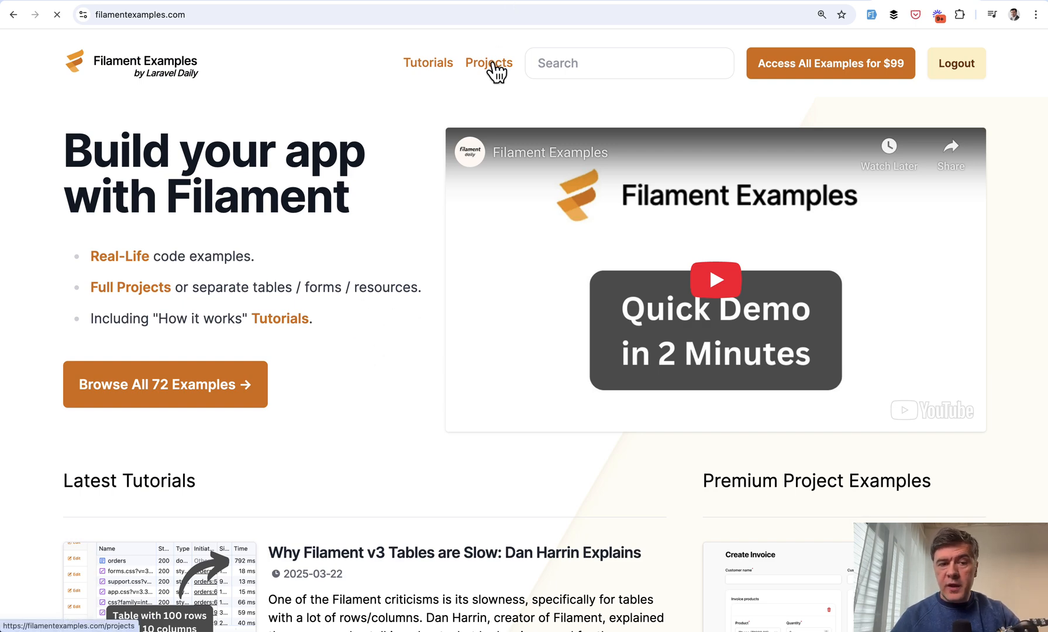
pyautogui.click(488, 63)
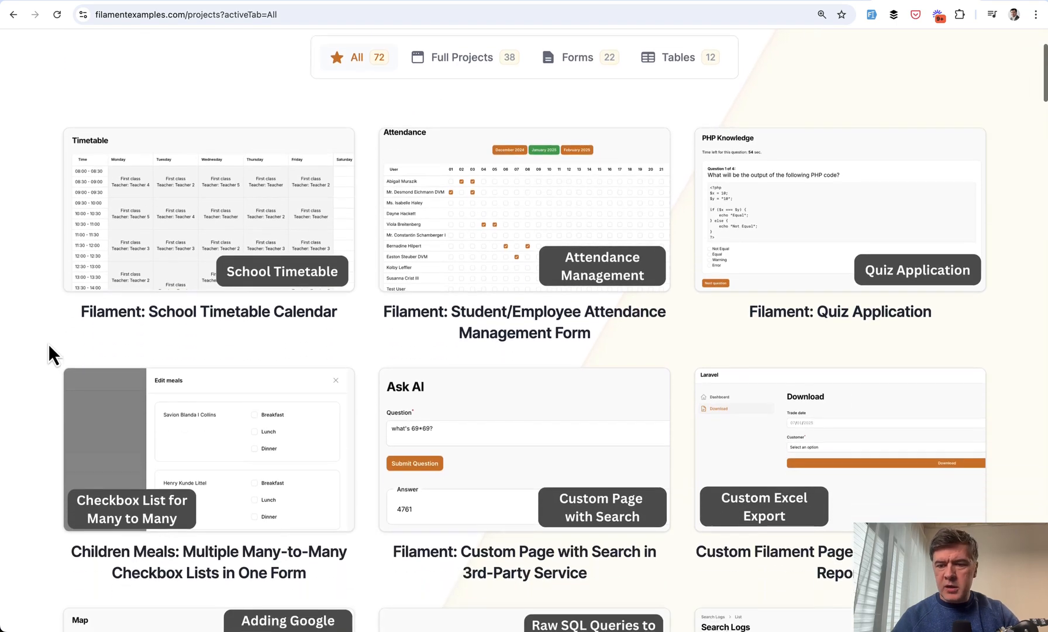
pyautogui.scroll(-3)
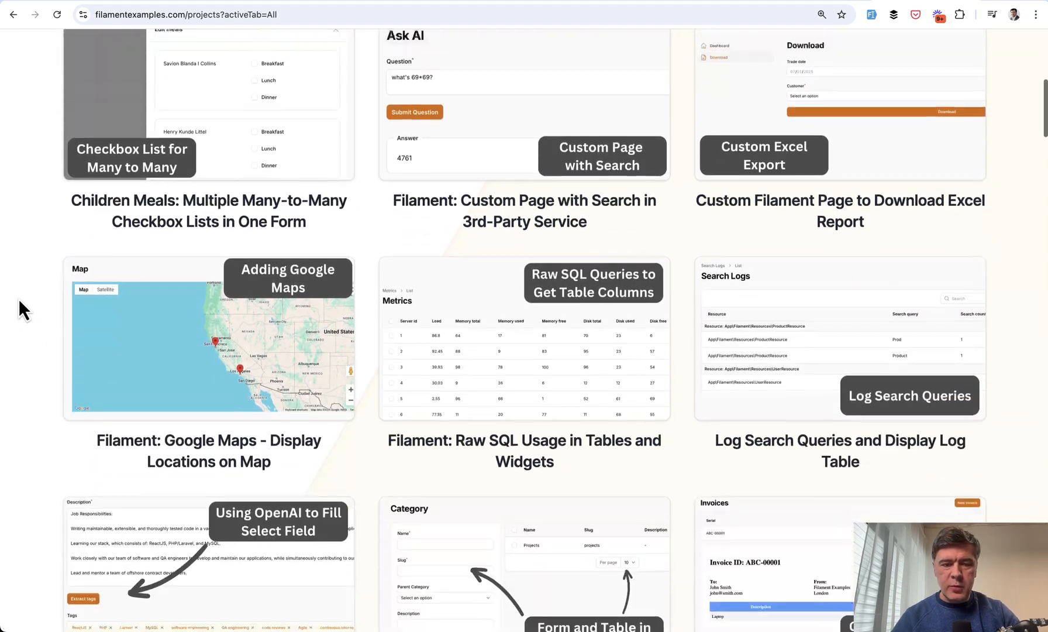
pyautogui.scroll(3)
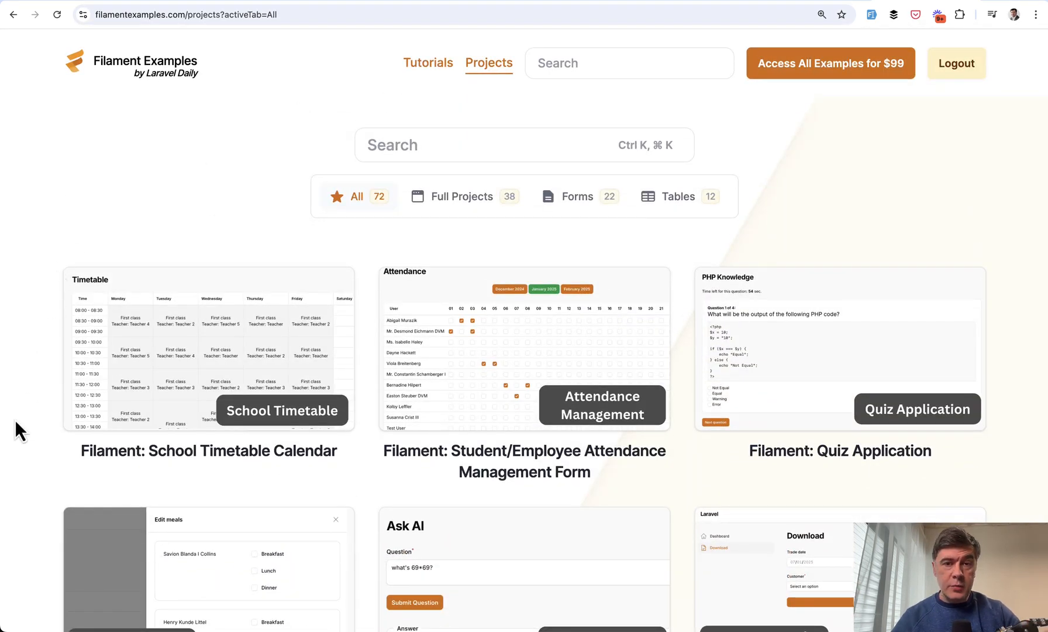
pyautogui.moveTo(826, 17)
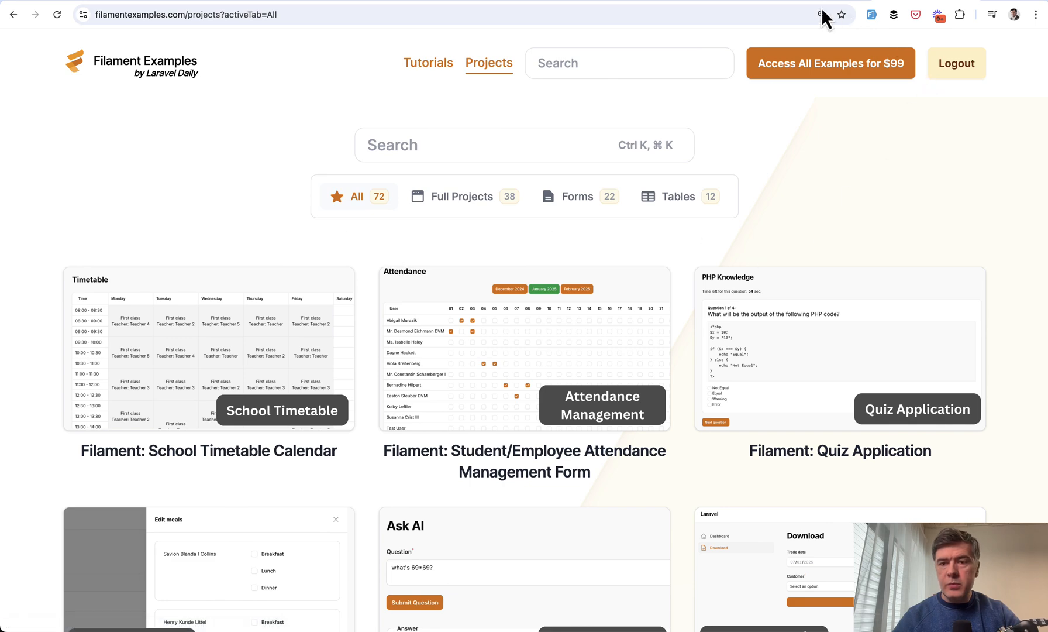